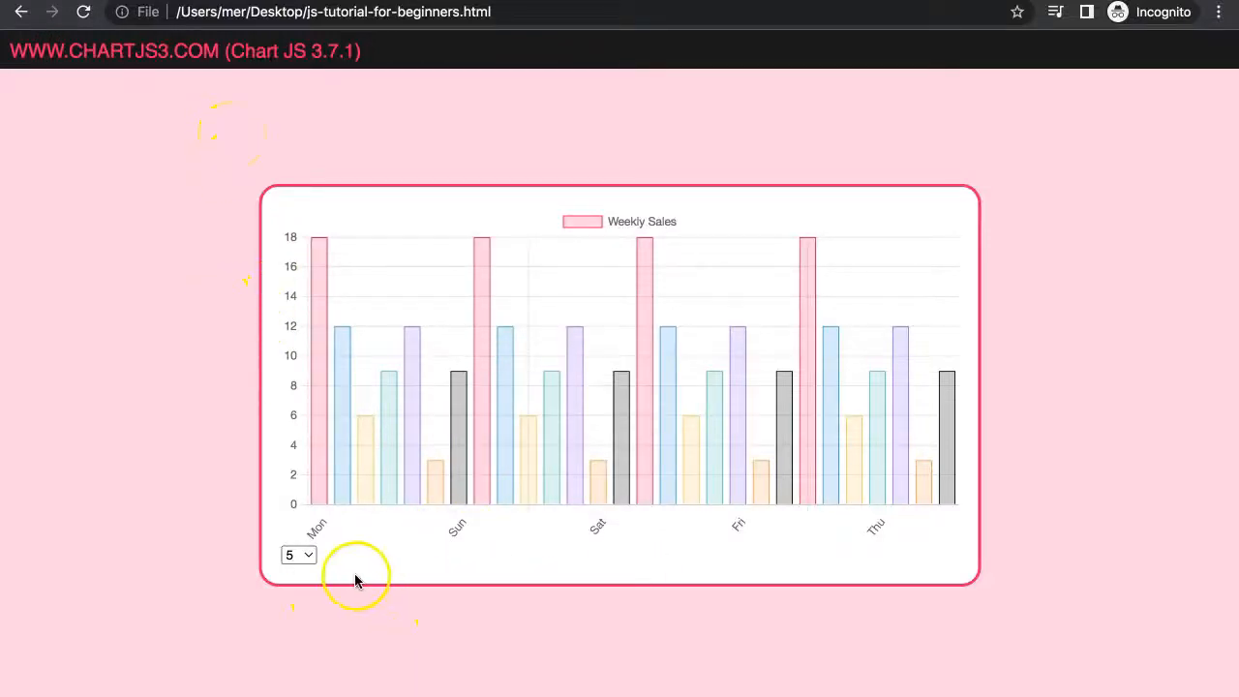
pyautogui.moveTo(891, 538)
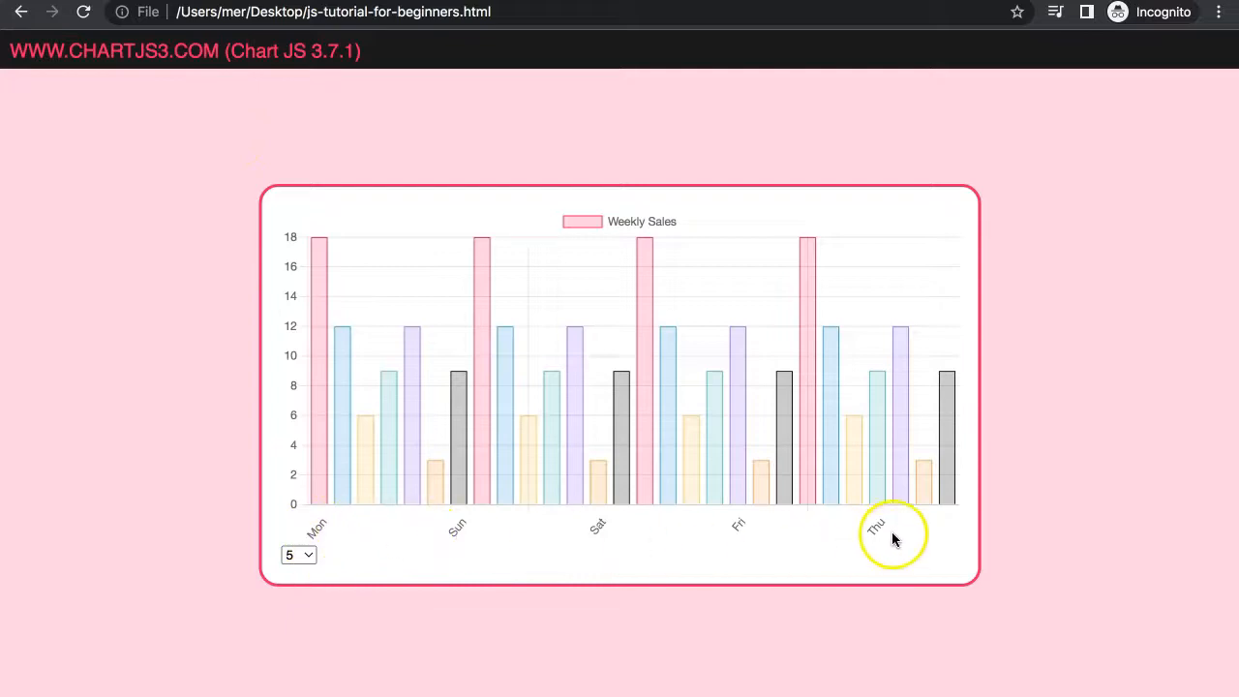
# Cycle the dropdown through tick limits 10, 20, 1 and back to 5, watching the x-axis labels.
pyautogui.click(299, 554)
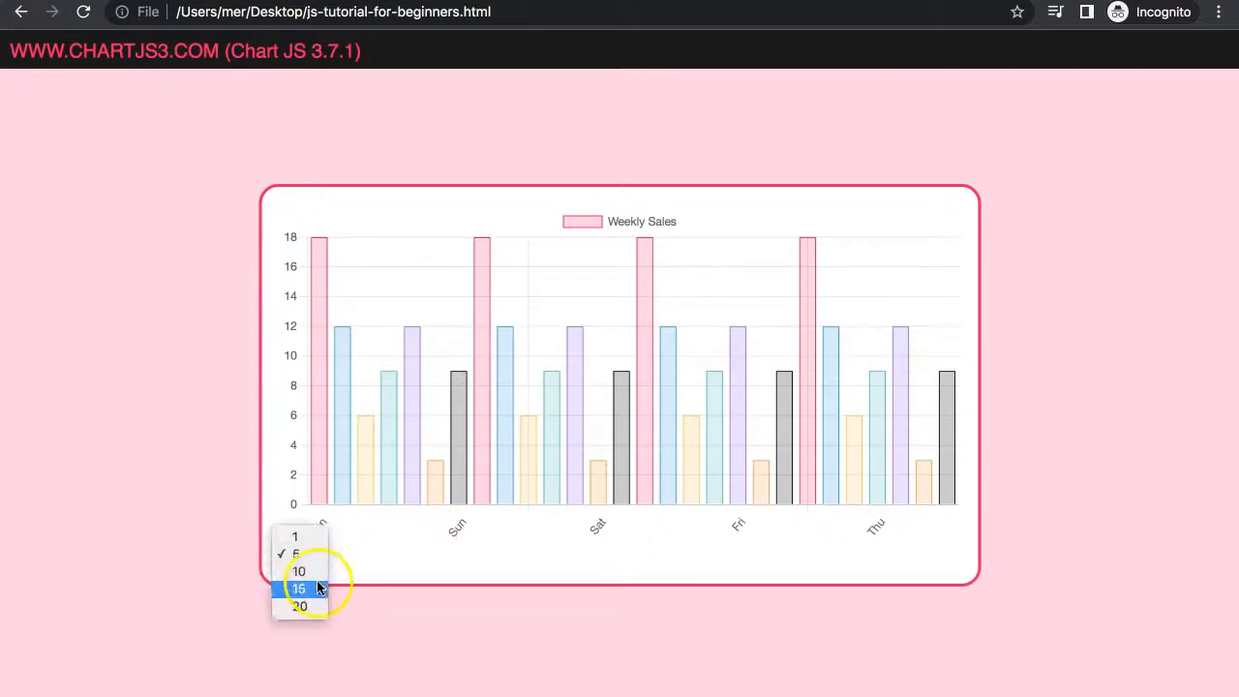
pyautogui.click(298, 571)
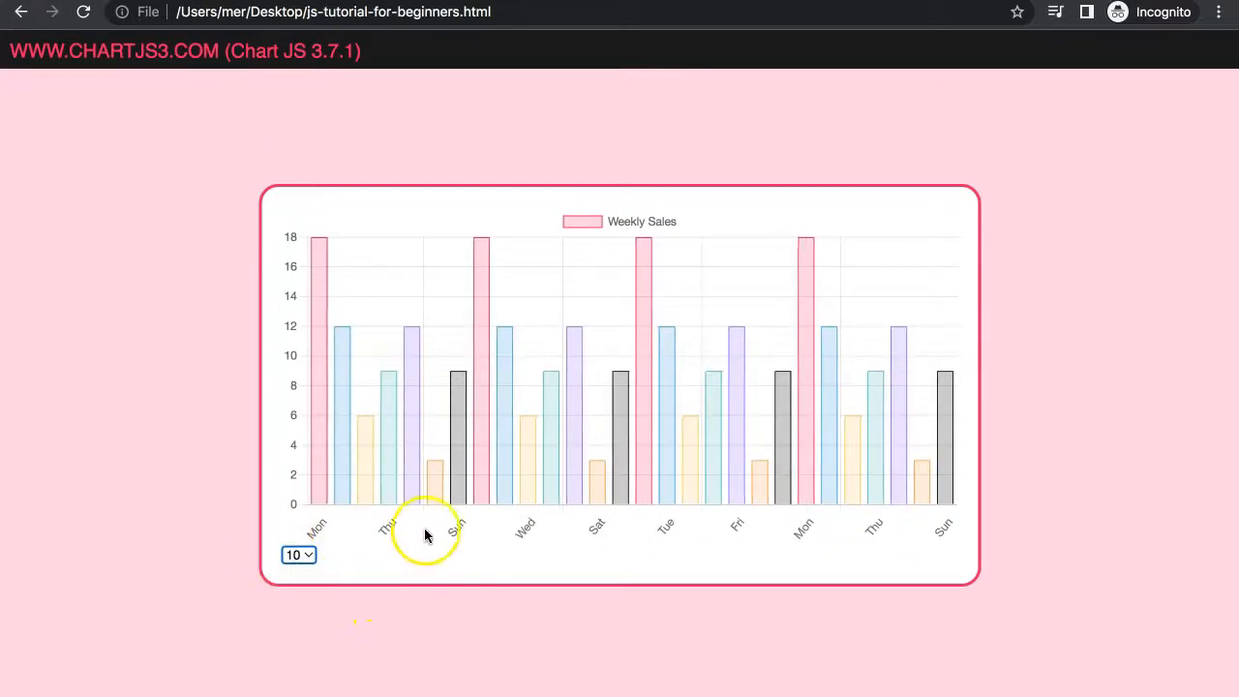
pyautogui.moveTo(402, 530)
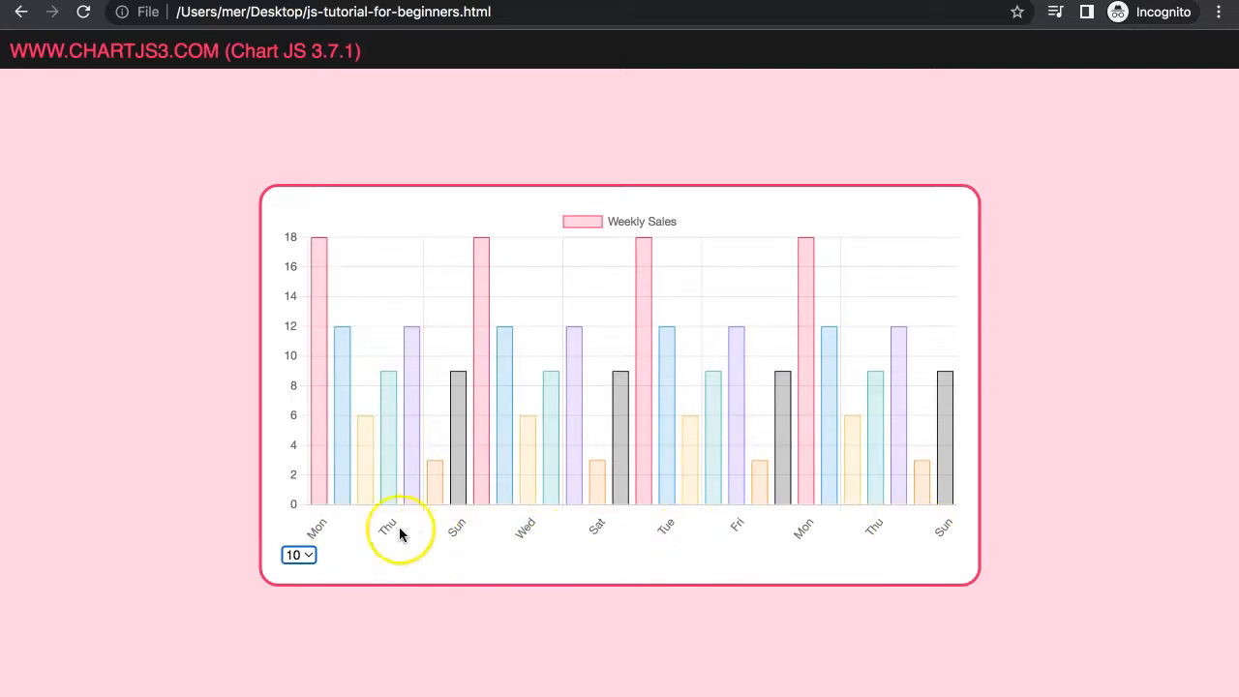
pyautogui.click(298, 554)
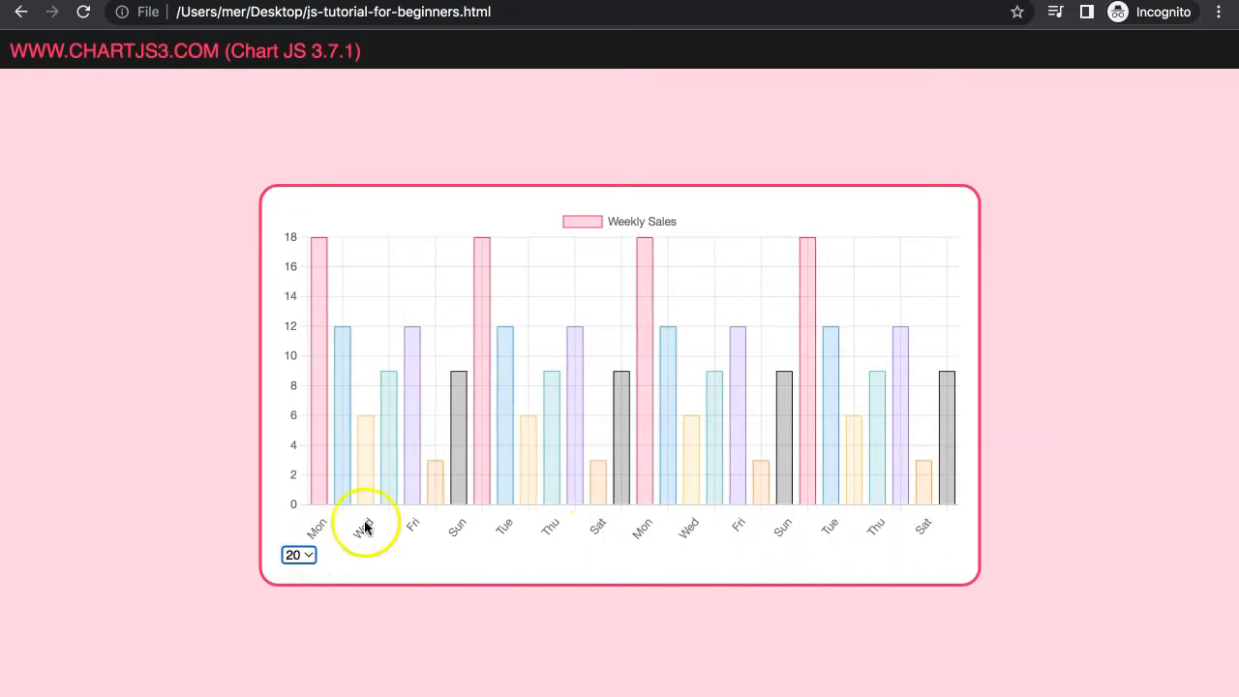
pyautogui.click(298, 554)
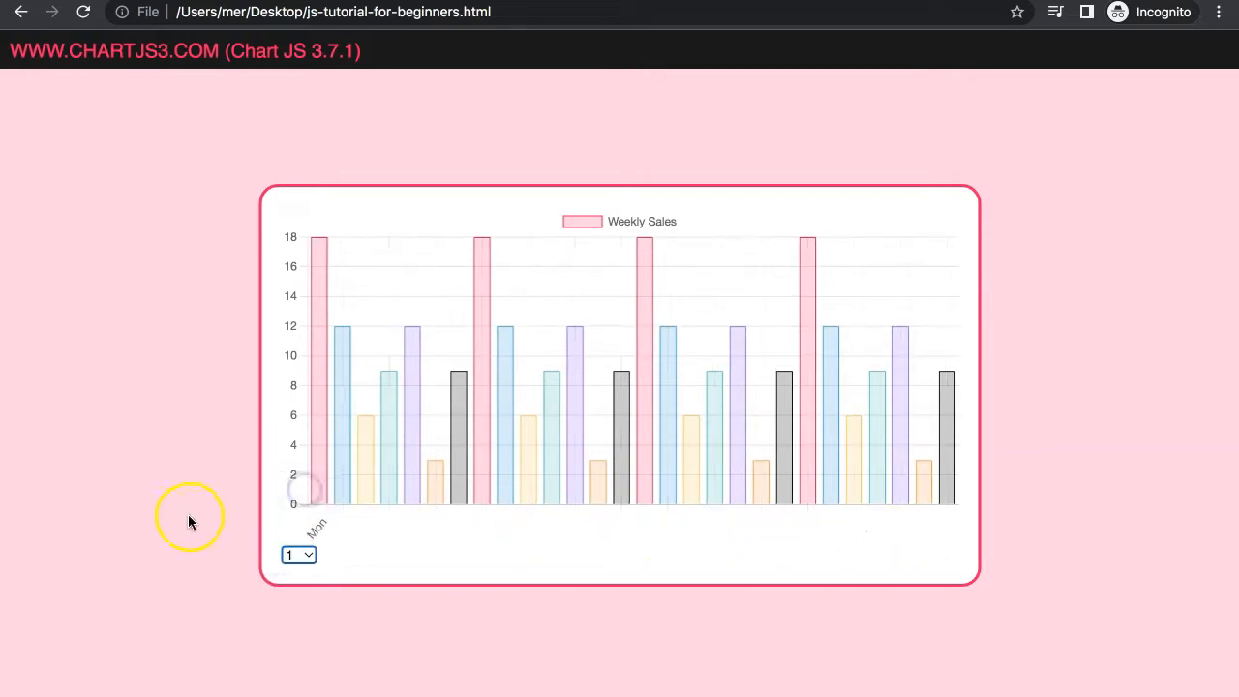
pyautogui.moveTo(193, 383)
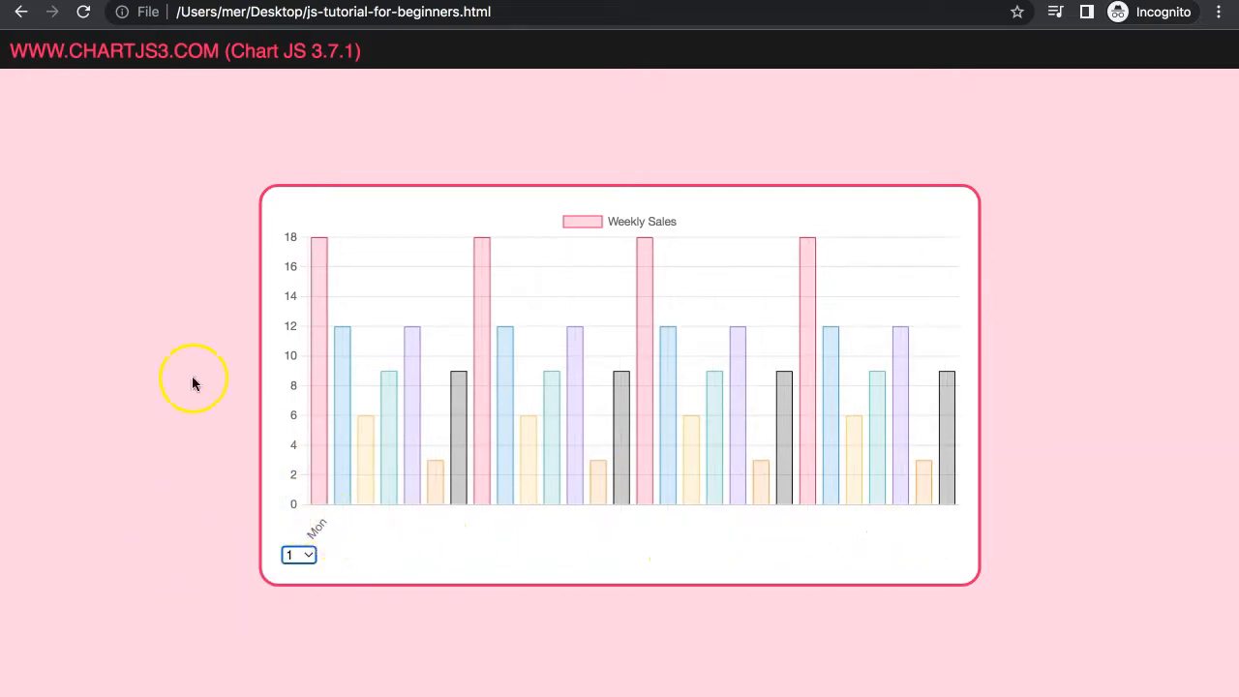
pyautogui.click(298, 553)
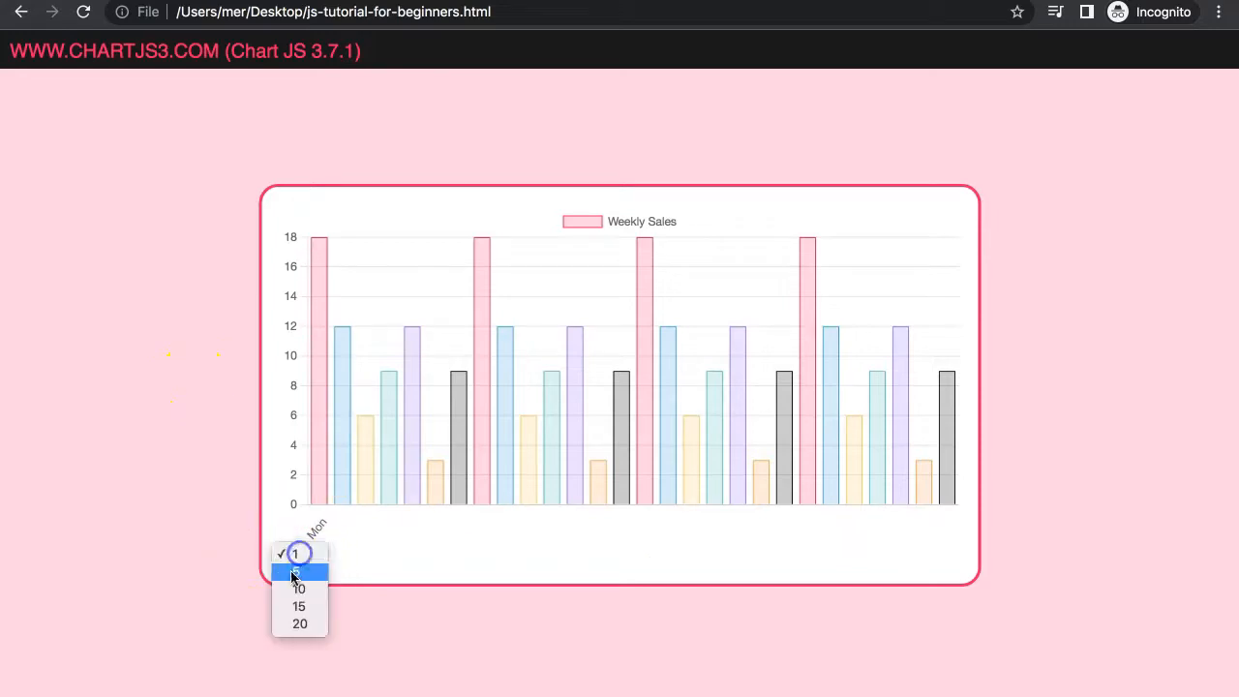
pyautogui.click(298, 589)
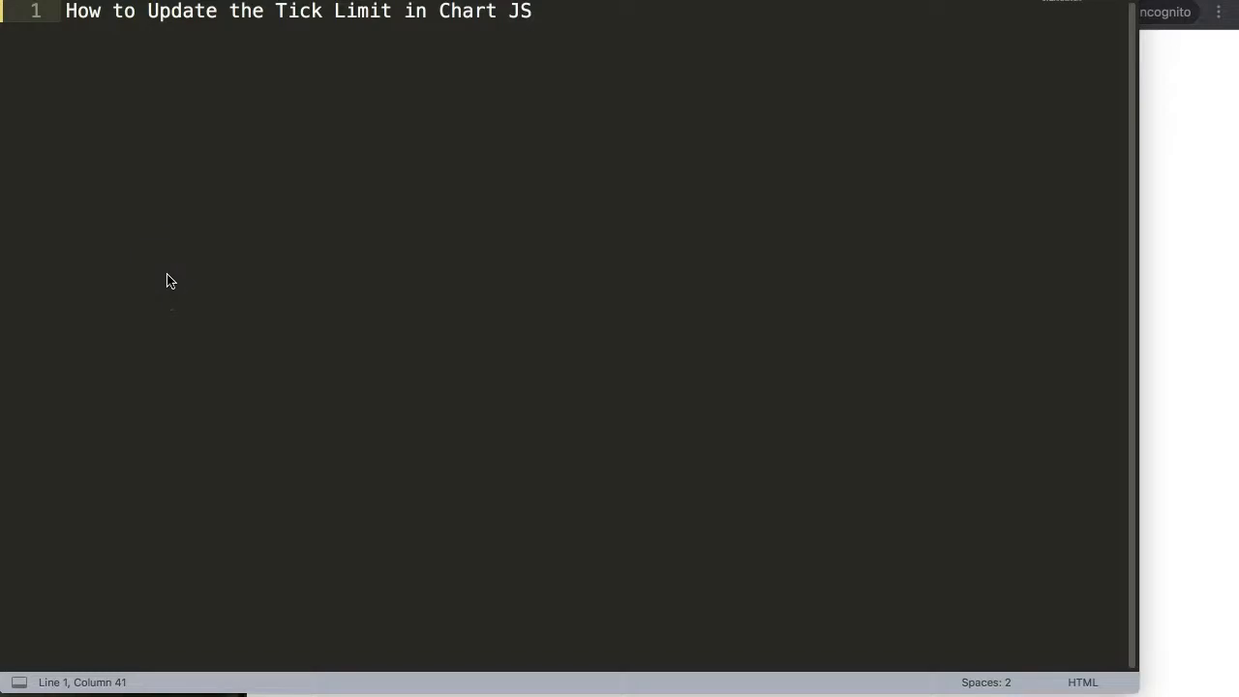
pyautogui.moveTo(429, 172)
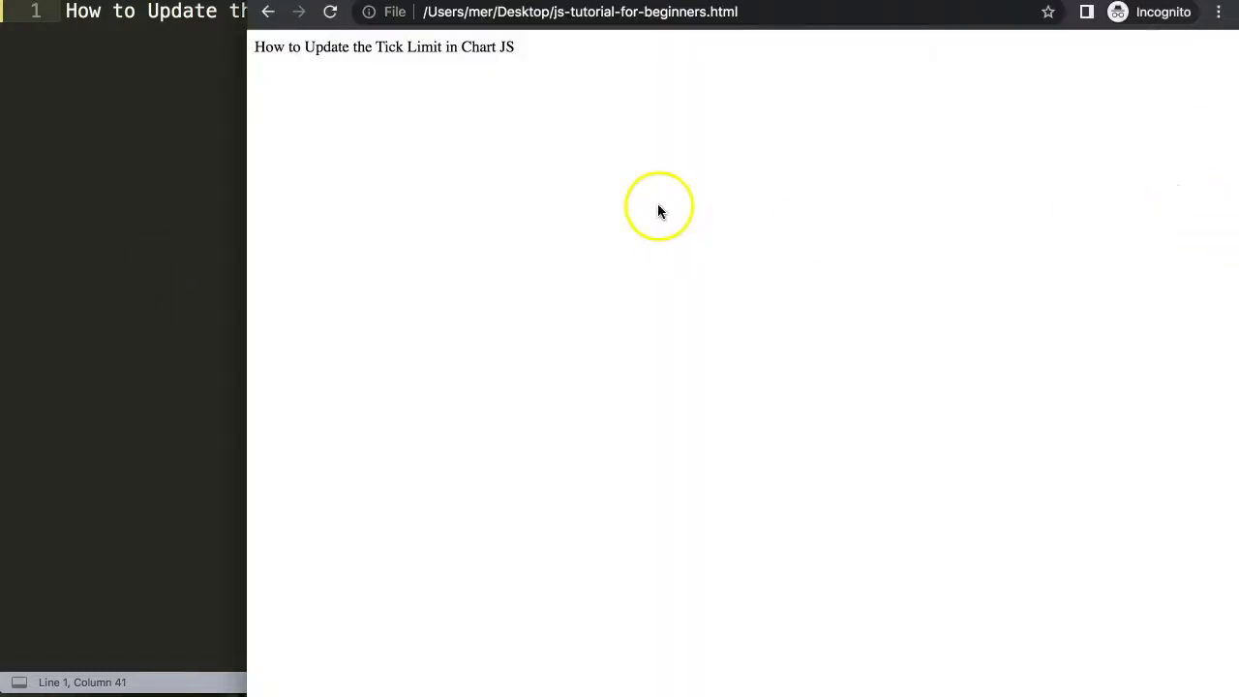
# Bring up chartjs3.com Getting Started and scroll through its starter chart code block.
pyautogui.click(581, 12)
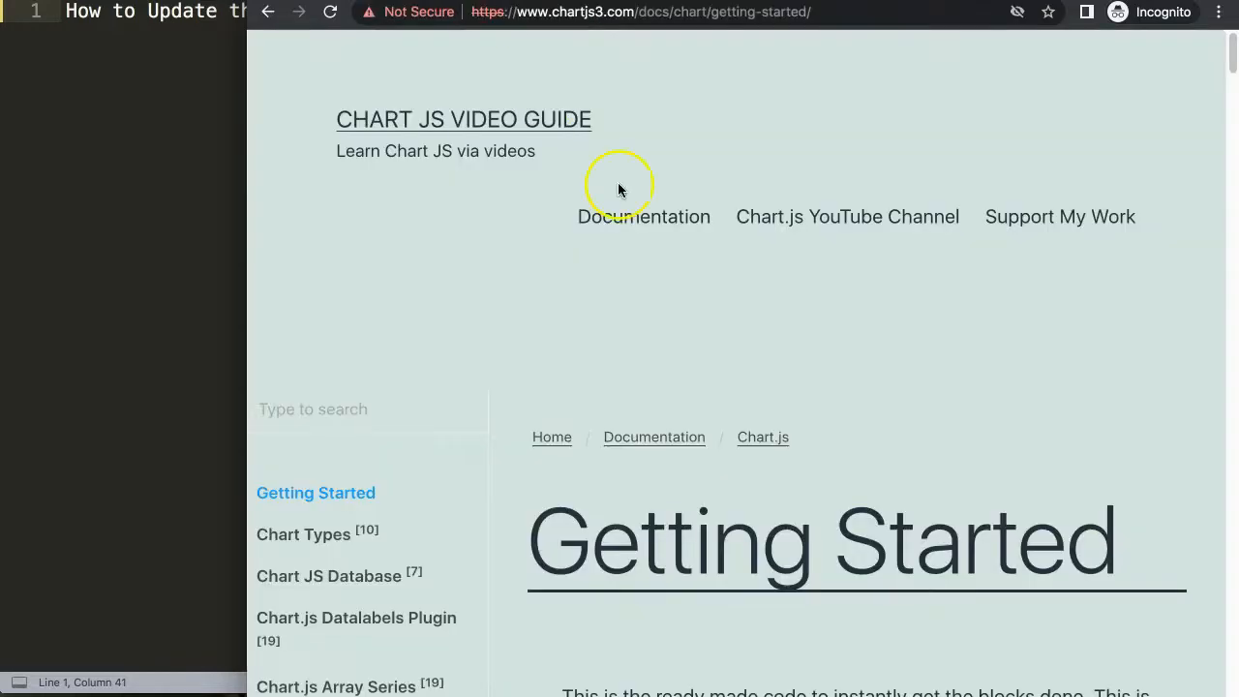
pyautogui.moveTo(665, 68)
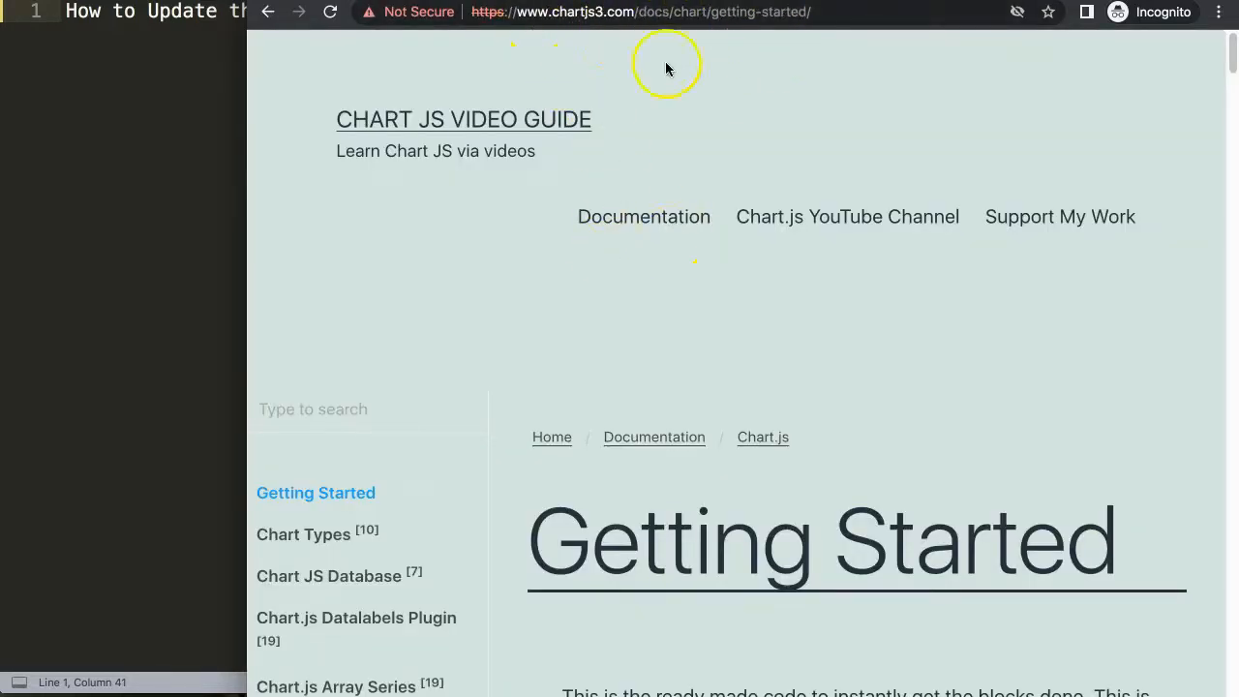
pyautogui.moveTo(759, 120)
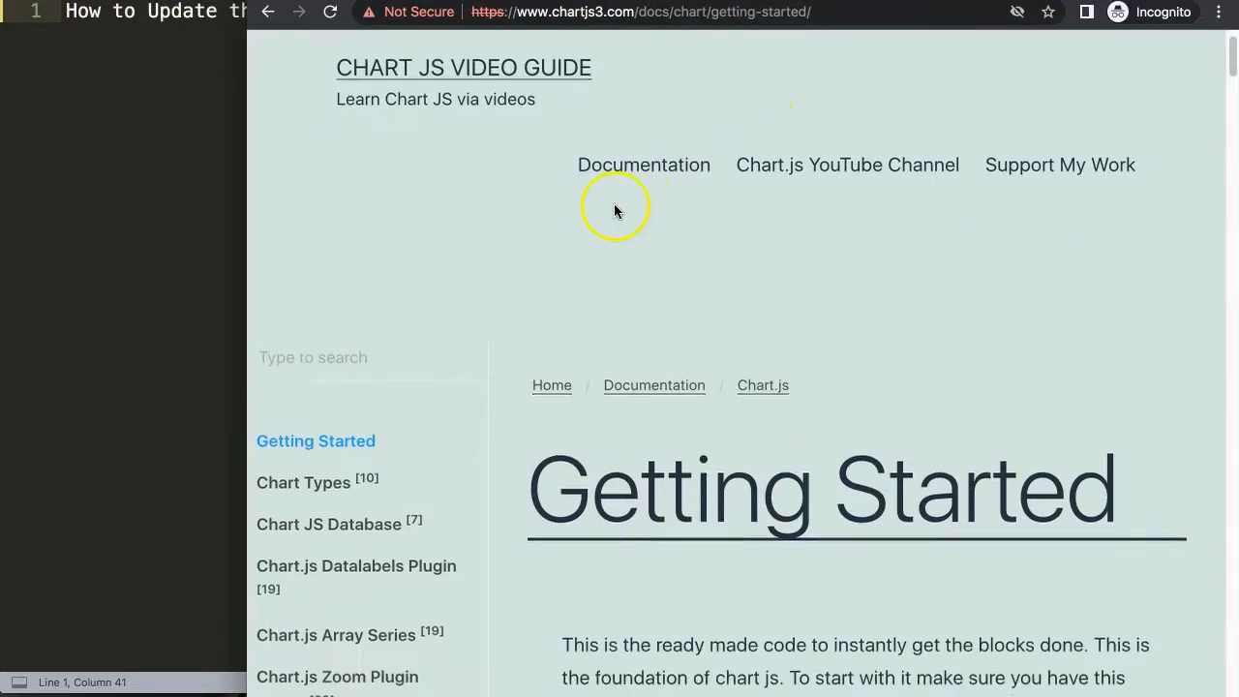
pyautogui.scroll(-3)
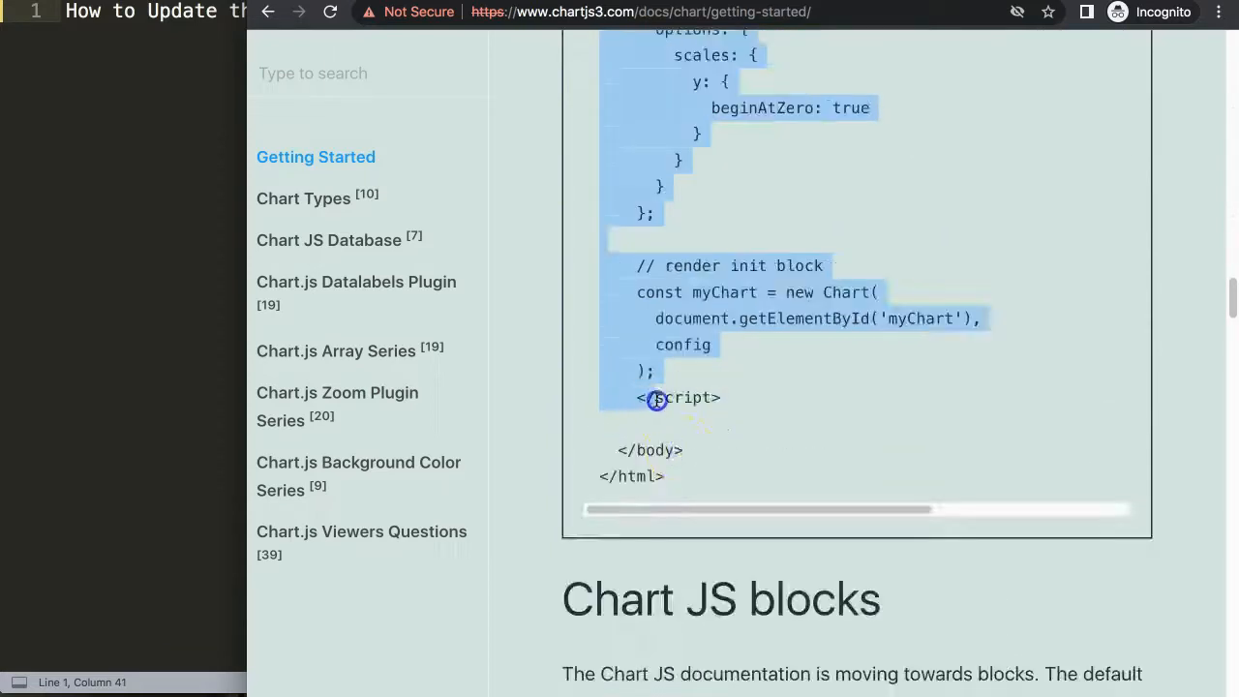
pyautogui.scroll(3)
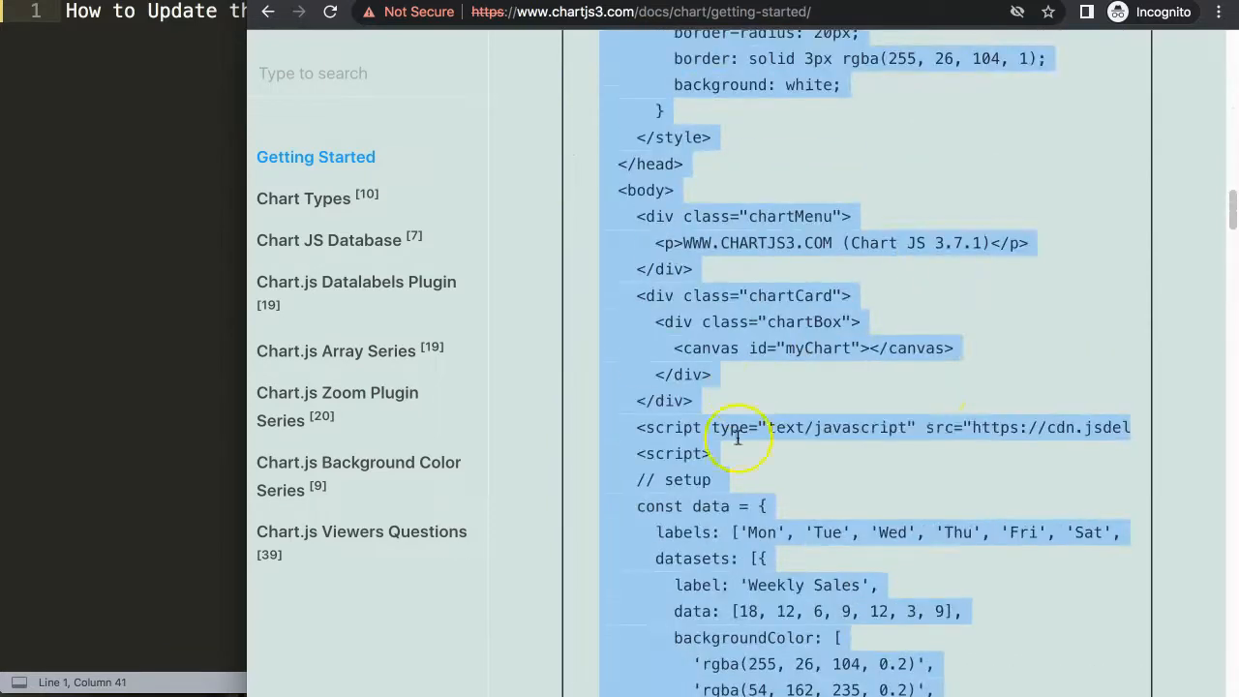
pyautogui.scroll(3)
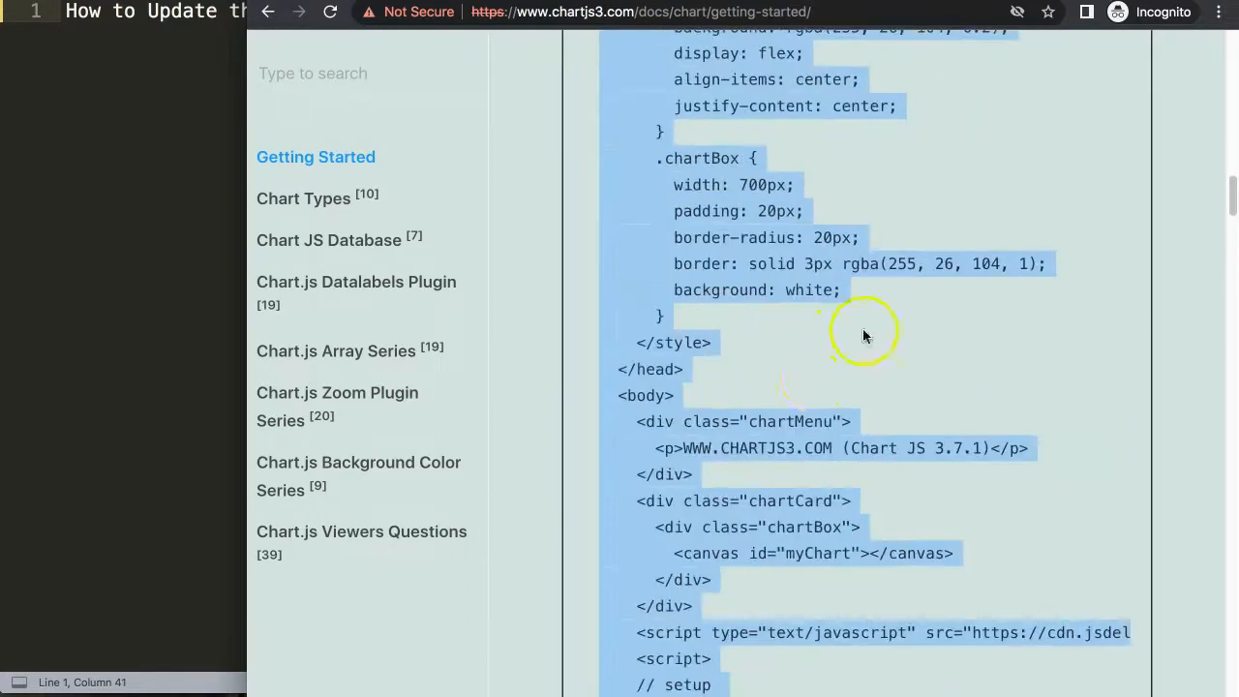
pyautogui.scroll(3)
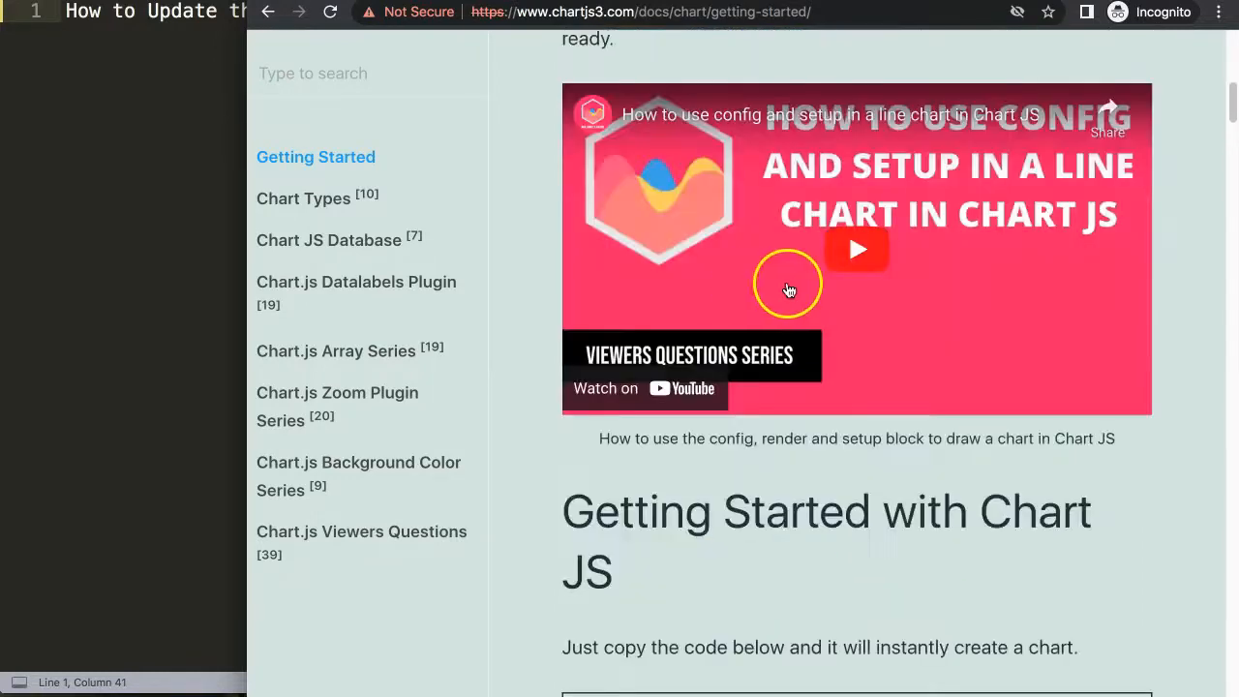
pyautogui.moveTo(842, 202)
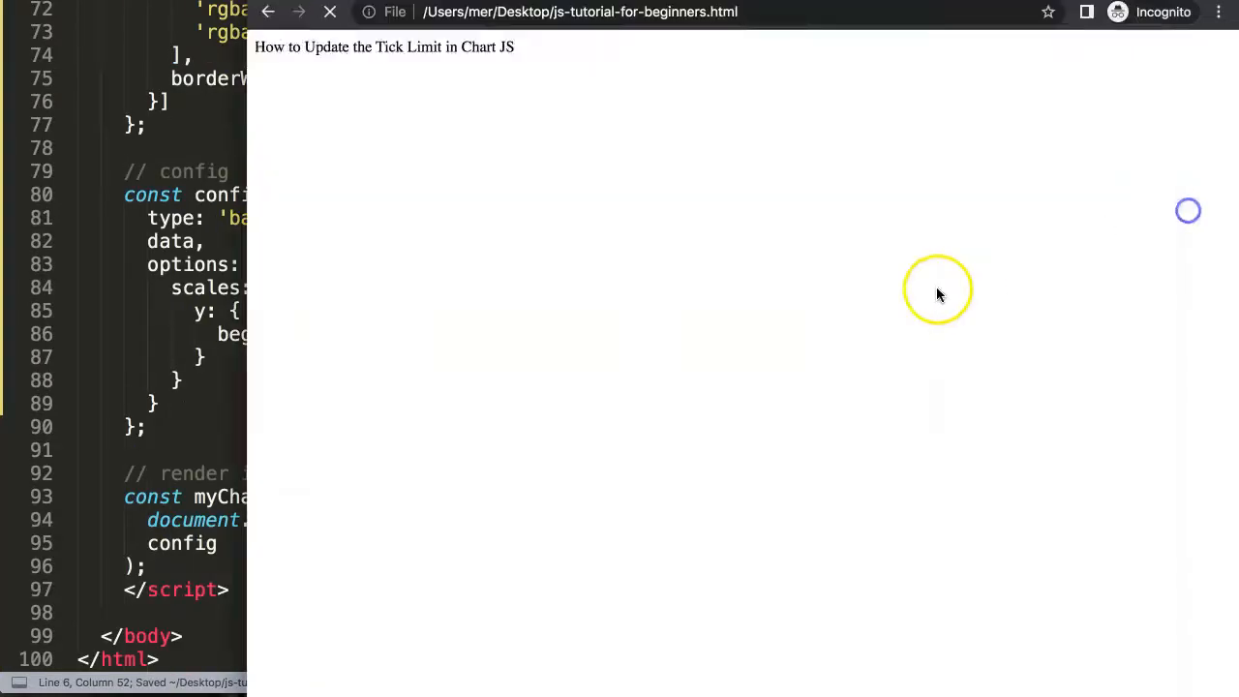
# Return to Sublime Text after saving the pasted Chart.js boilerplate.
pyautogui.click(329, 11)
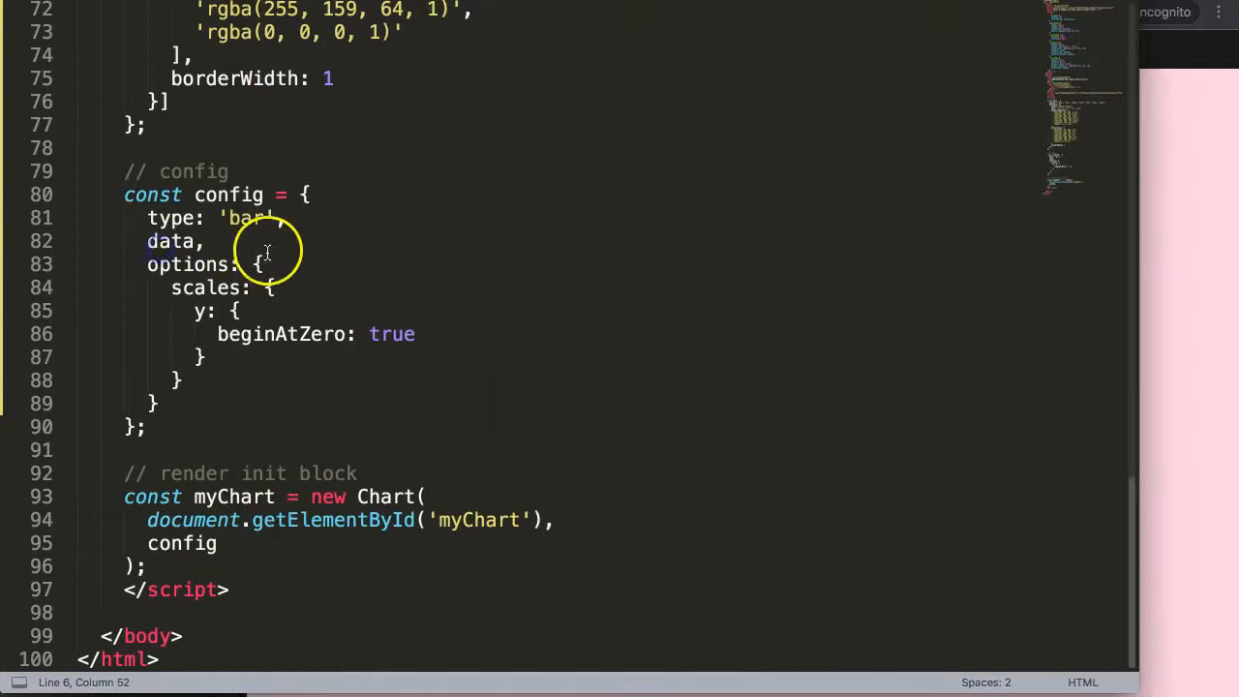
# Add x: { ticks: { maxTicksLimit: 5 } } inside options.scales above the y scale.
pyautogui.write('x: {')
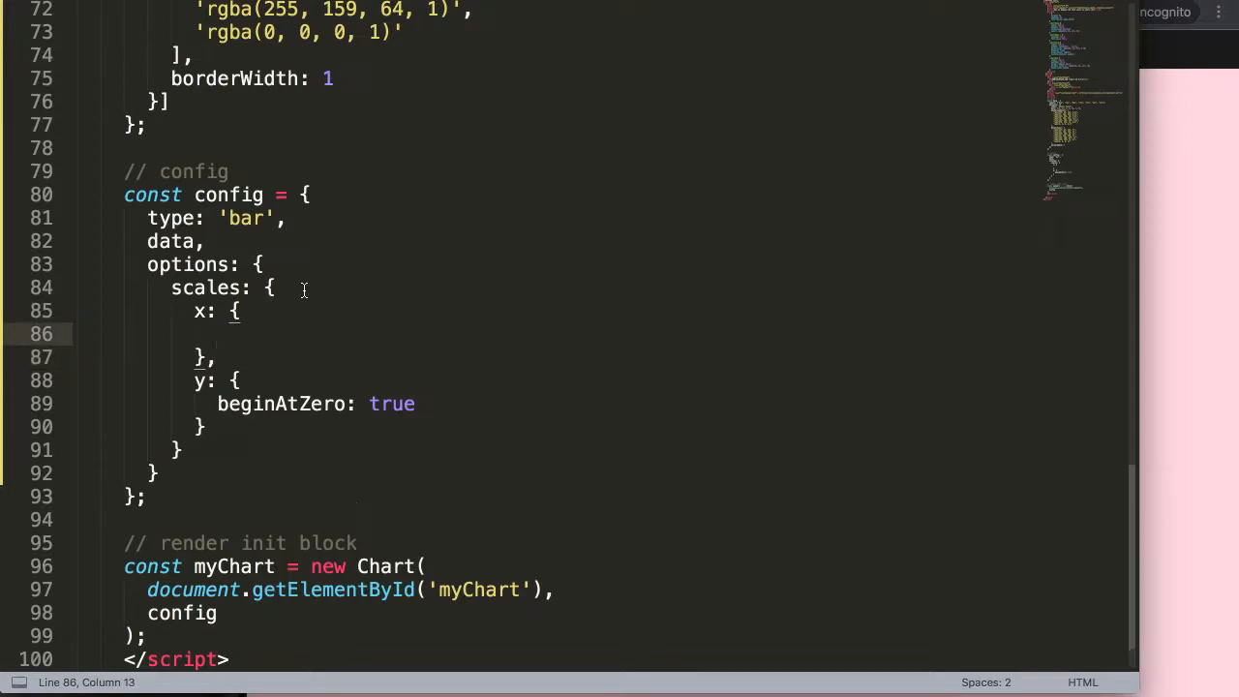
pyautogui.write('ticks: {')
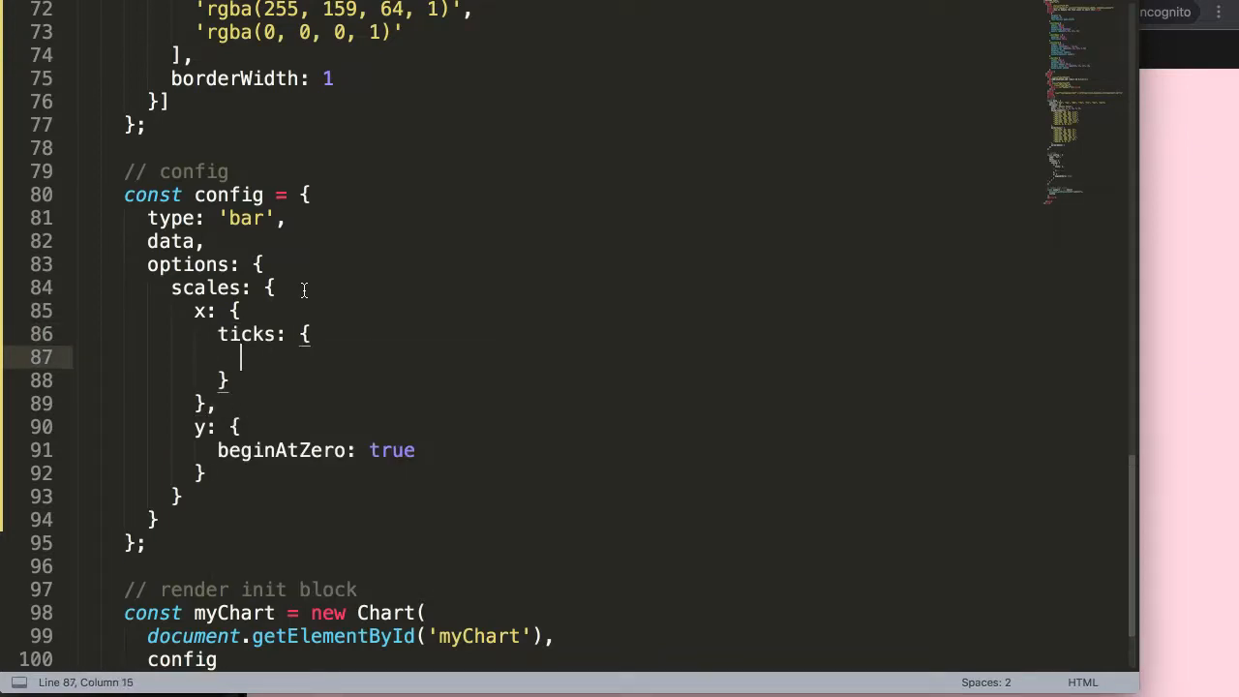
pyautogui.write('max')
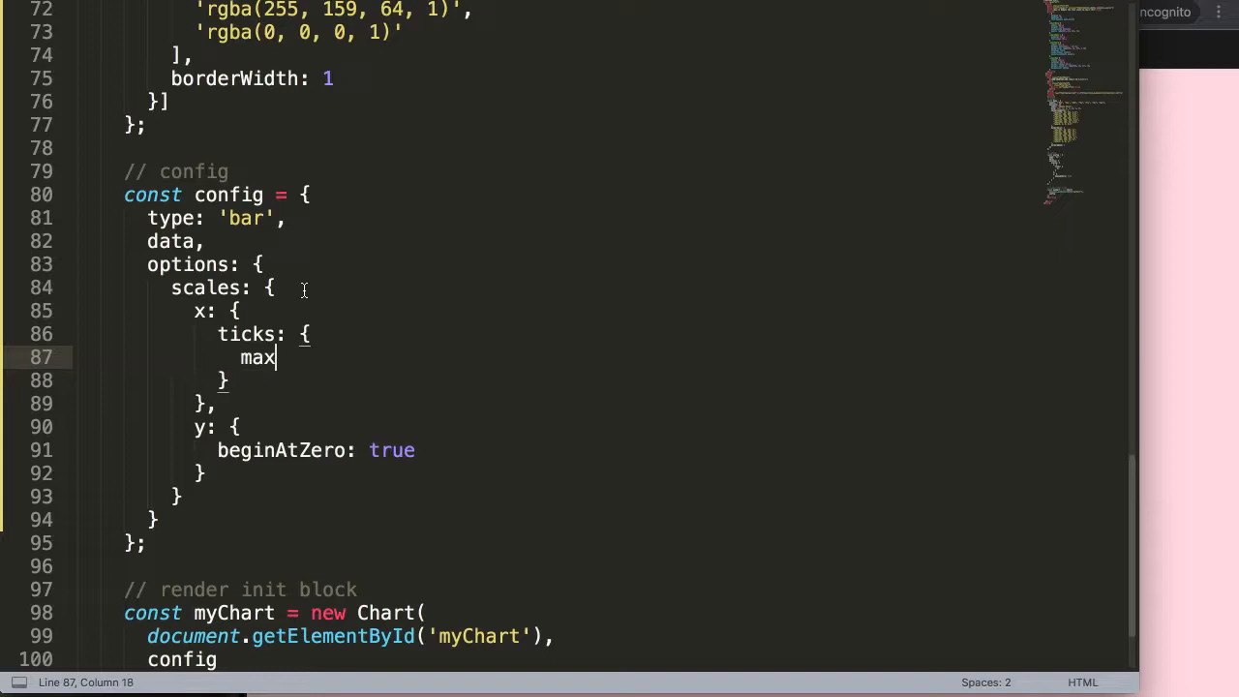
pyautogui.write('Ticks')
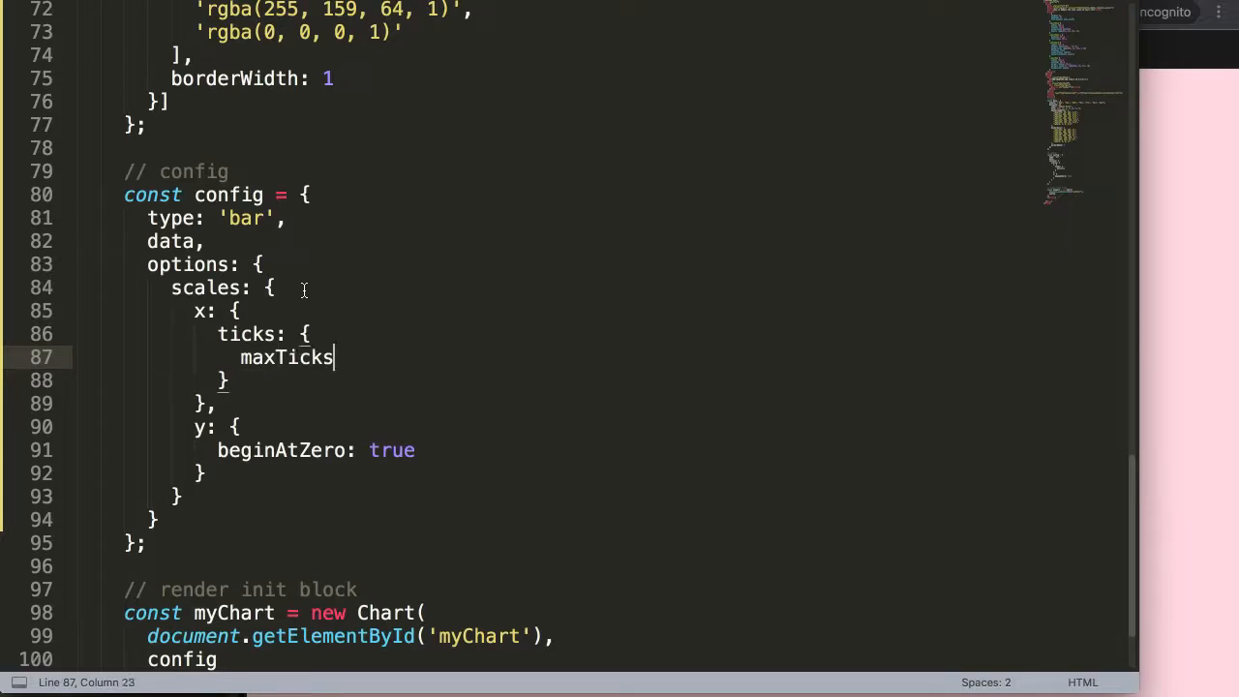
pyautogui.write('Limit:')
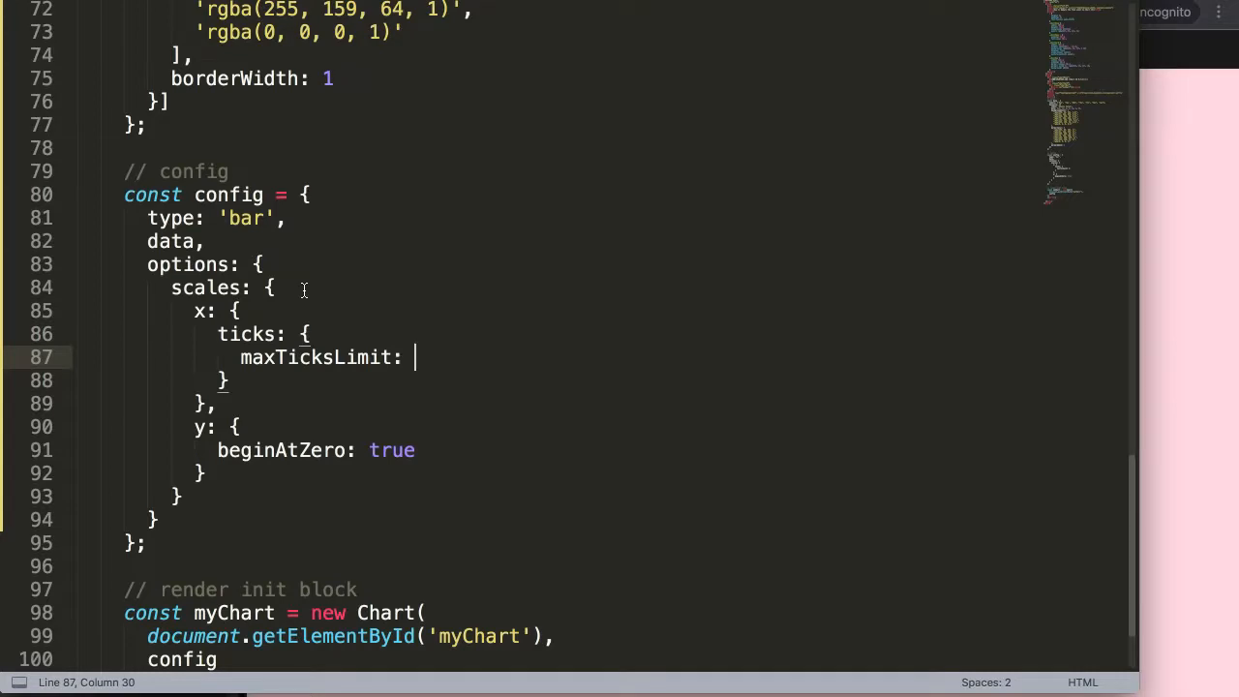
pyautogui.write('5')
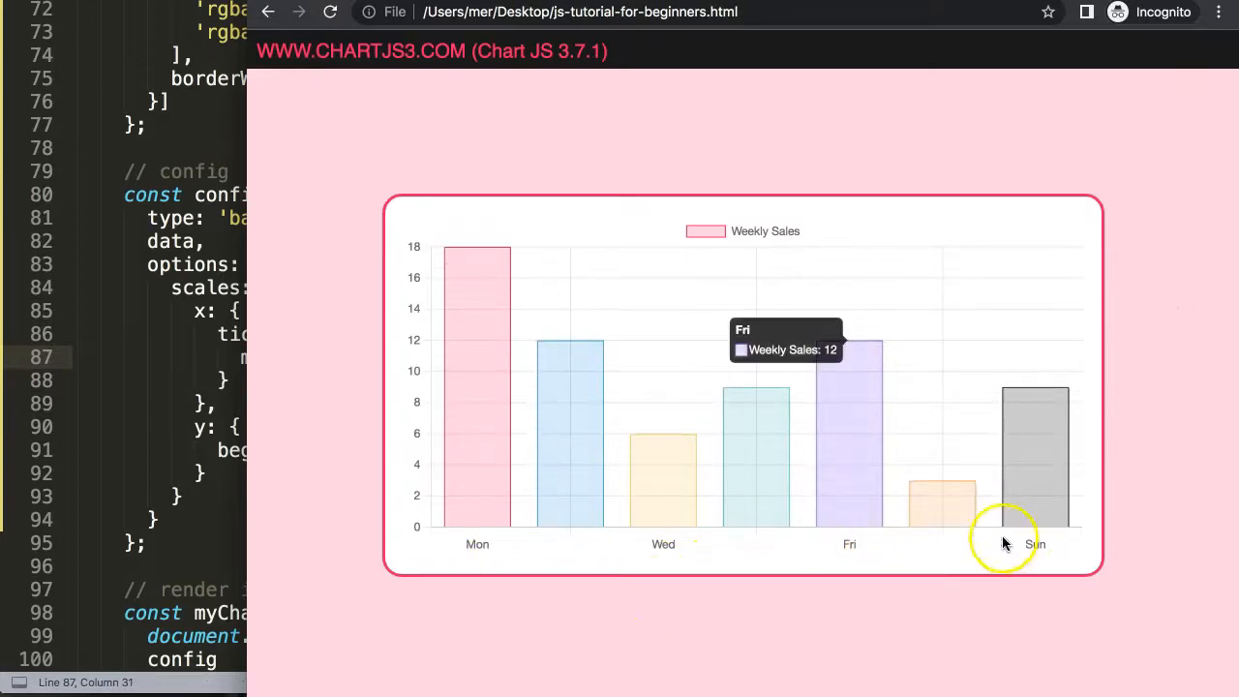
pyautogui.moveTo(584, 408)
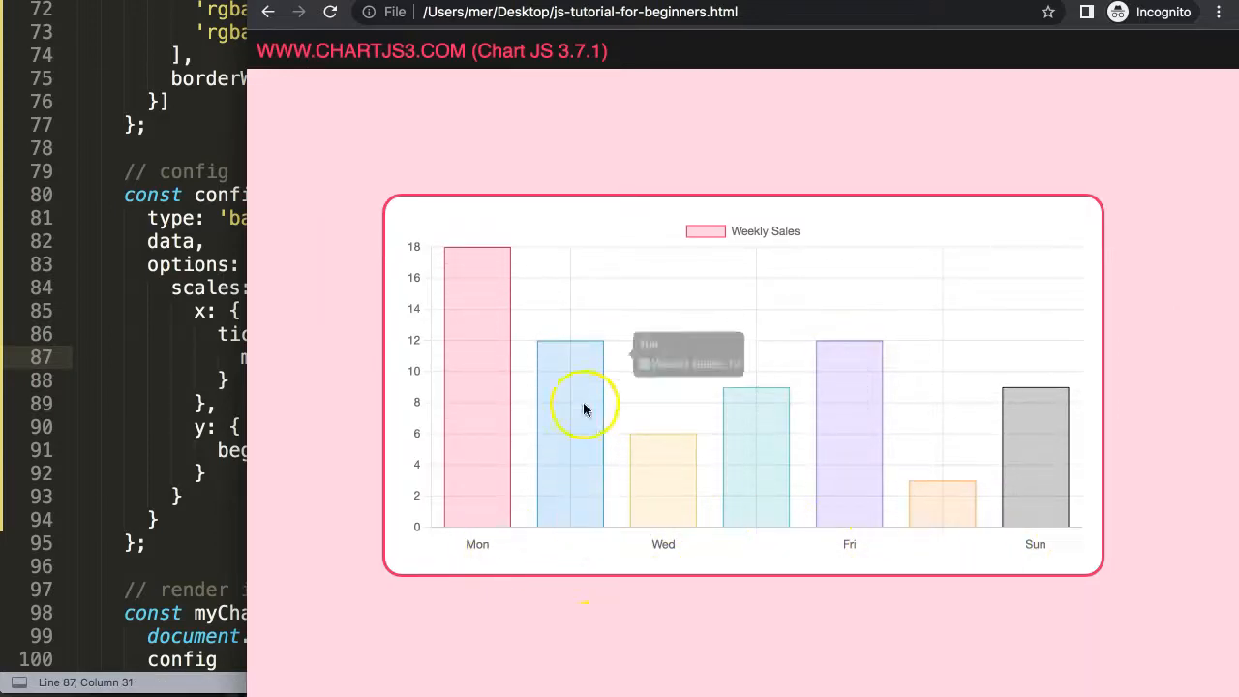
pyautogui.moveTo(569, 538)
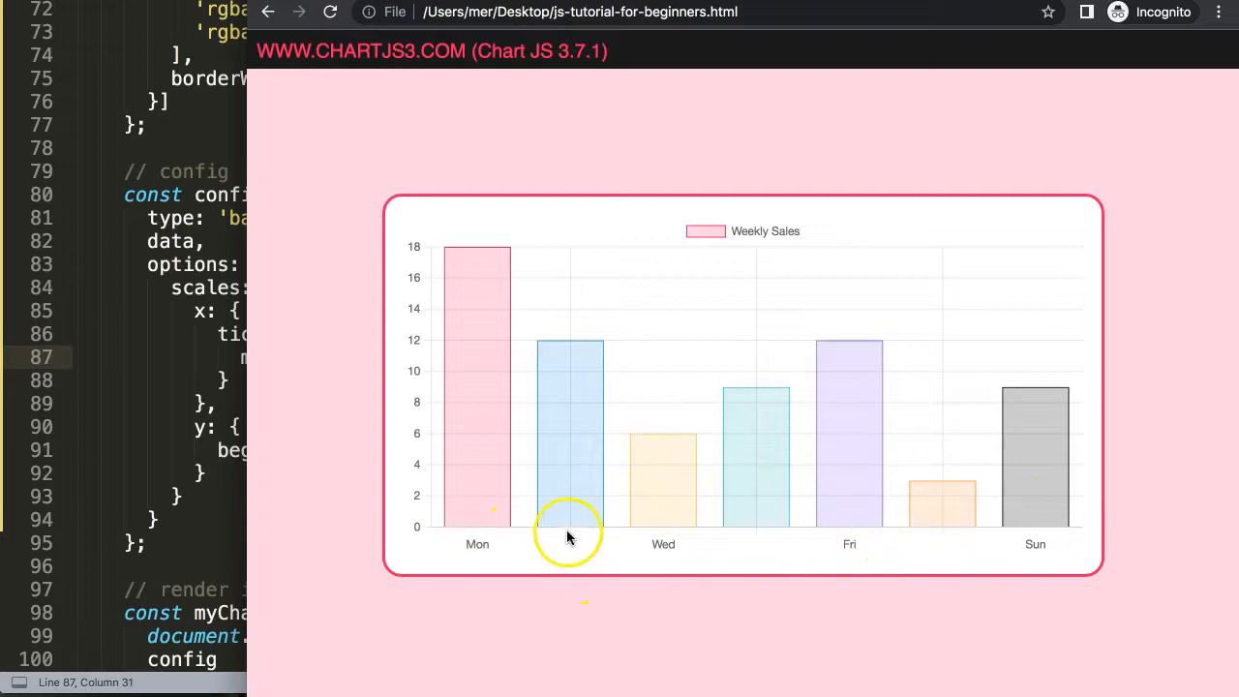
pyautogui.moveTo(468, 261)
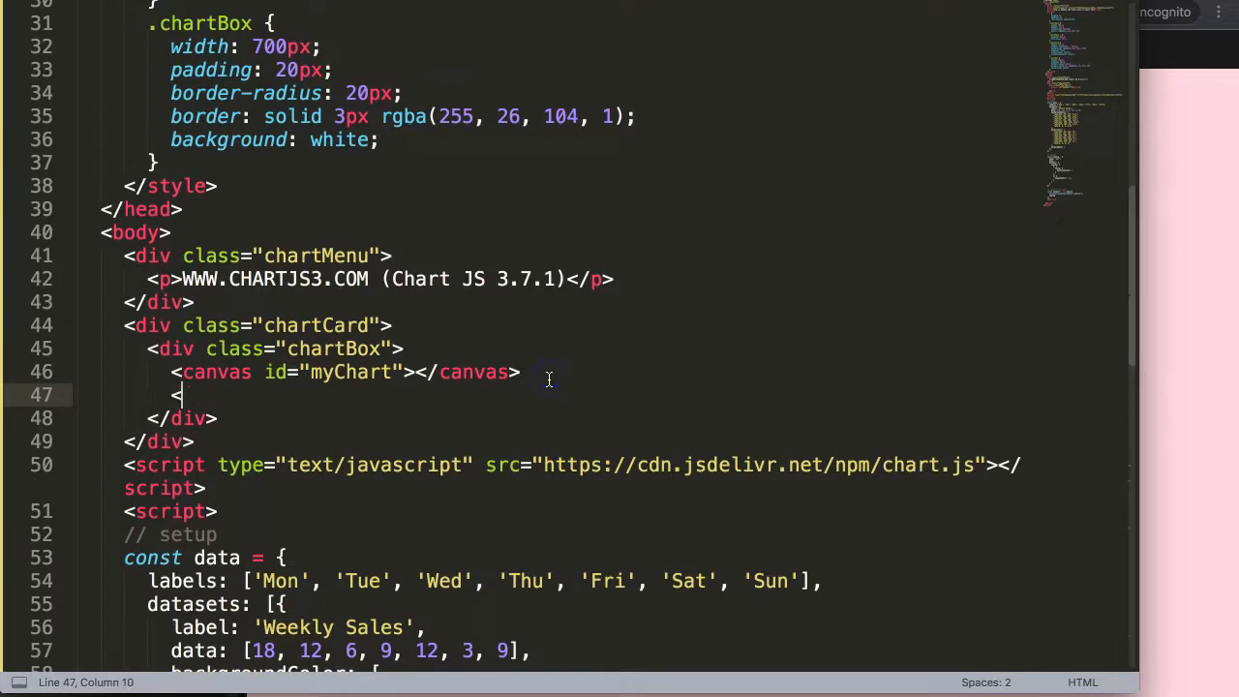
# Add a <select> under the canvas with a first <option value="1">.
pyautogui.write('se')
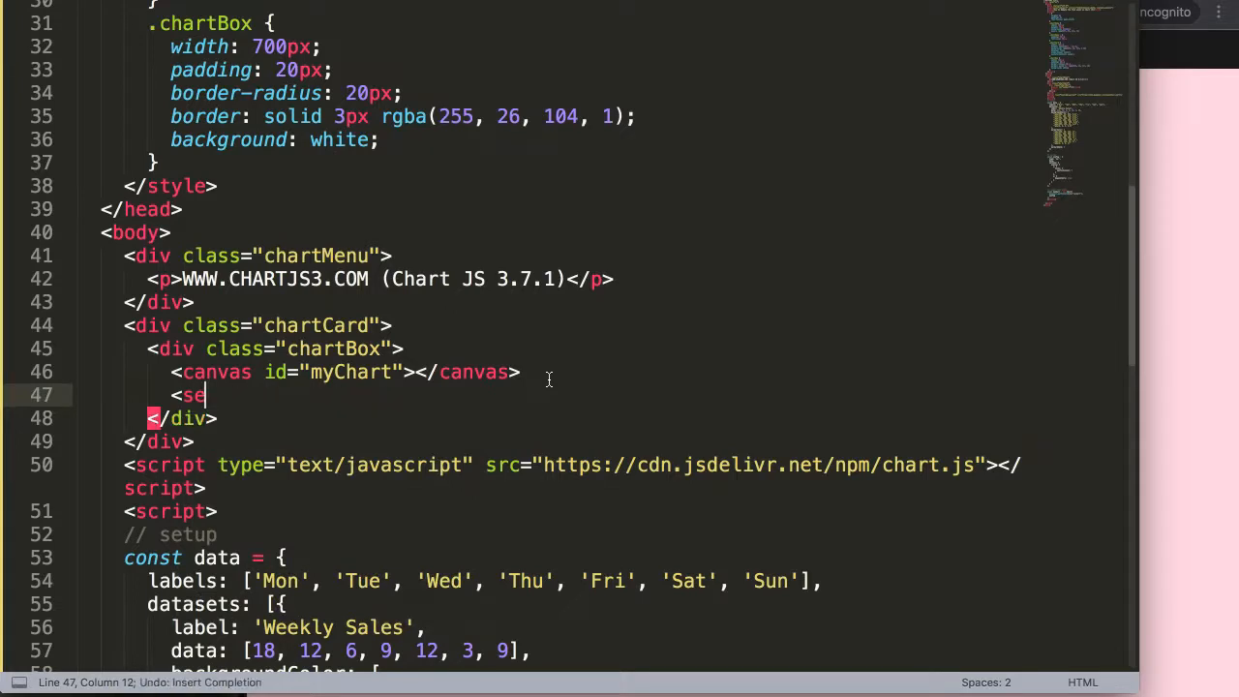
pyautogui.write('lect')
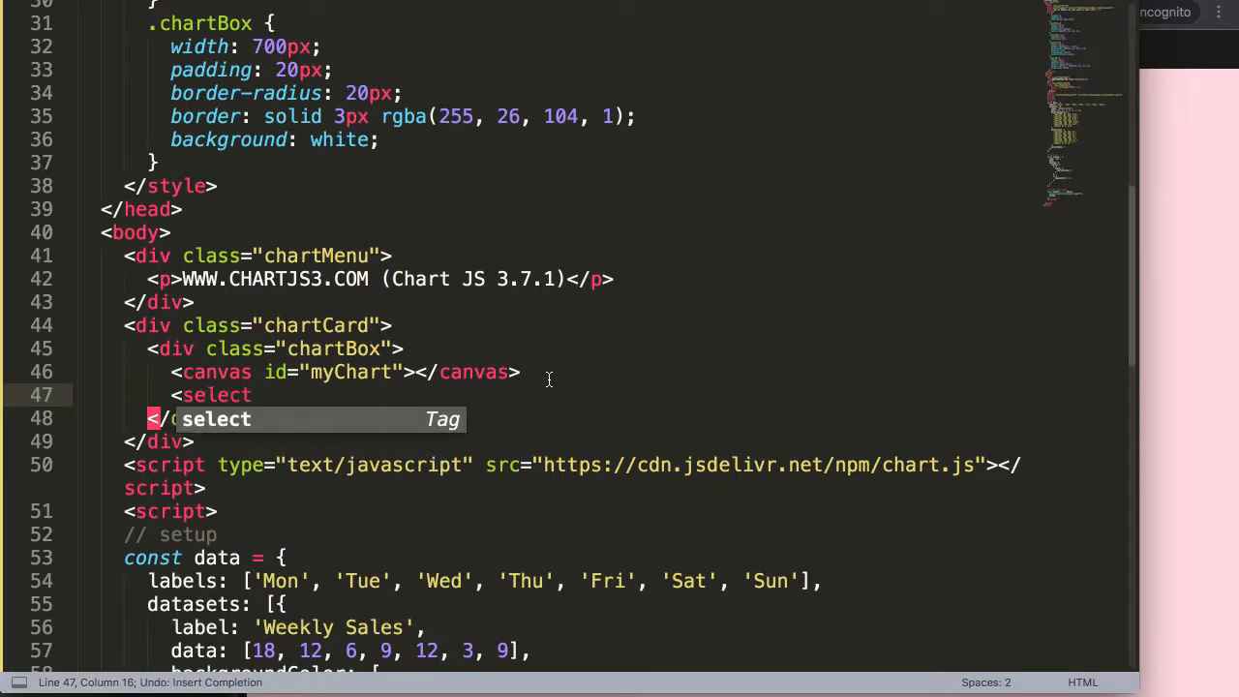
pyautogui.press('enter')
pyautogui.write('<option></option>')
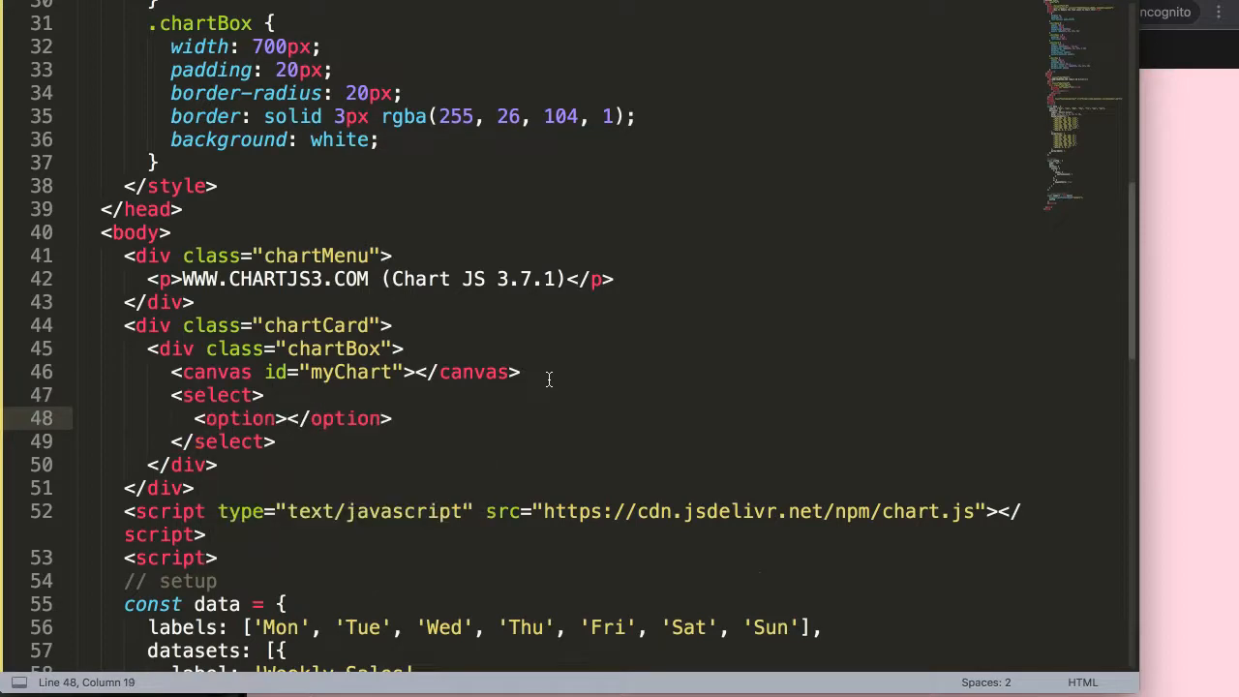
pyautogui.write('v')
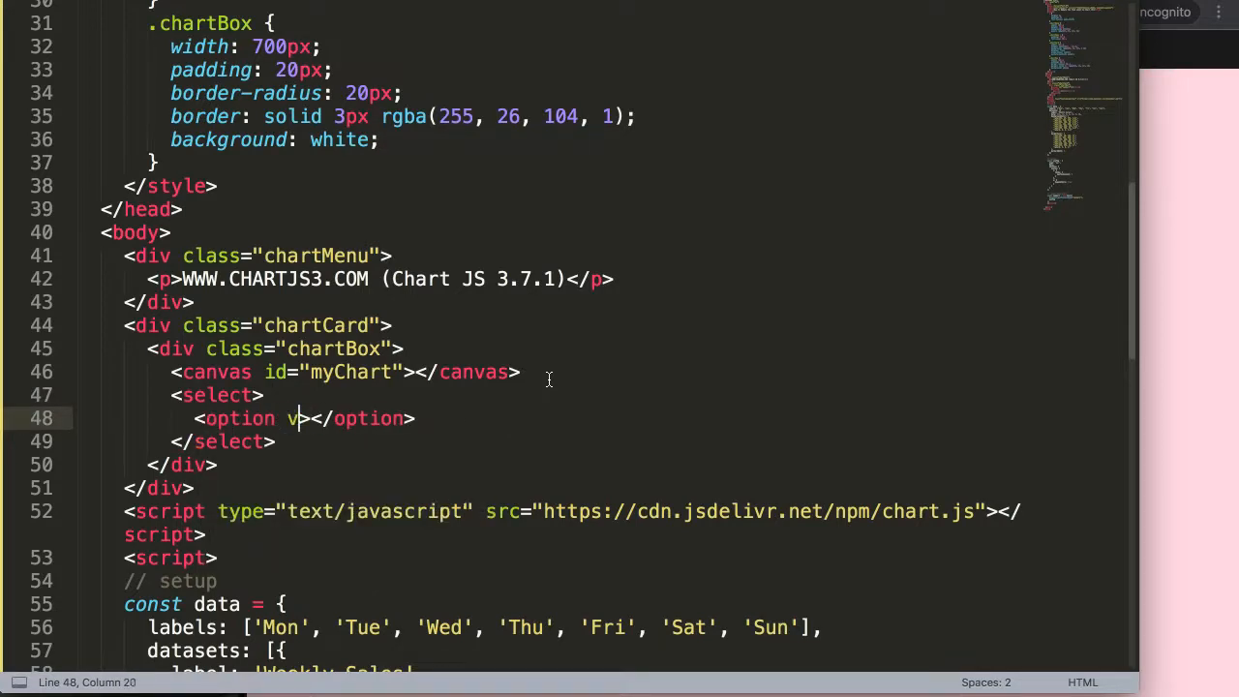
pyautogui.write('ale=')
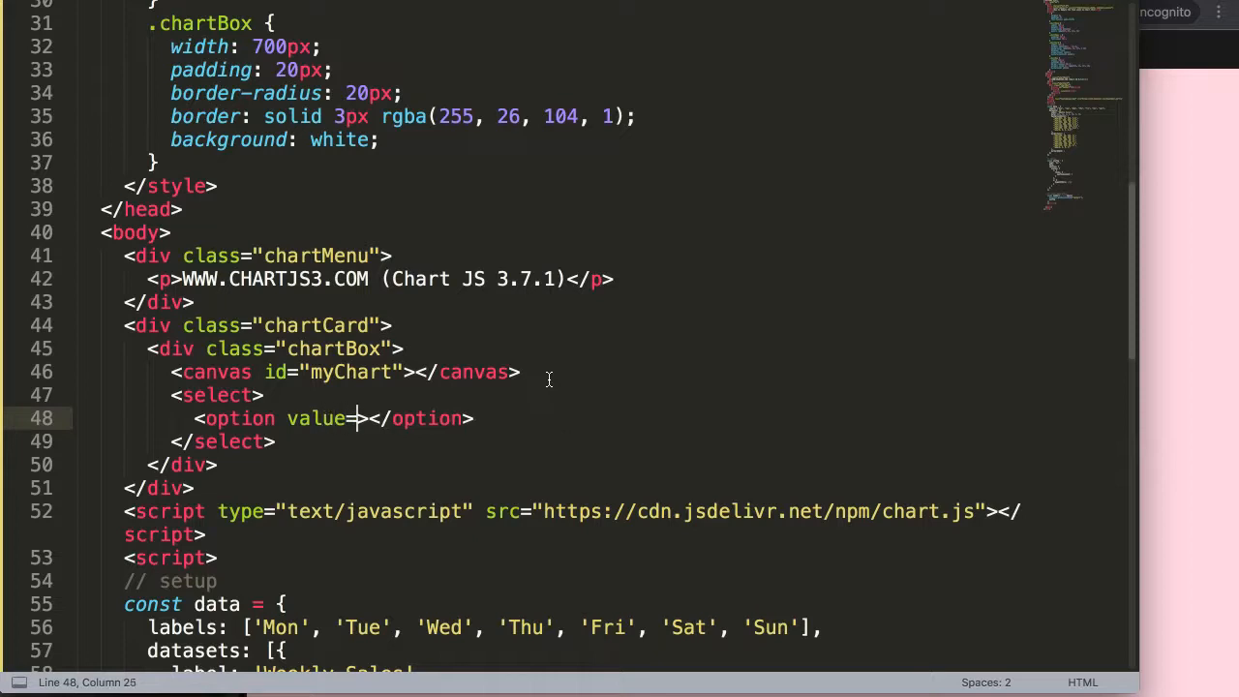
pyautogui.write('""')
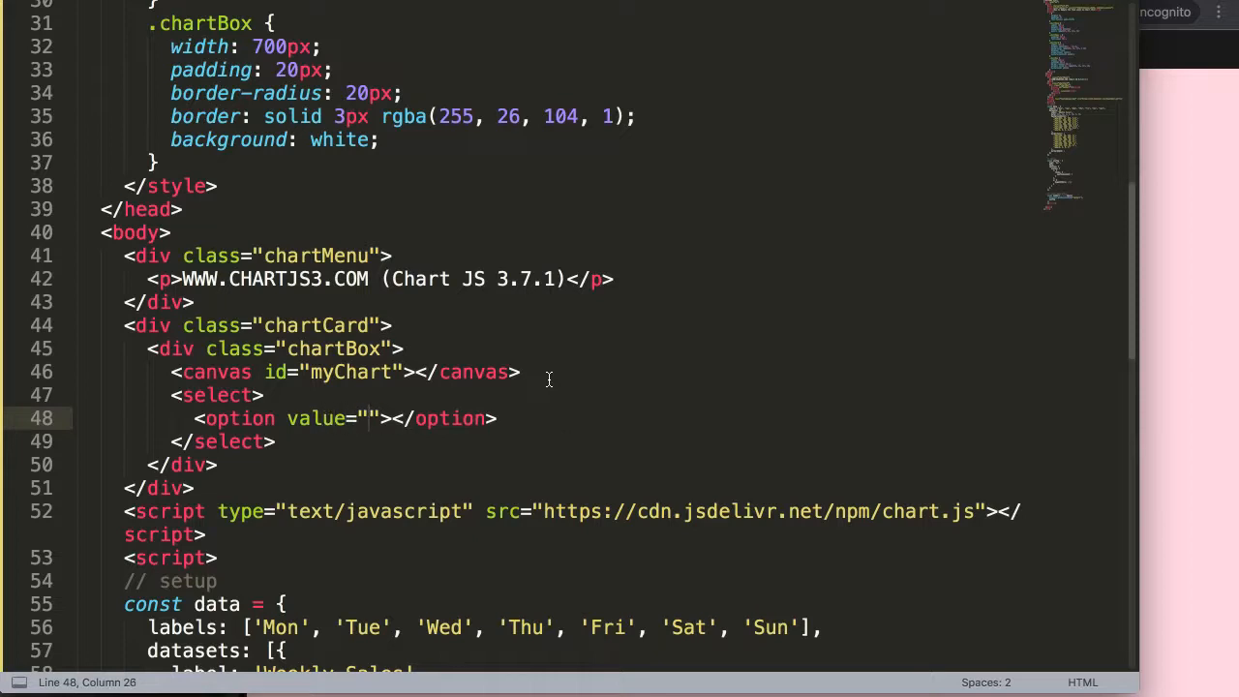
pyautogui.write('1')
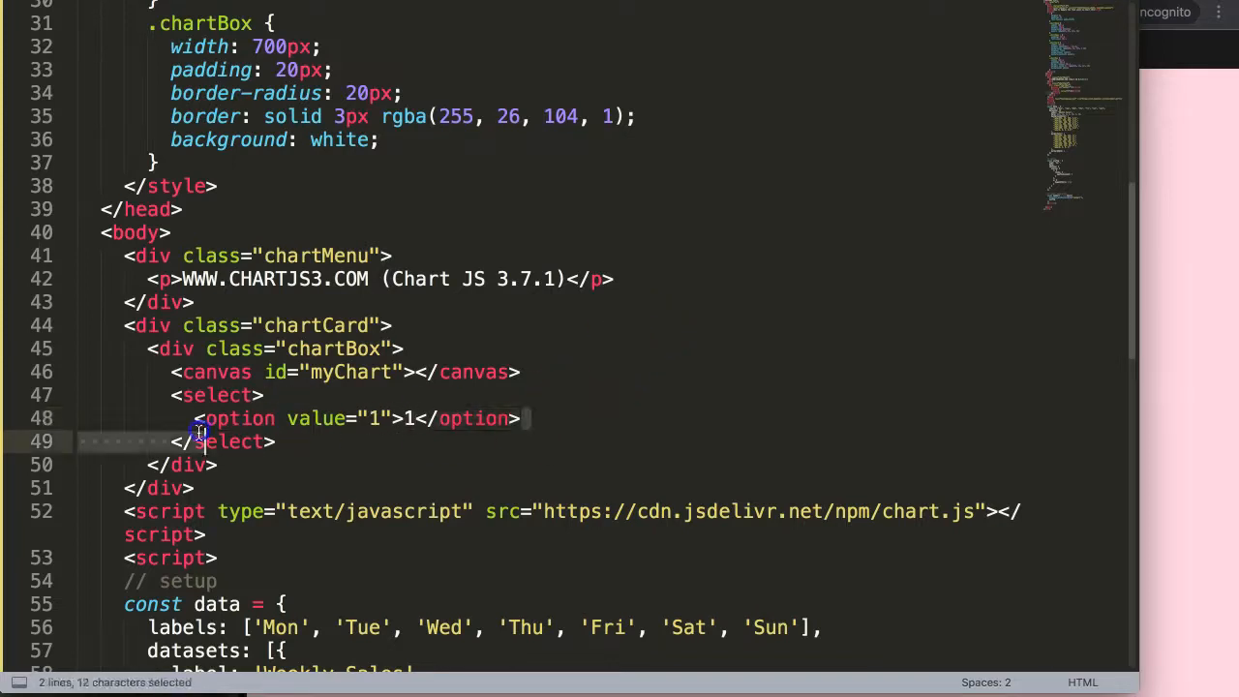
# Duplicate the option for values 5, 10, 15 and 20 and begin the onchange attribute.
pyautogui.press('ctrl+v')
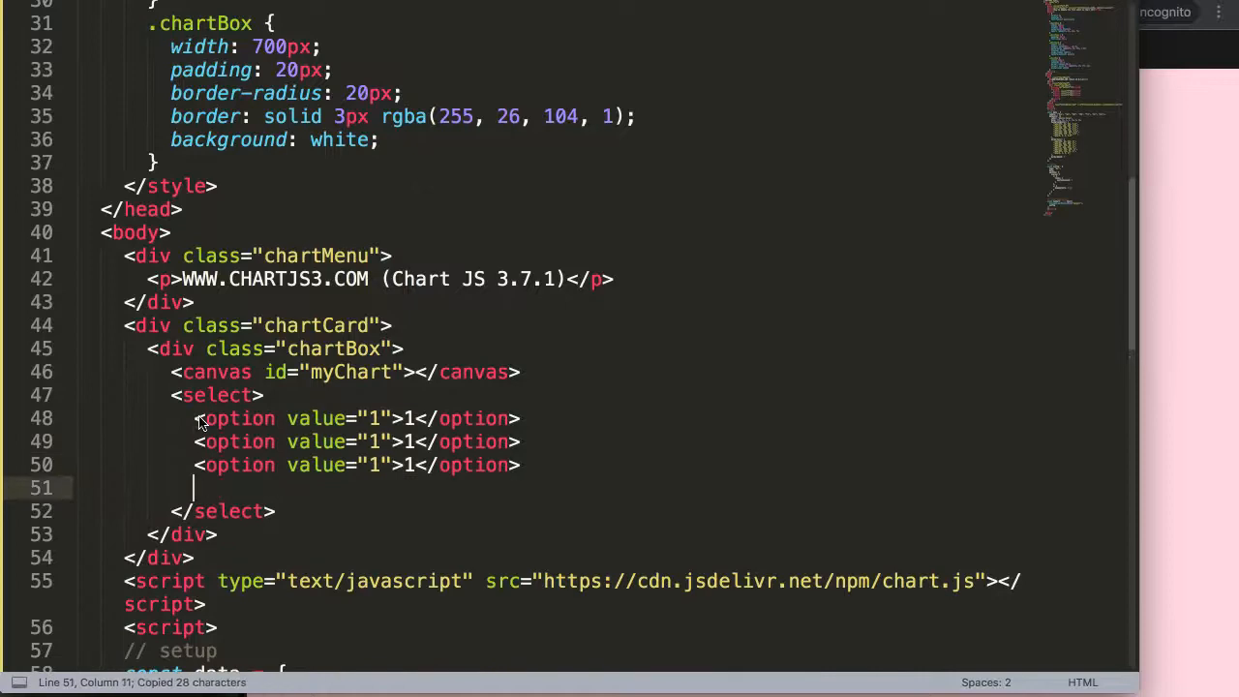
pyautogui.press('ctrl+v')
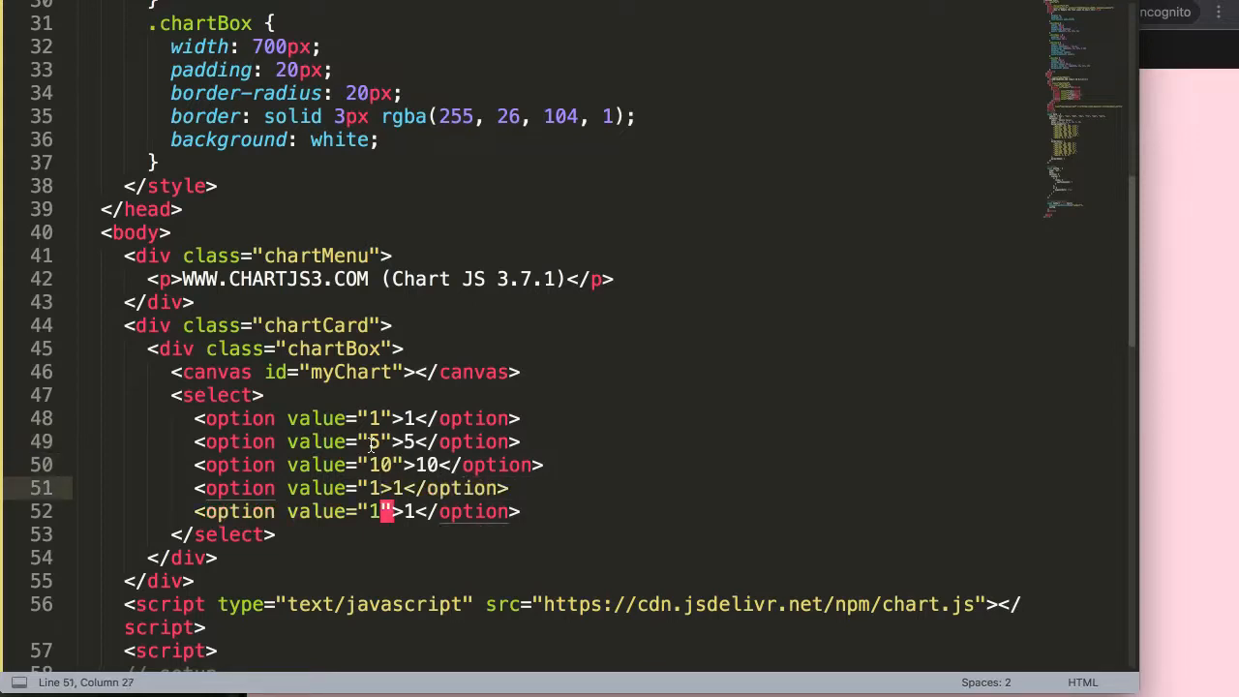
pyautogui.write('5')
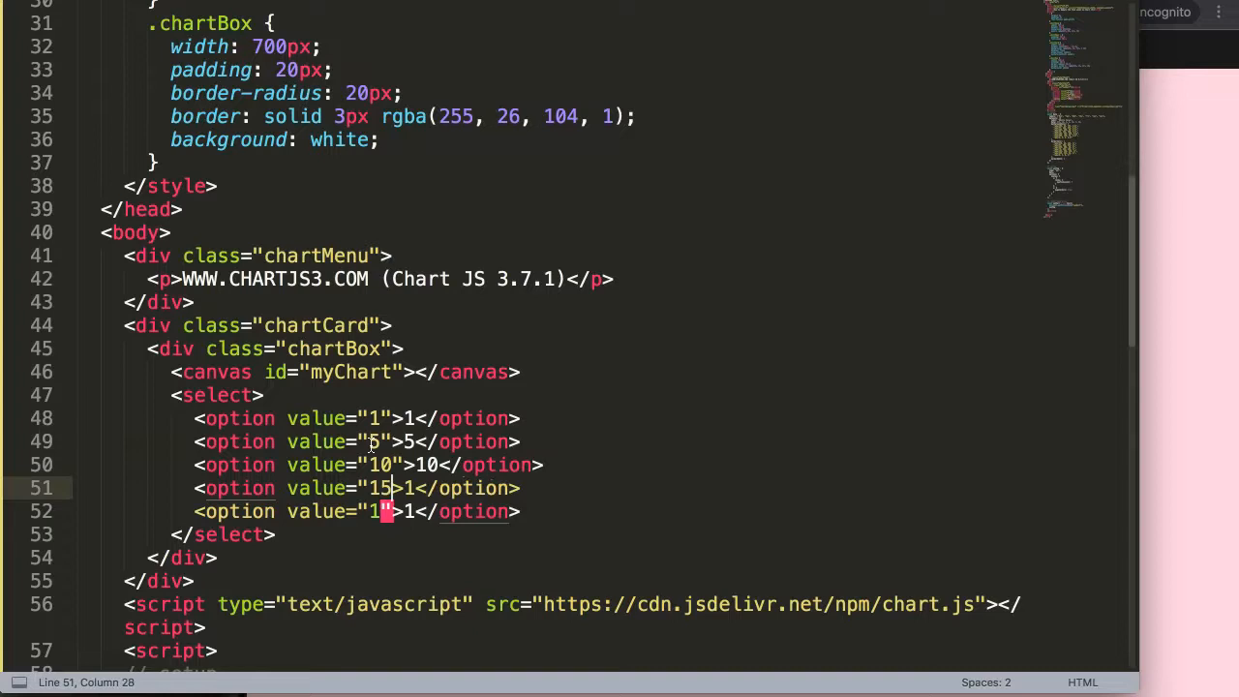
pyautogui.write('5')
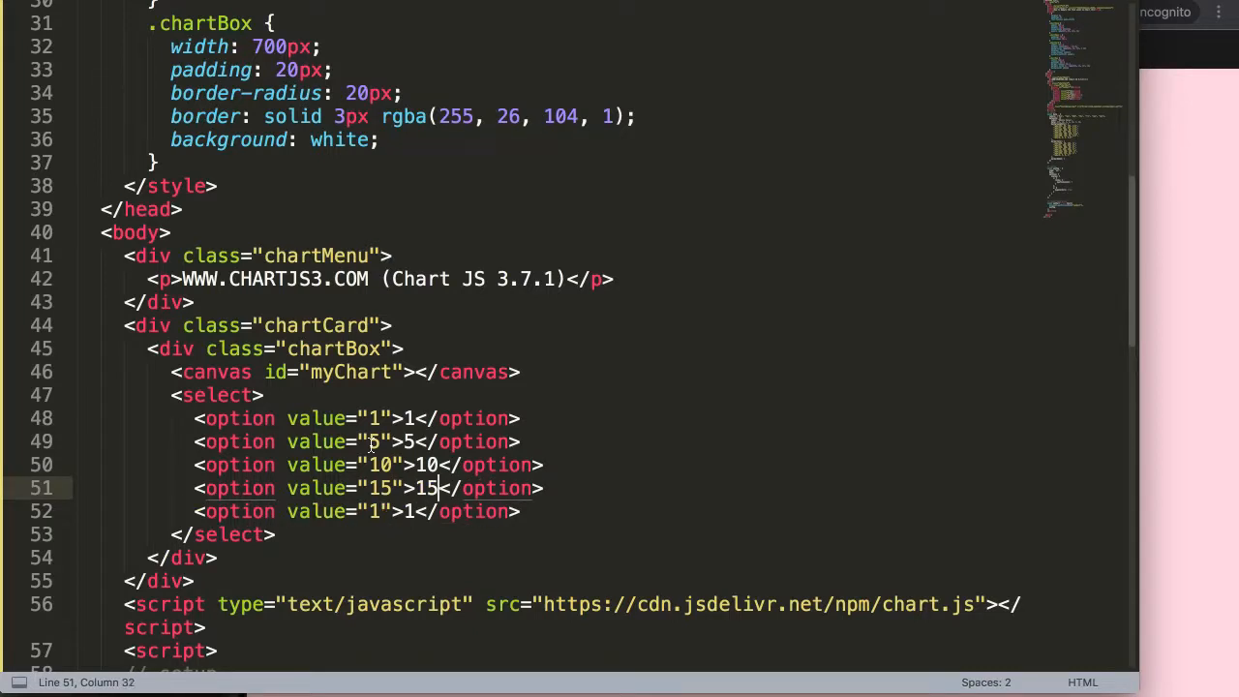
pyautogui.write('20')
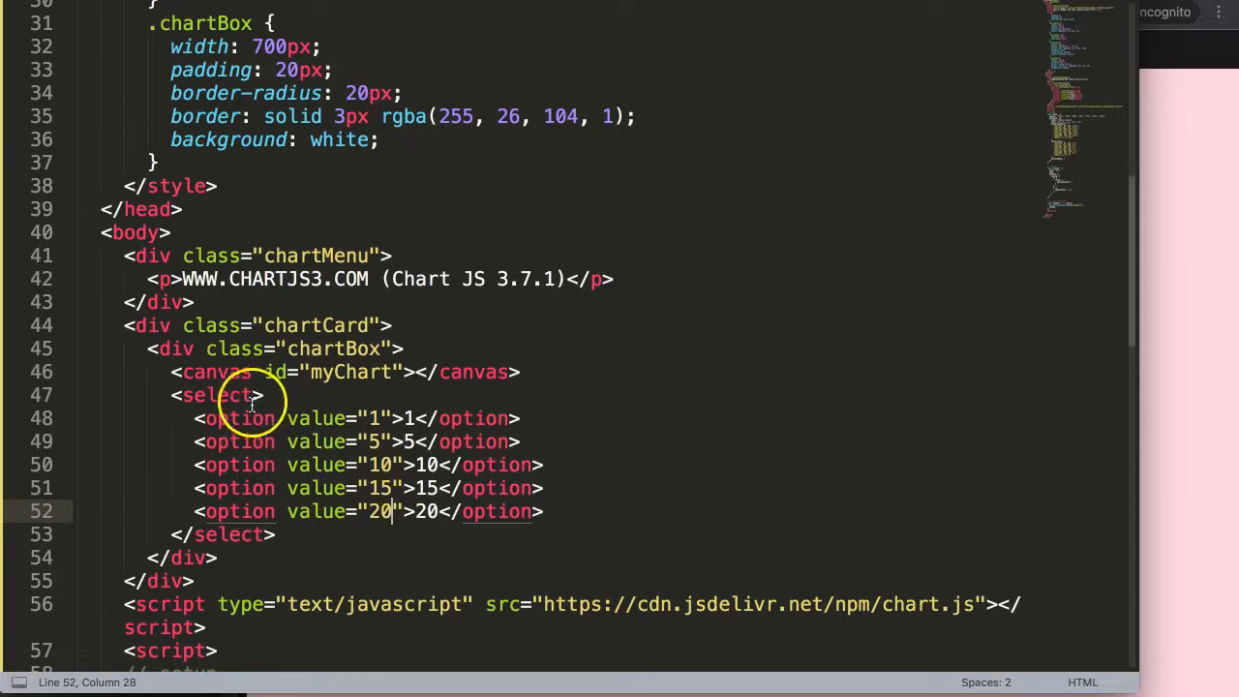
pyautogui.write('onchange="')
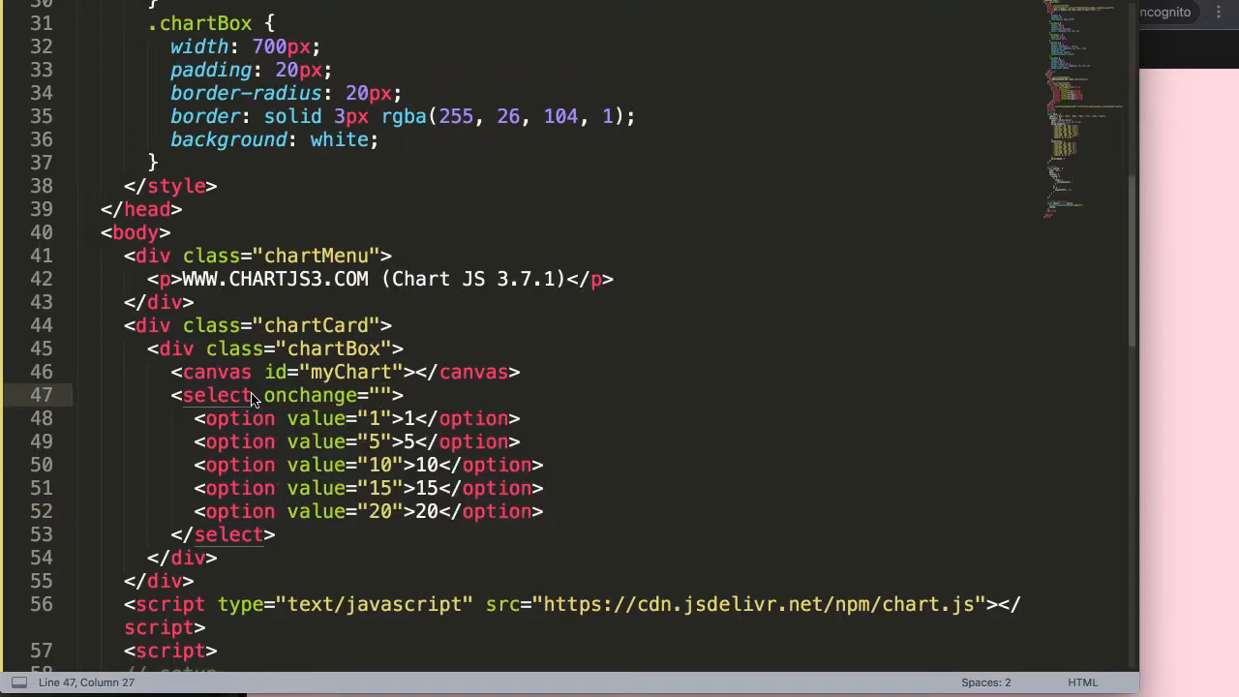
# Set the select's onchange to maxTicks(this) and pick up the maxTicks name for copying.
pyautogui.write('max')
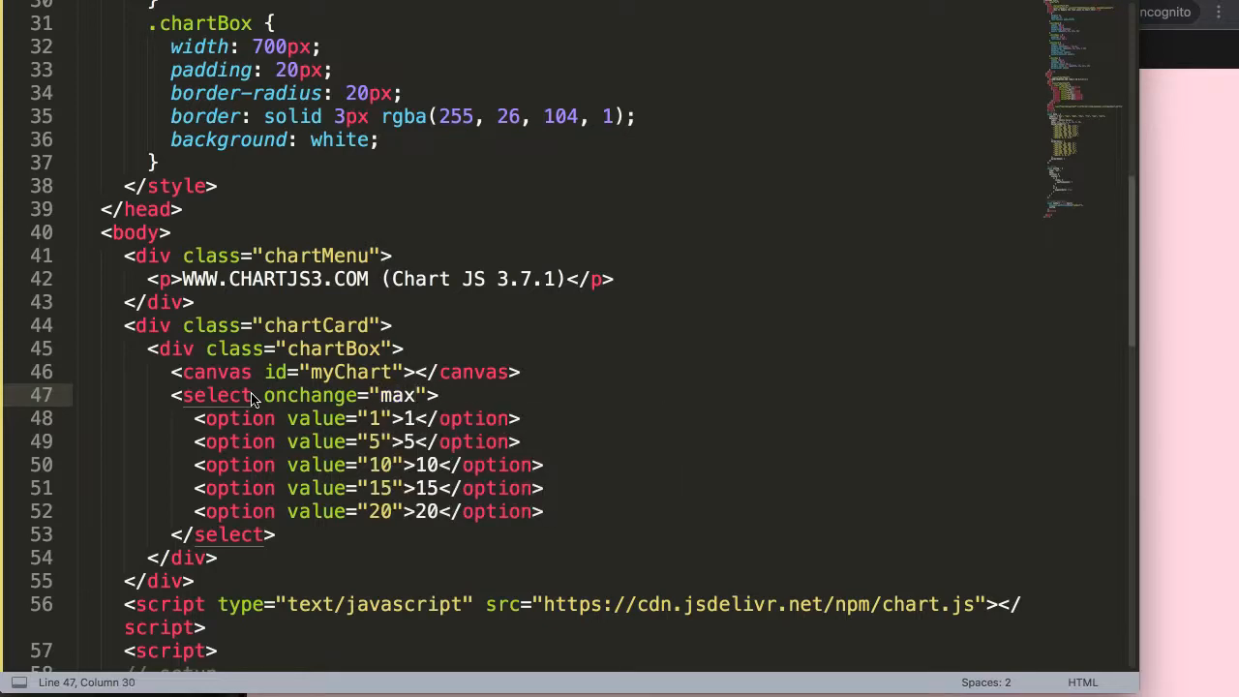
pyautogui.write('Ticks')
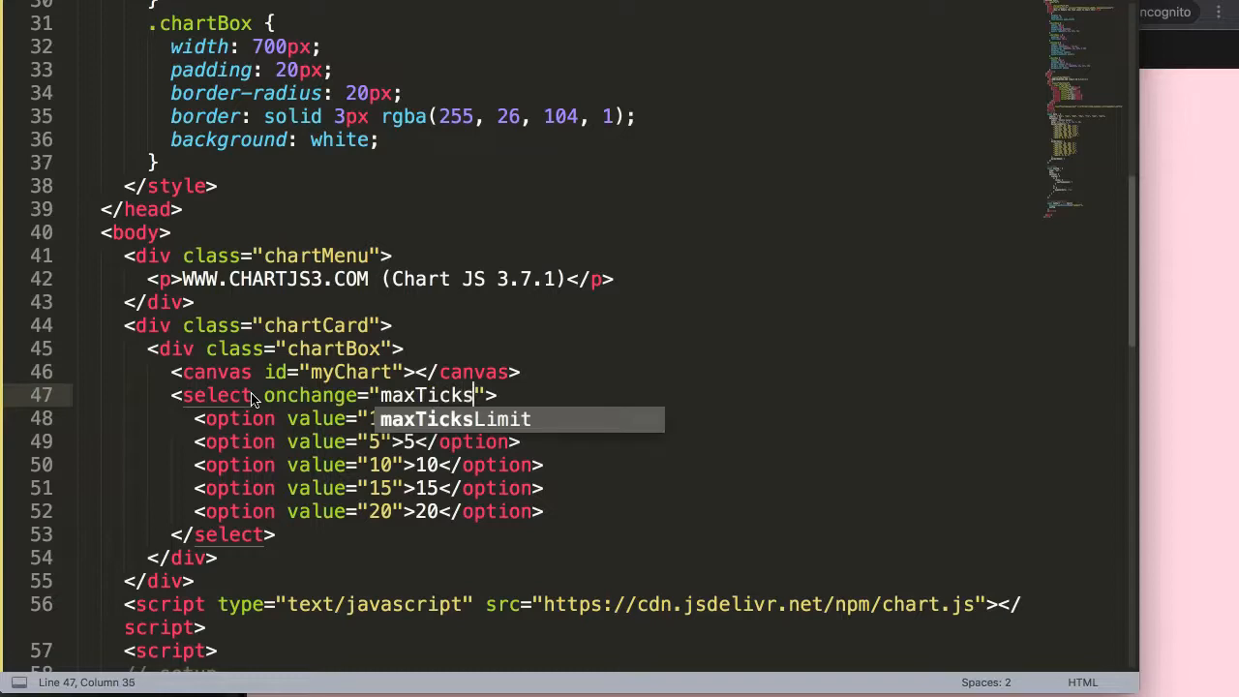
pyautogui.write('(this)')
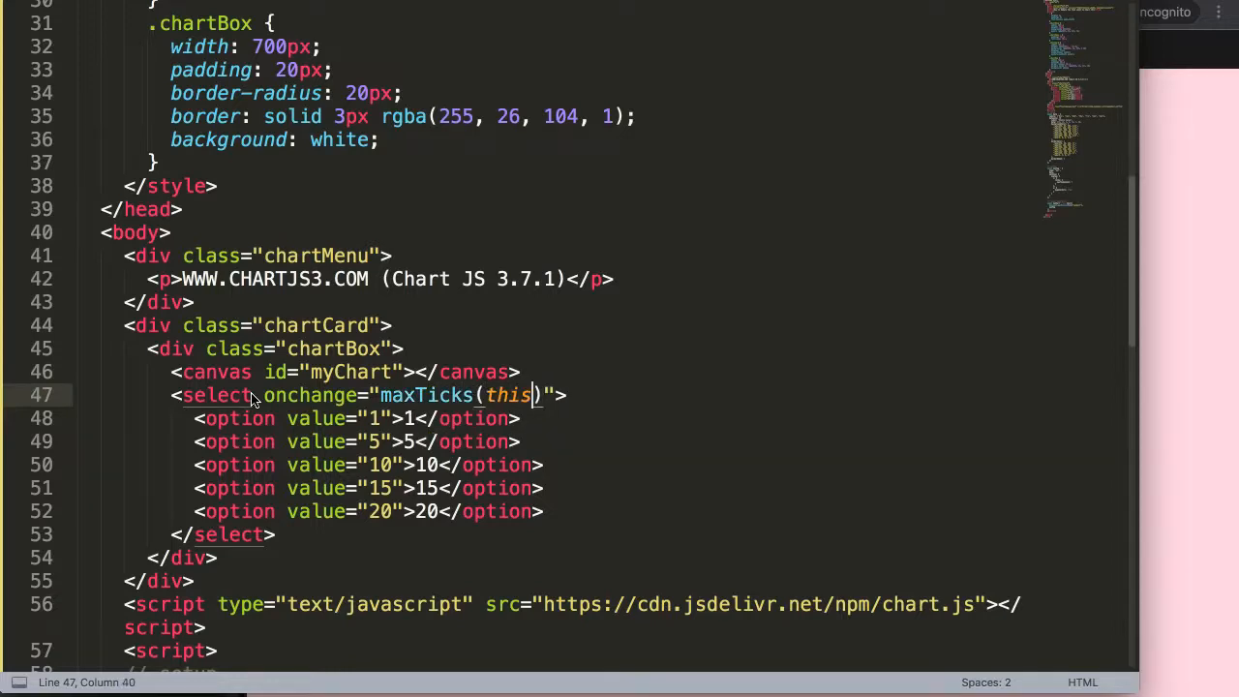
pyautogui.doubleClick(507, 395)
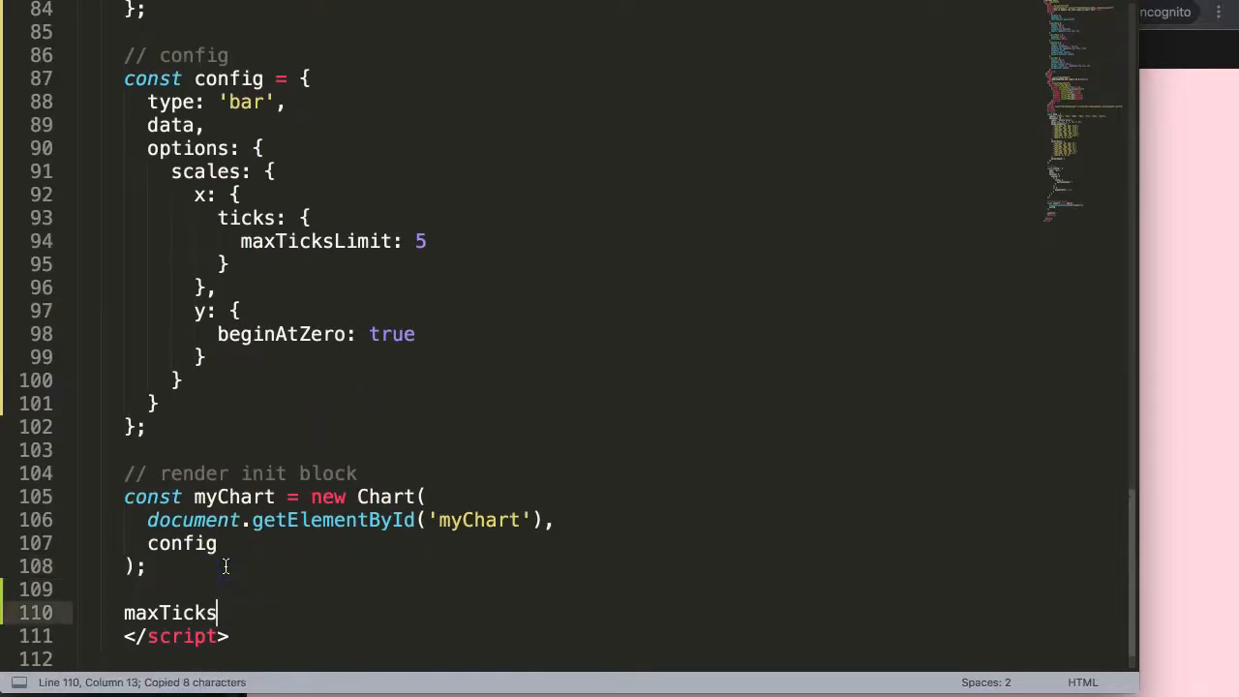
# Write function maxTicks(tick) { console.log(tick) } below the chart render block.
pyautogui.write('function')
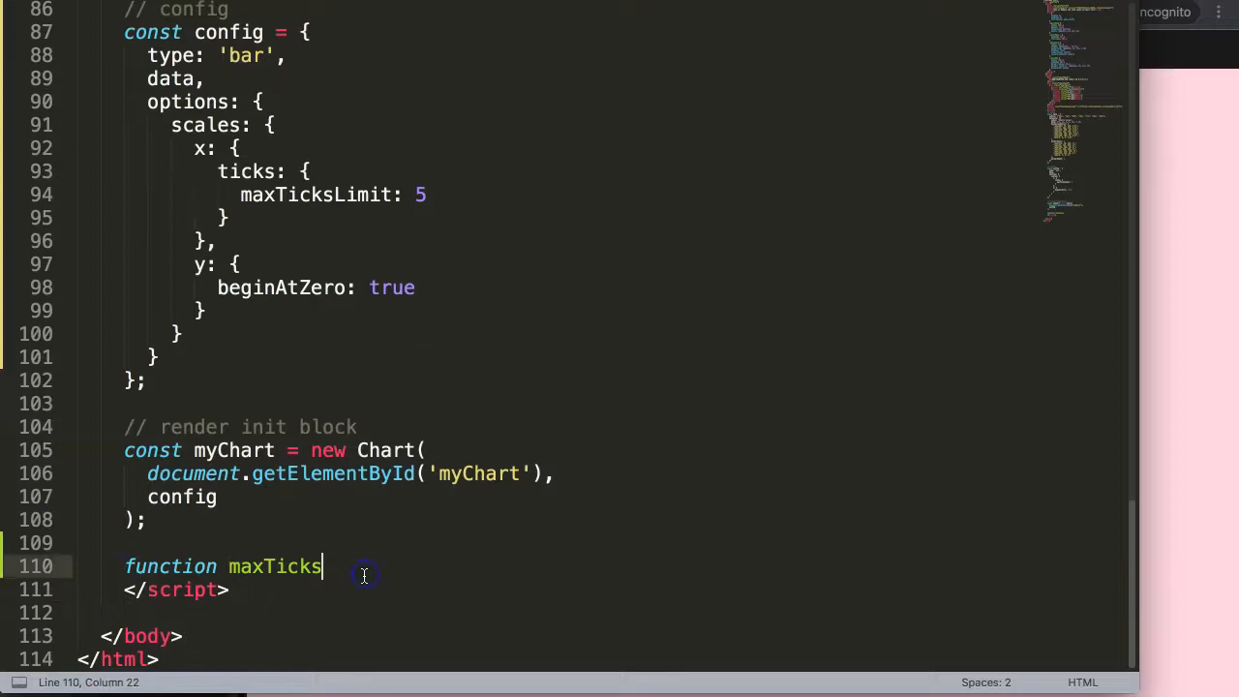
pyautogui.press('enter')
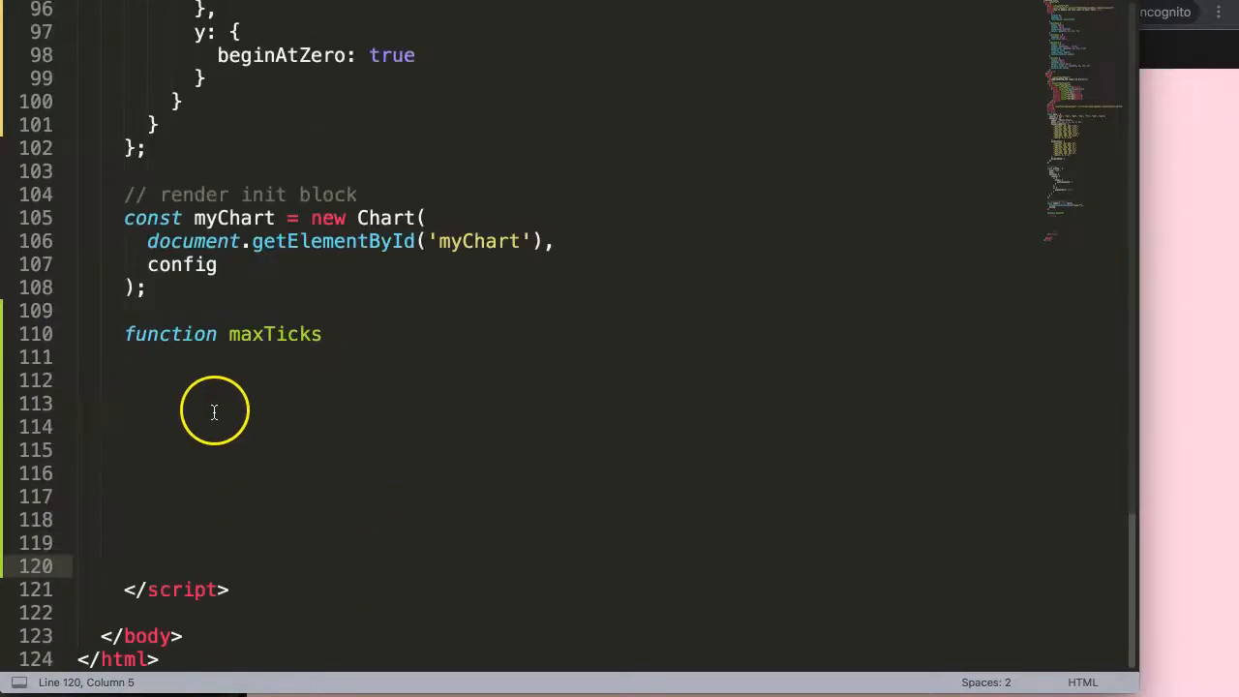
pyautogui.write('()')
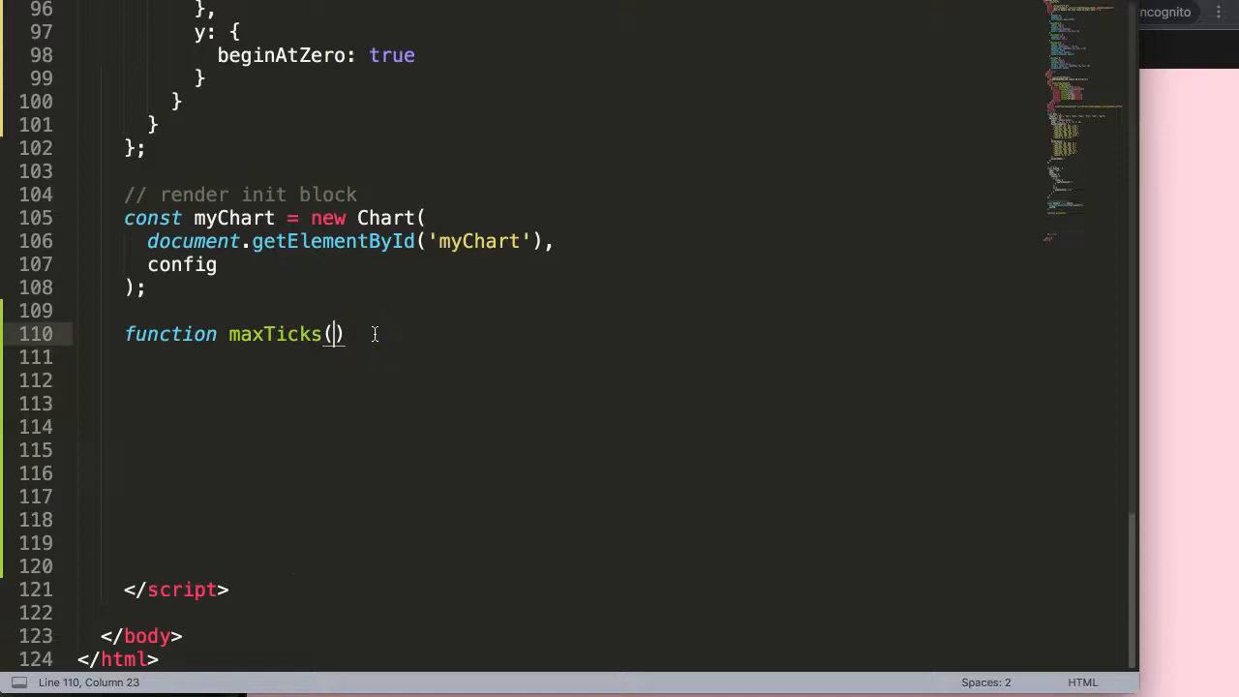
pyautogui.write('tick')
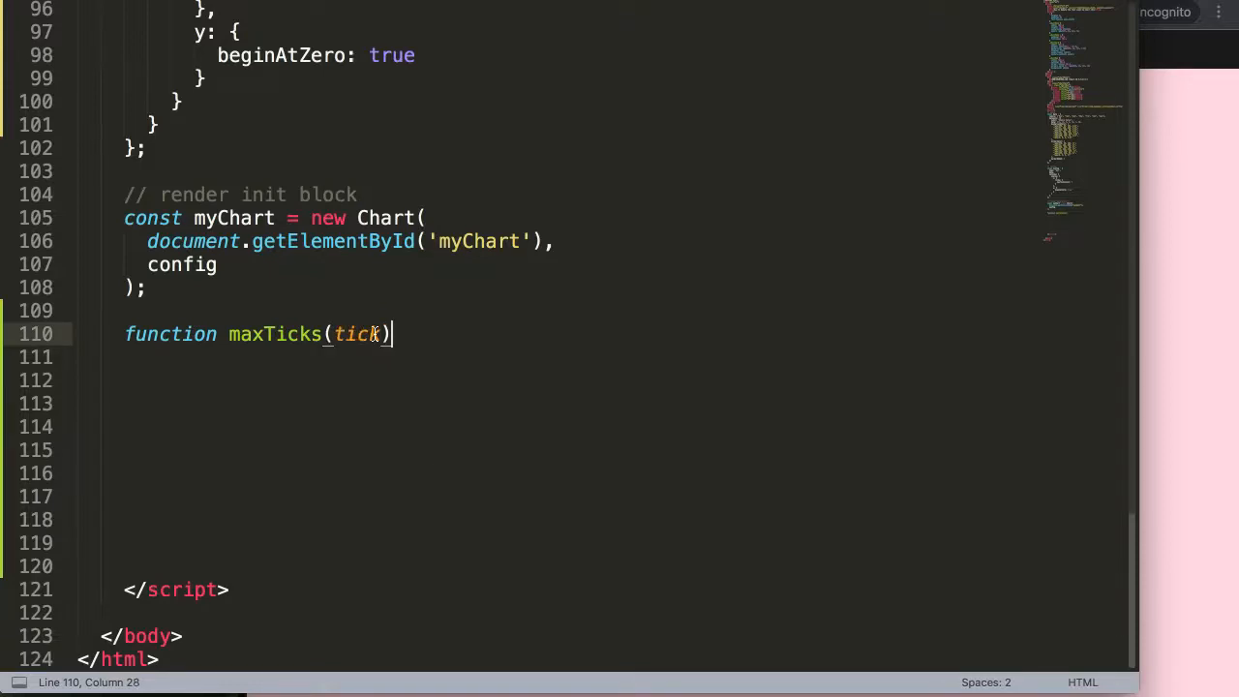
pyautogui.write('{')
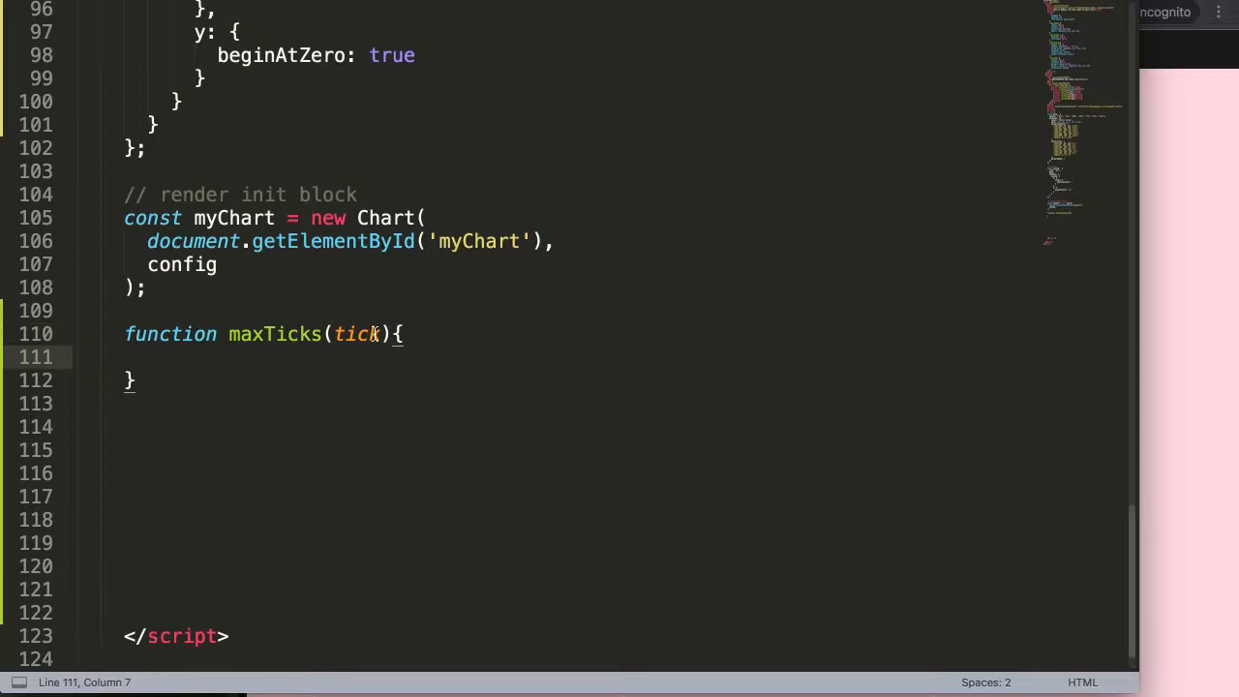
pyautogui.write('console.log(P')
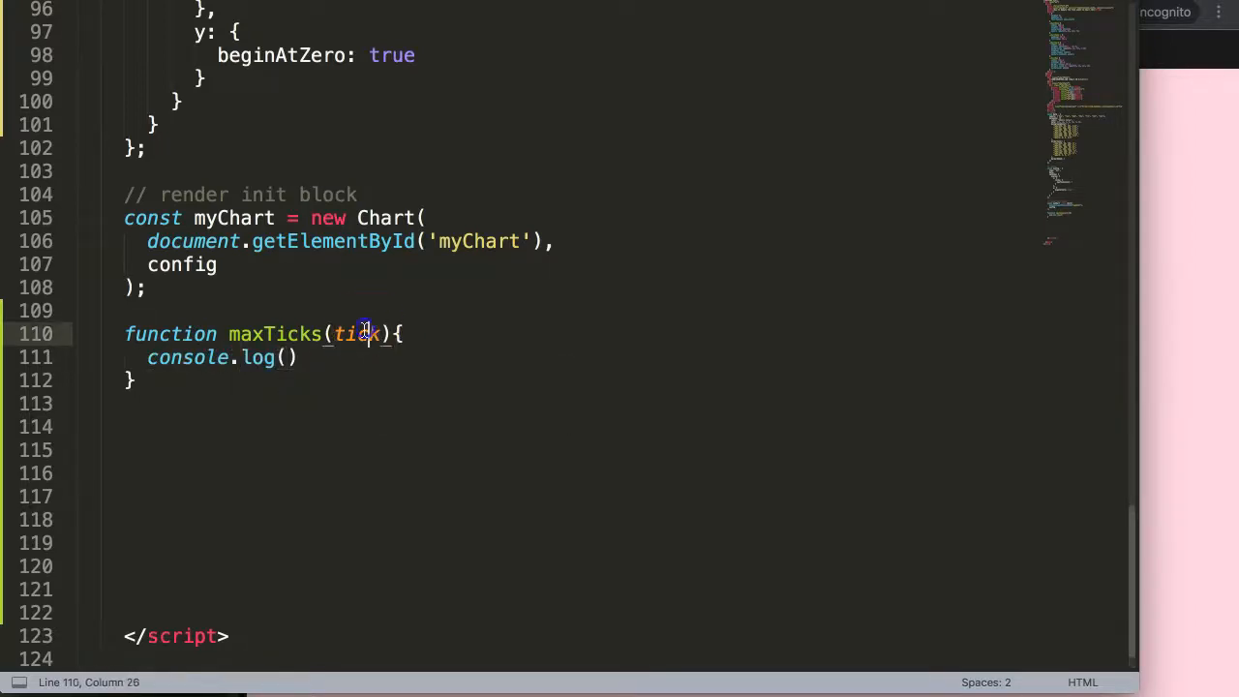
pyautogui.write('tick')
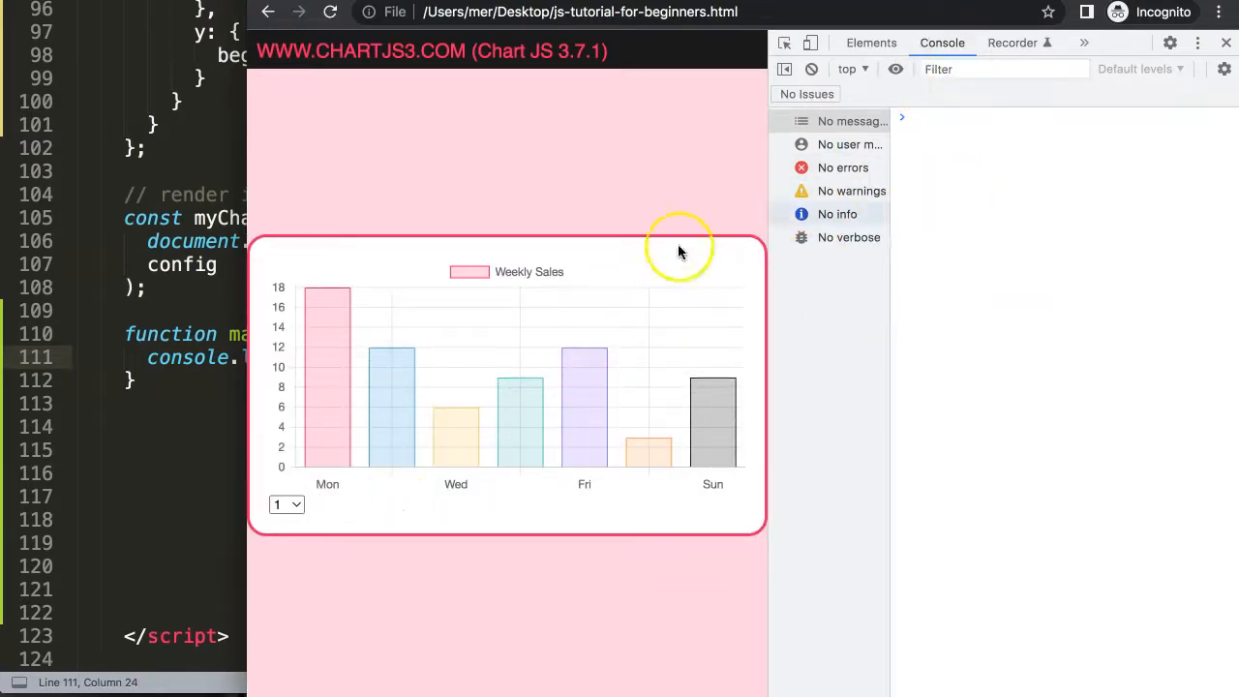
# Log tick.value instead, test picking 5 in the dropdown, then start a new line in maxTicks.
pyautogui.click(286, 504)
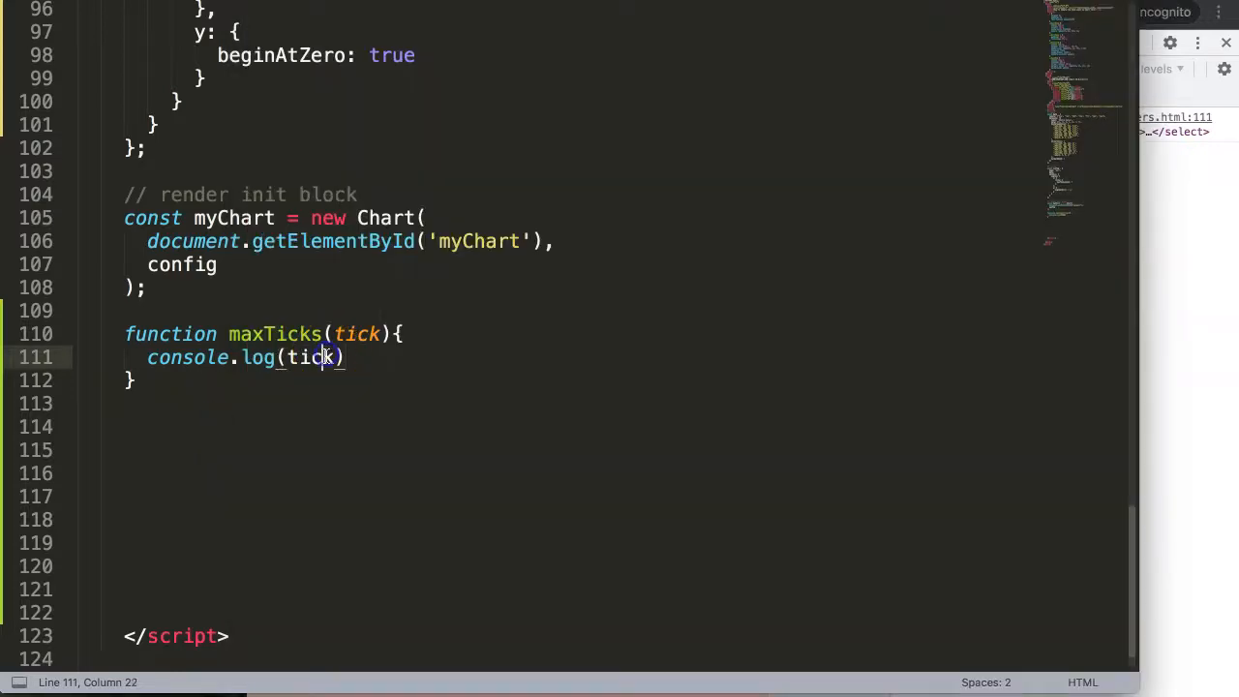
pyautogui.write('.value')
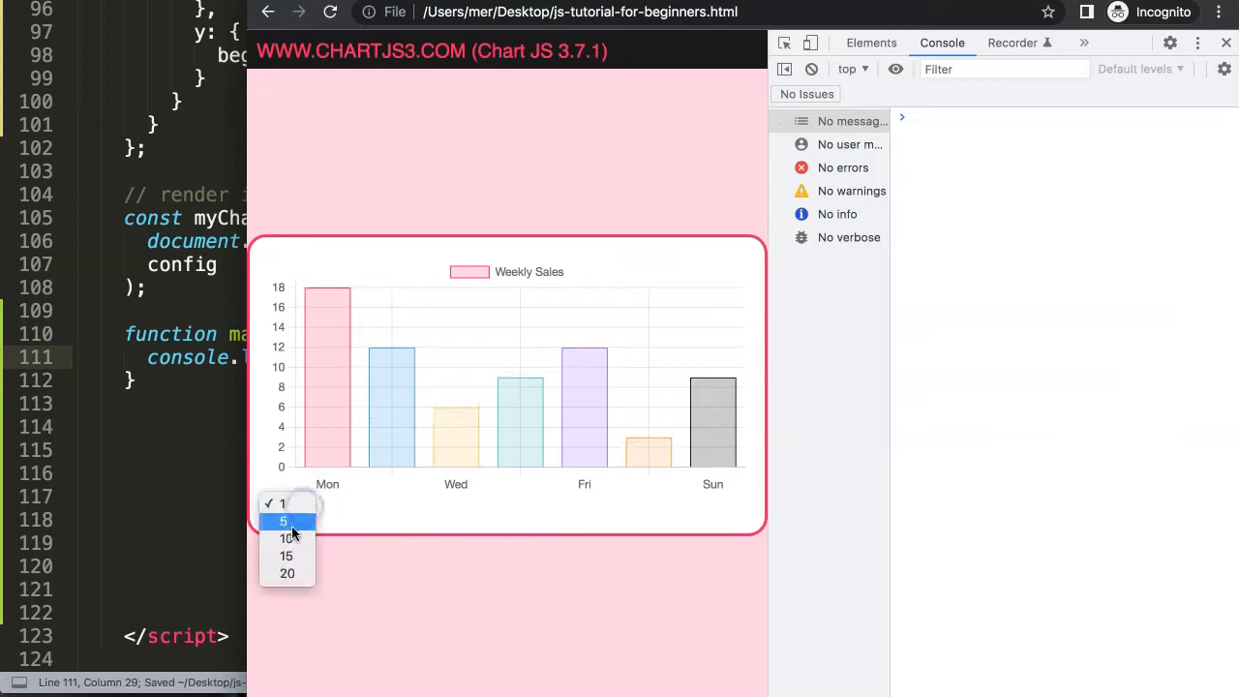
pyautogui.click(287, 556)
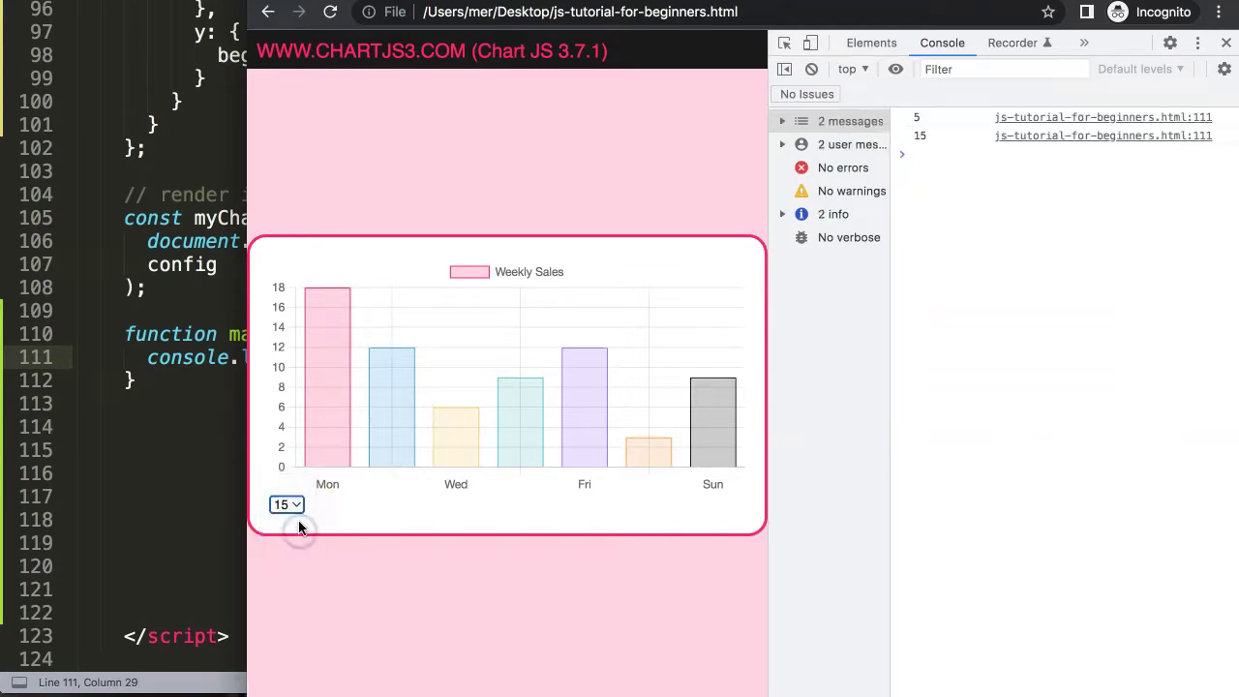
pyautogui.click(286, 503)
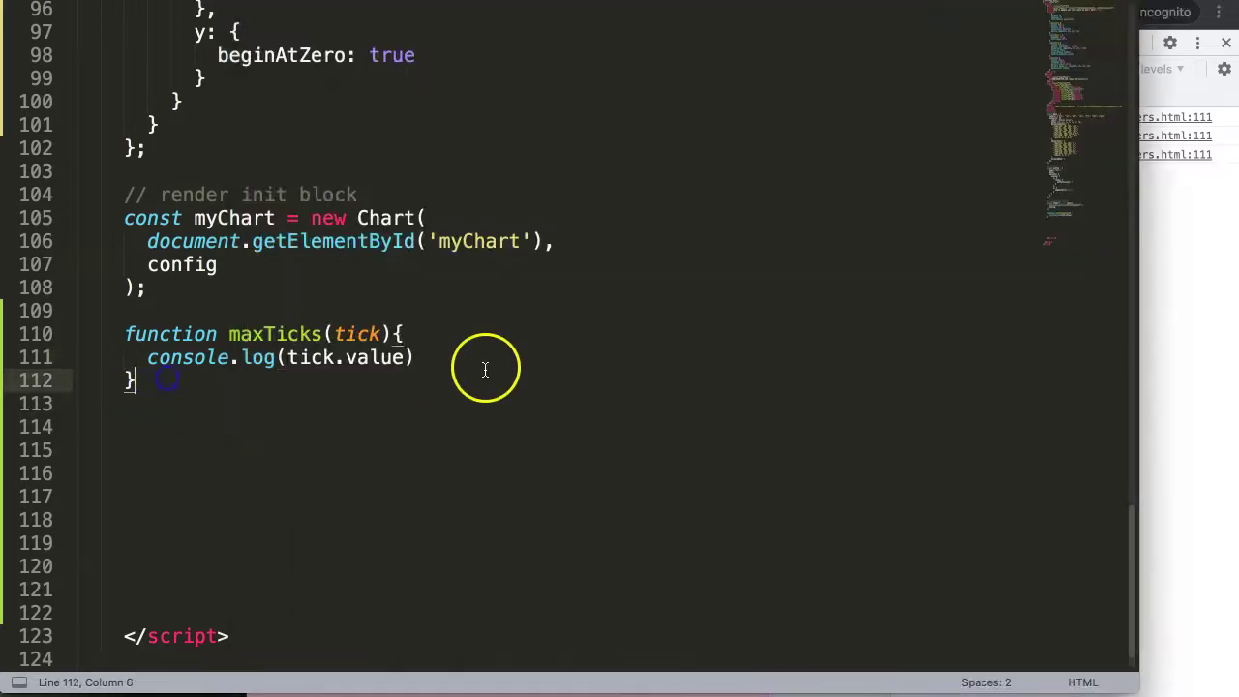
pyautogui.press('enter')
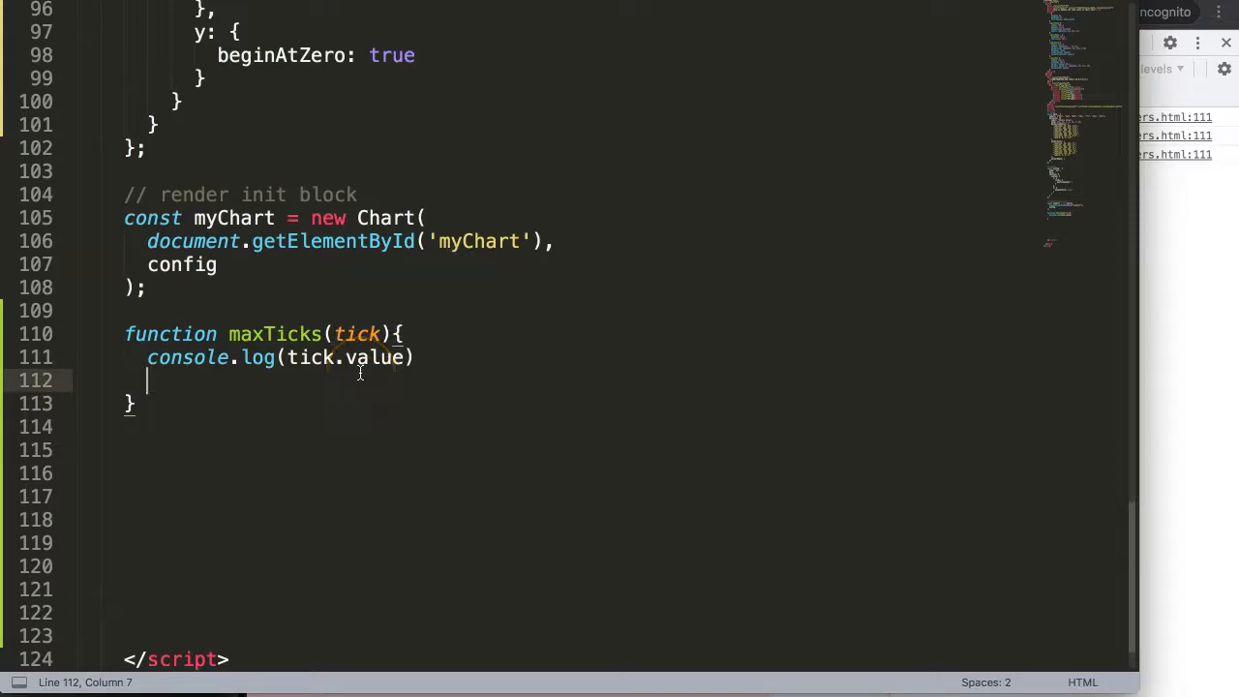
# Select the myChart constant name and scroll the file to review canvas, dropdown and maxTicks.
pyautogui.click(205, 217)
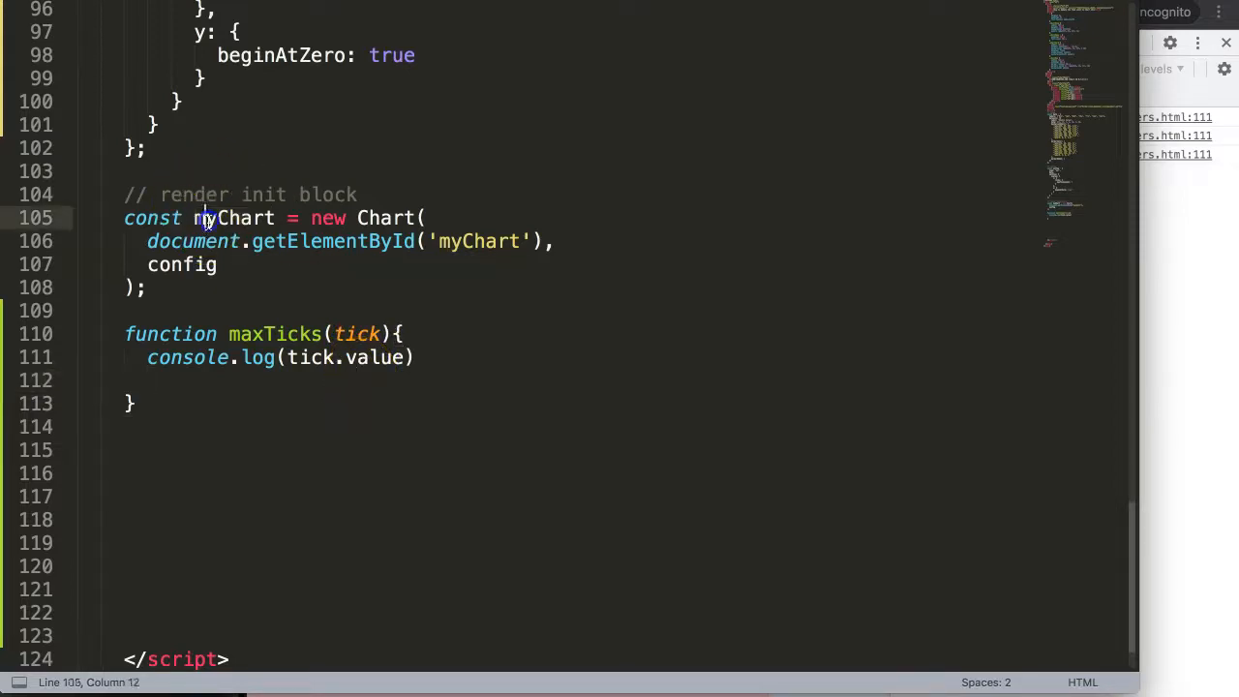
pyautogui.doubleClick(232, 217)
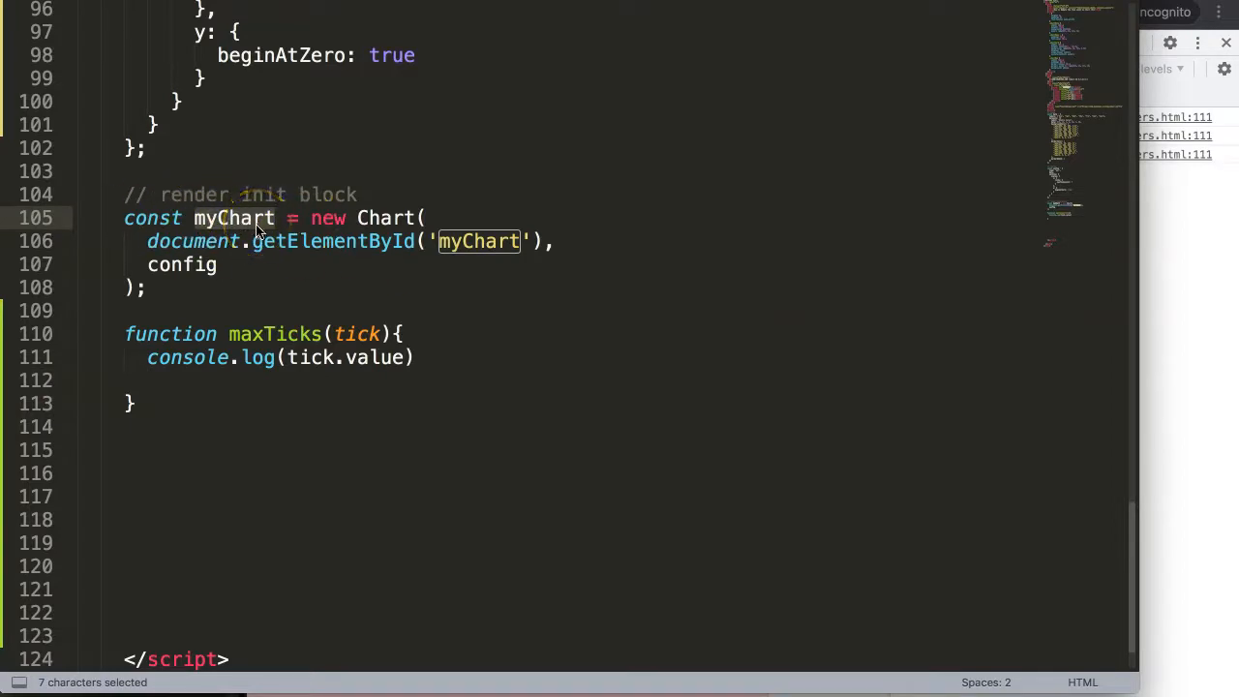
pyautogui.scroll(3)
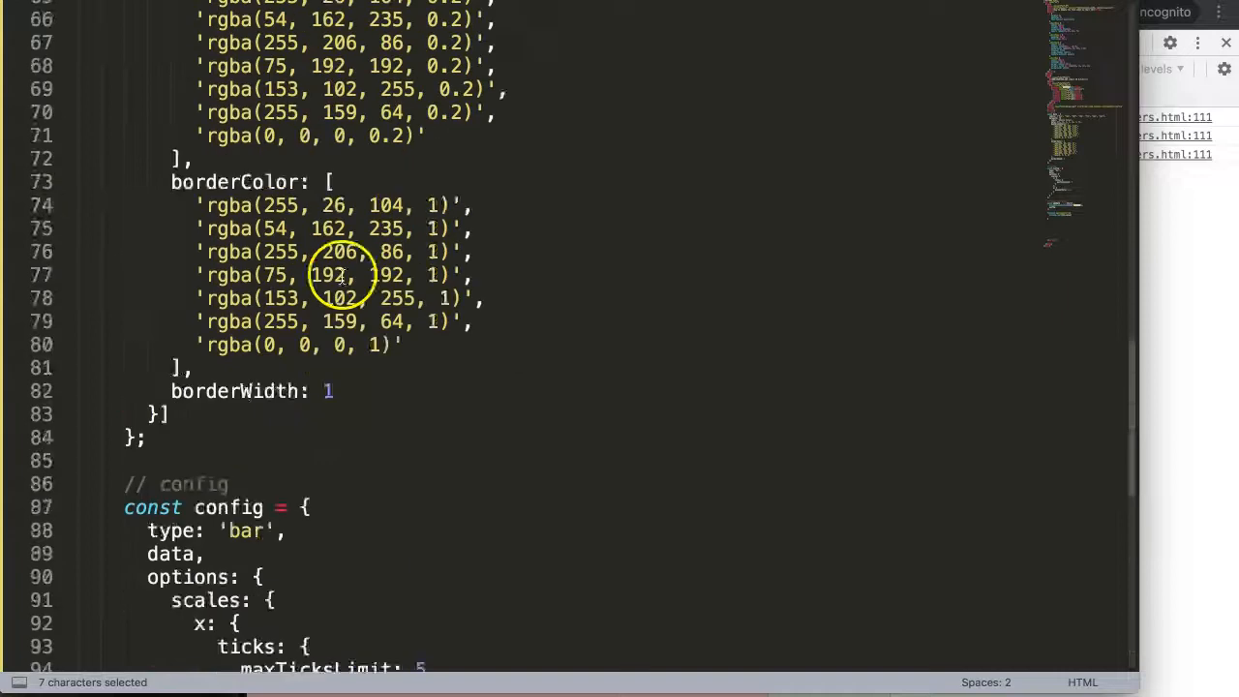
pyautogui.scroll(3)
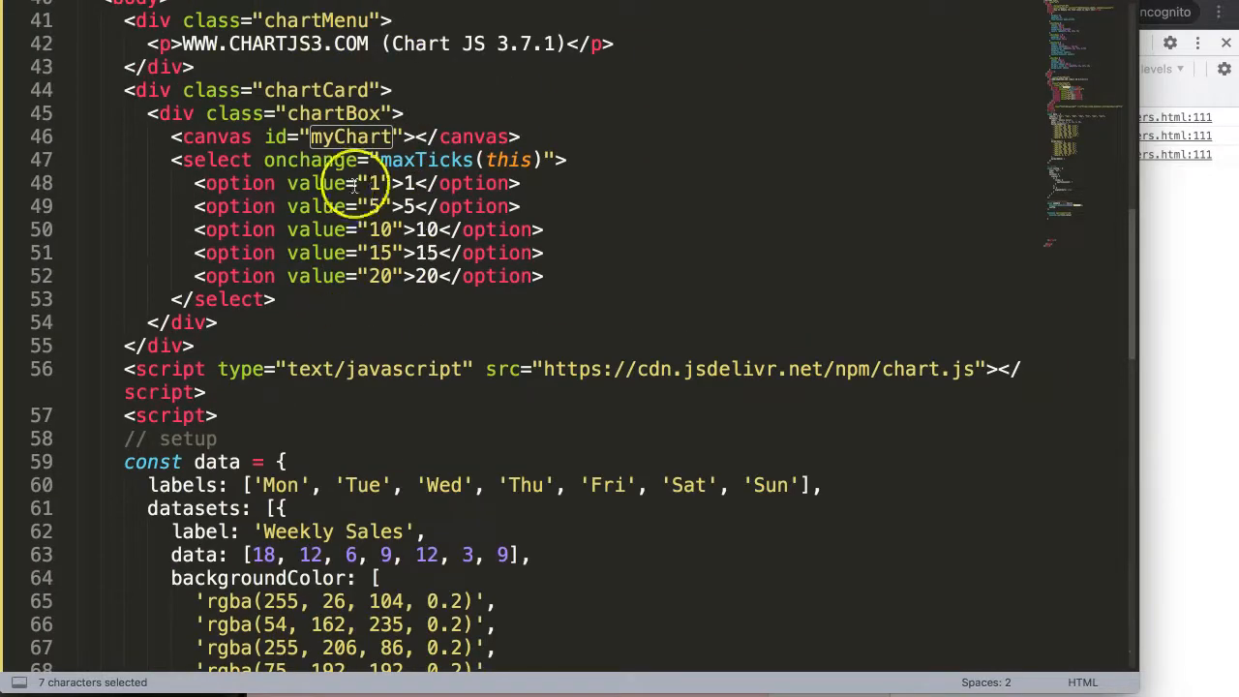
pyautogui.scroll(-3)
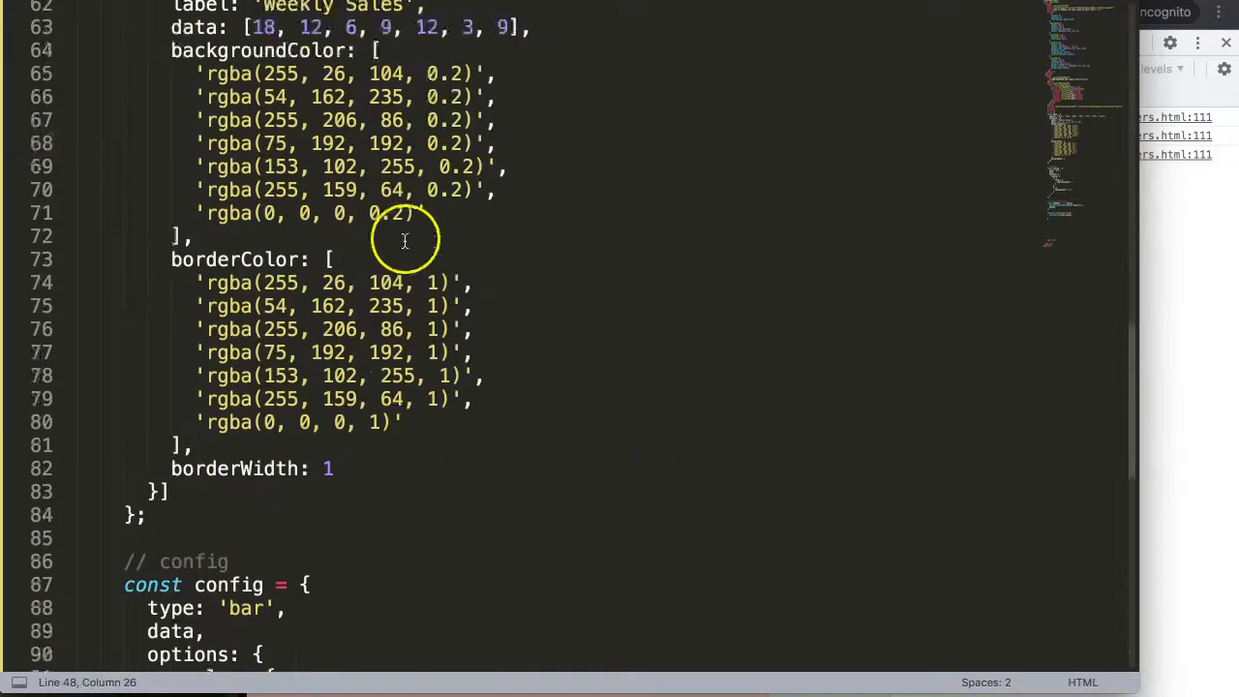
pyautogui.scroll(-3)
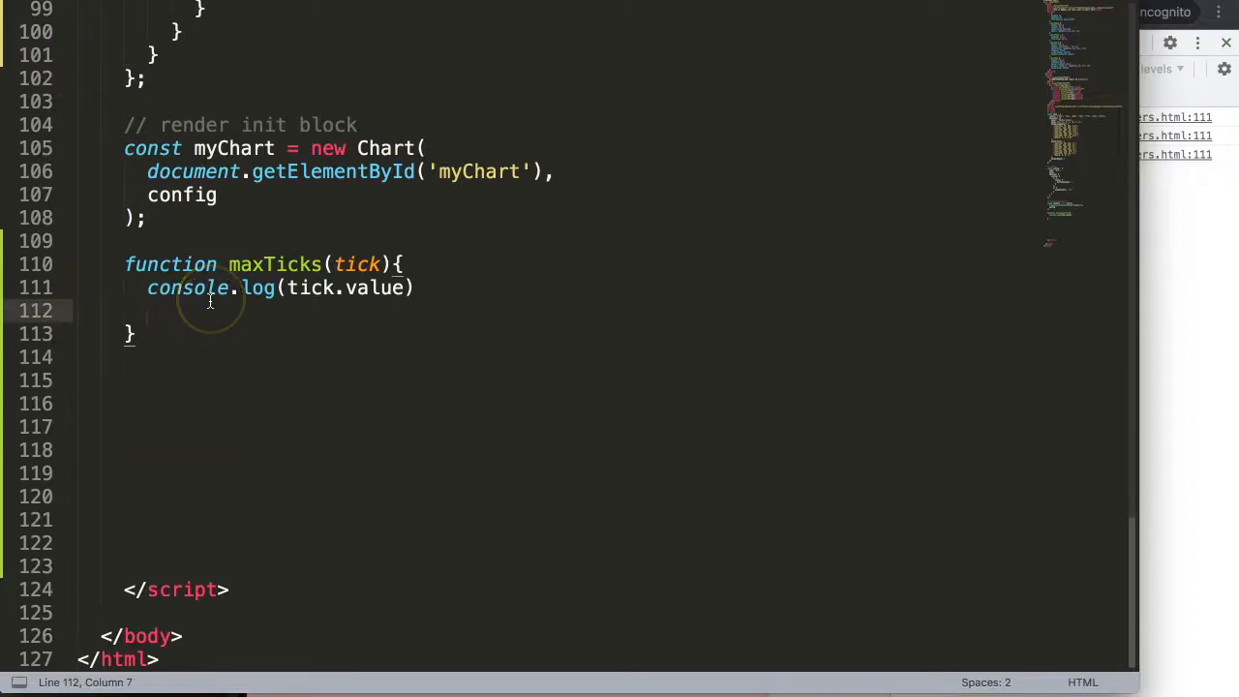
# Write myChart.config.options.scales.x.ticks.maxTicksLimit = inside maxTicks, copying maxTicksLimit from config.
pyautogui.write('myChart')
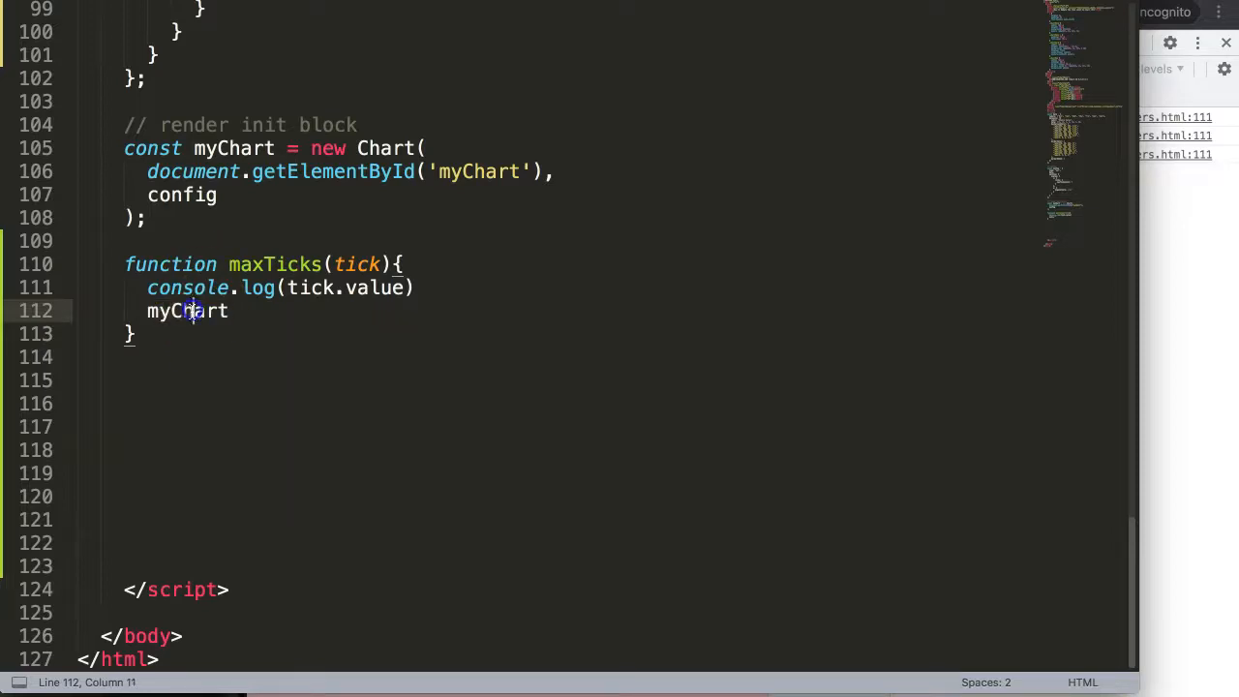
pyautogui.doubleClick(186, 309)
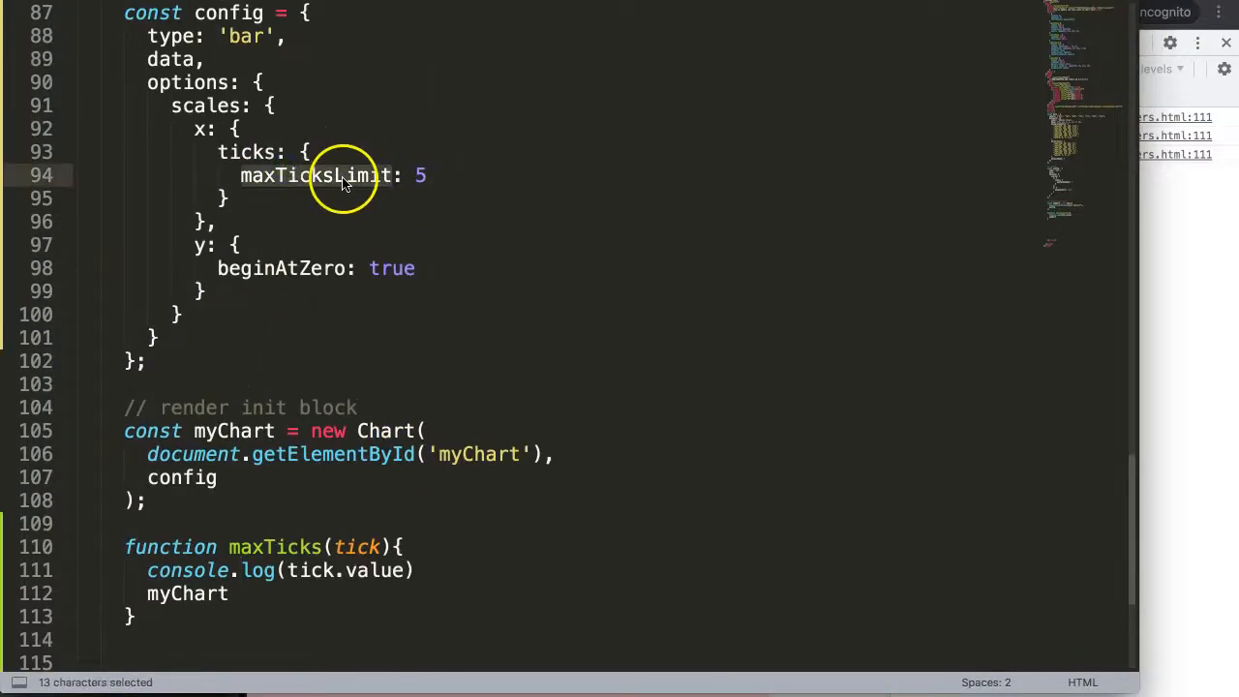
pyautogui.scroll(3)
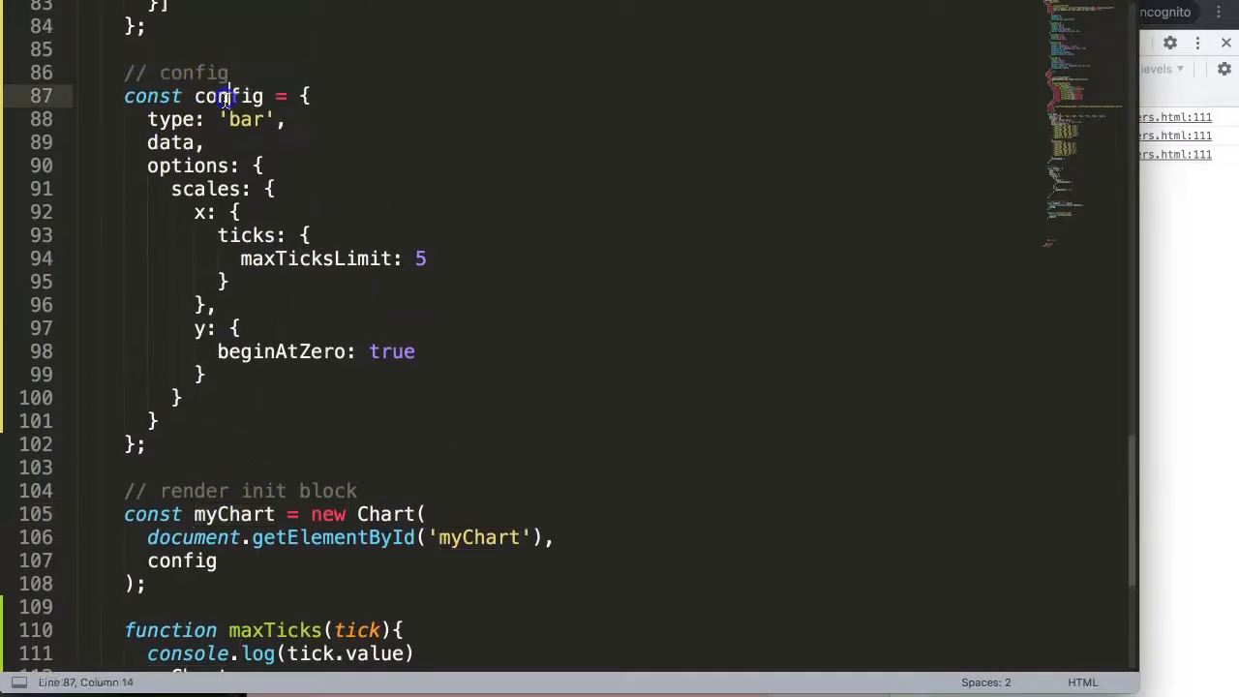
pyautogui.doubleClick(203, 190)
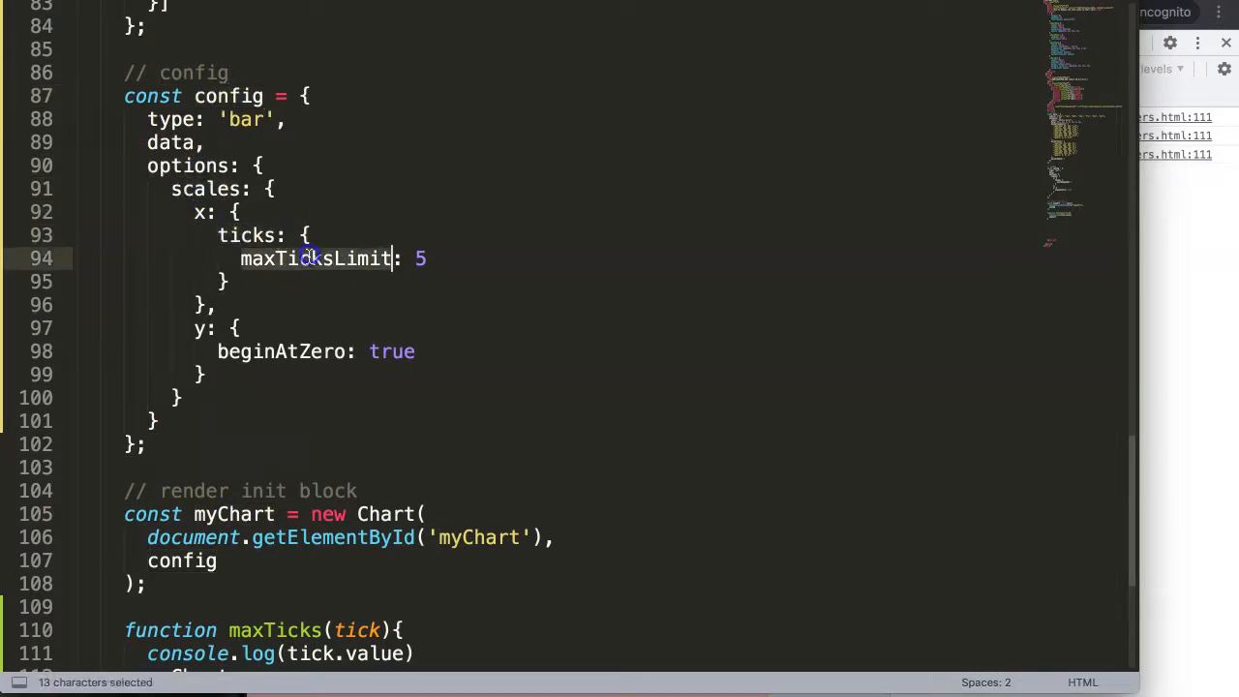
pyautogui.scroll(-3)
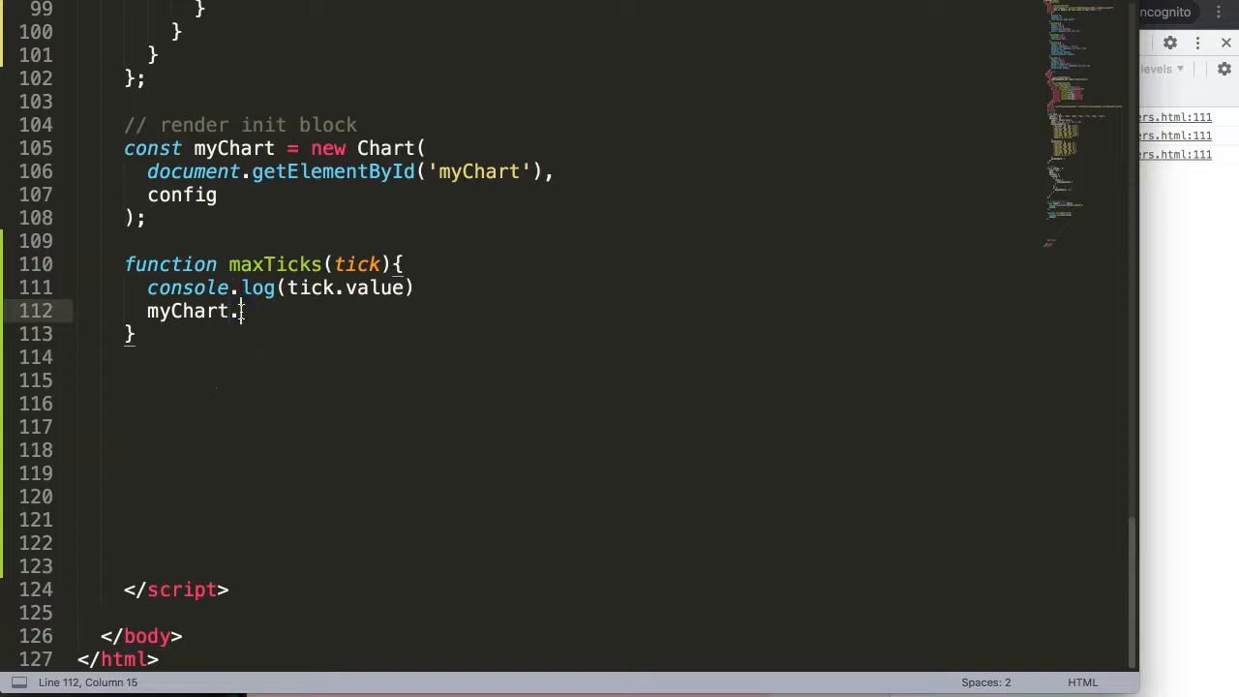
pyautogui.write('config.')
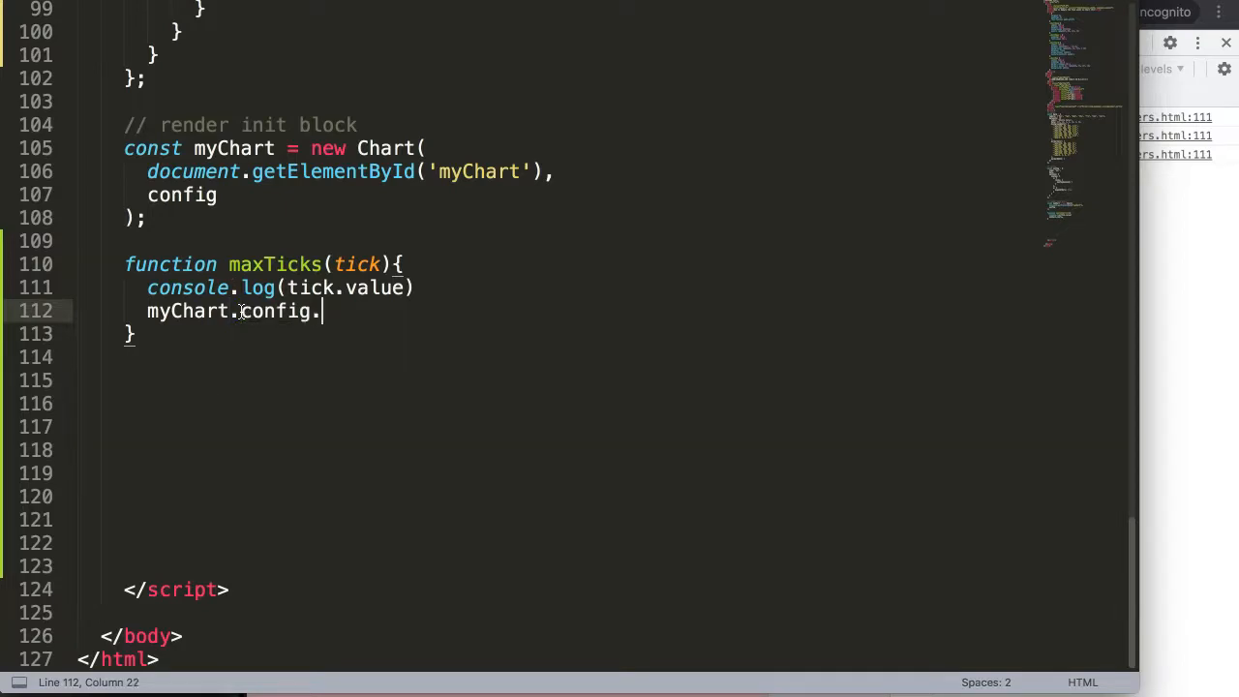
pyautogui.write('optiosn.')
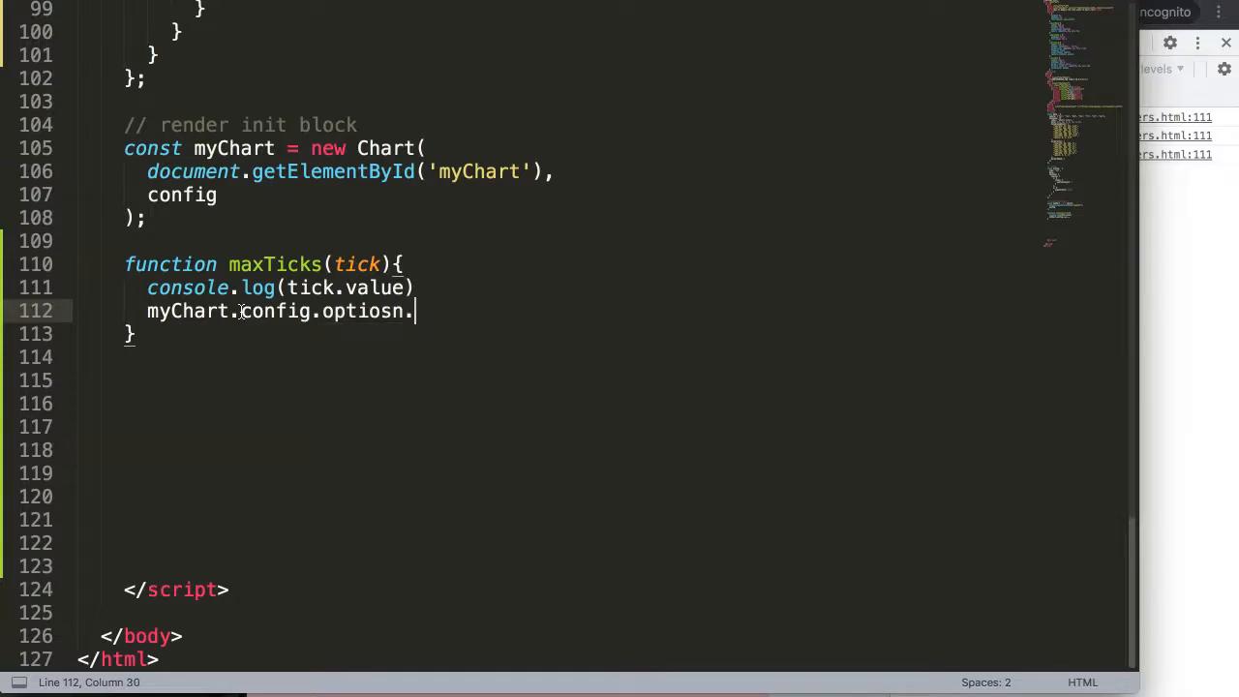
pyautogui.write('scales.')
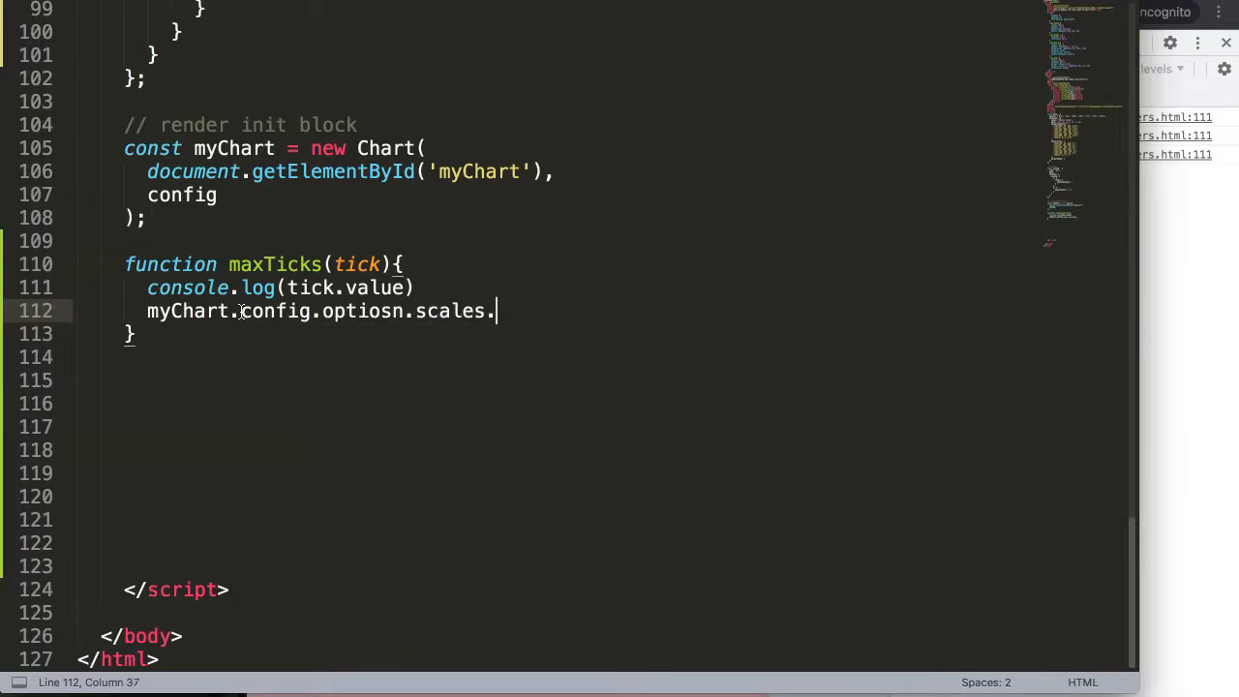
pyautogui.write('x.')
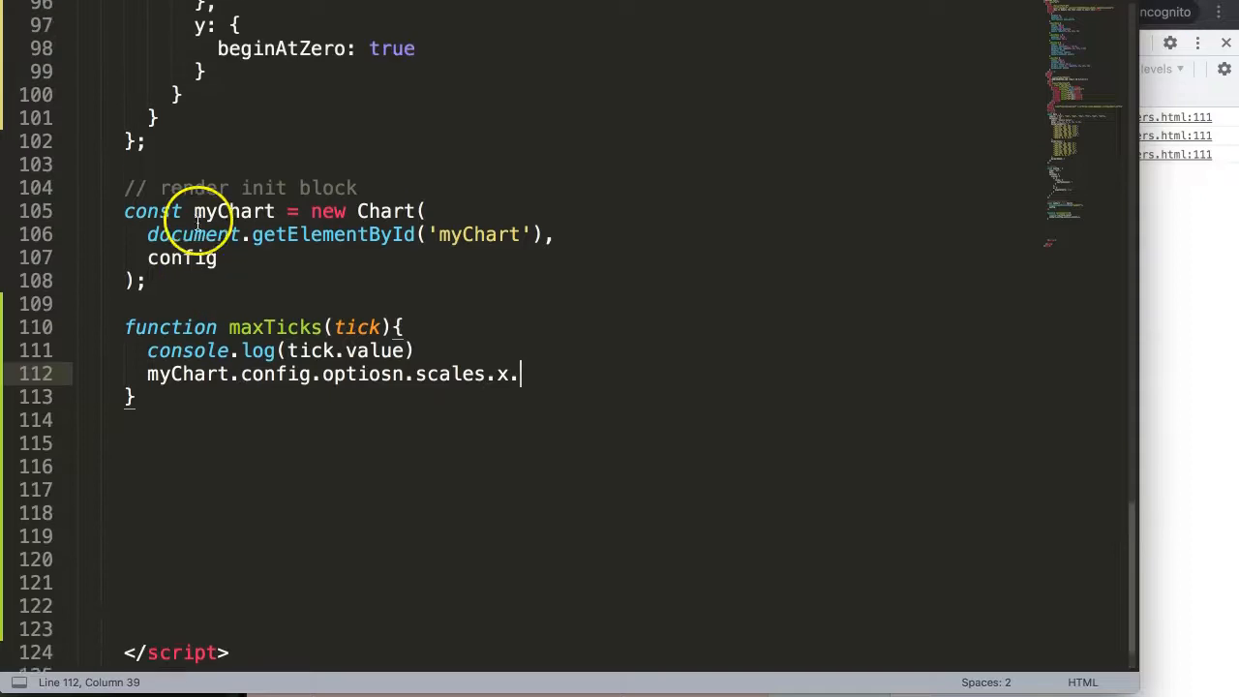
pyautogui.write('ticks')
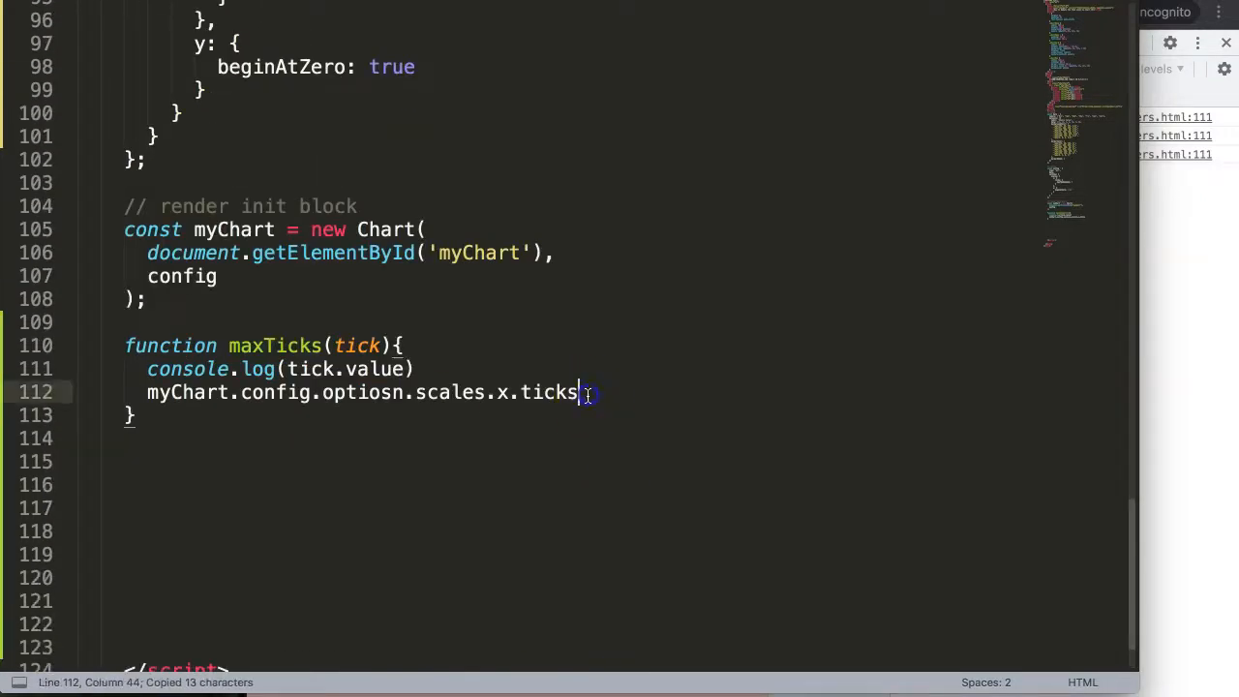
pyautogui.write('.maxTicksLimit =')
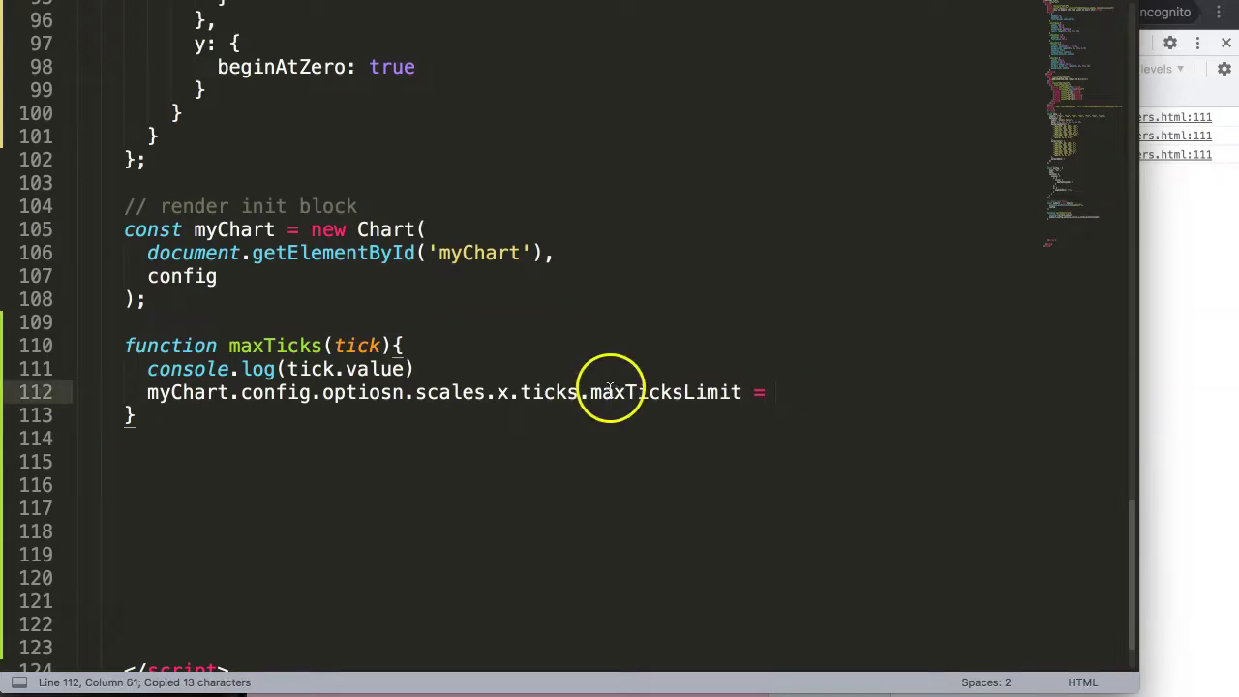
# Assign tick.value to it and add a myChart.update call.
pyautogui.click(300, 368)
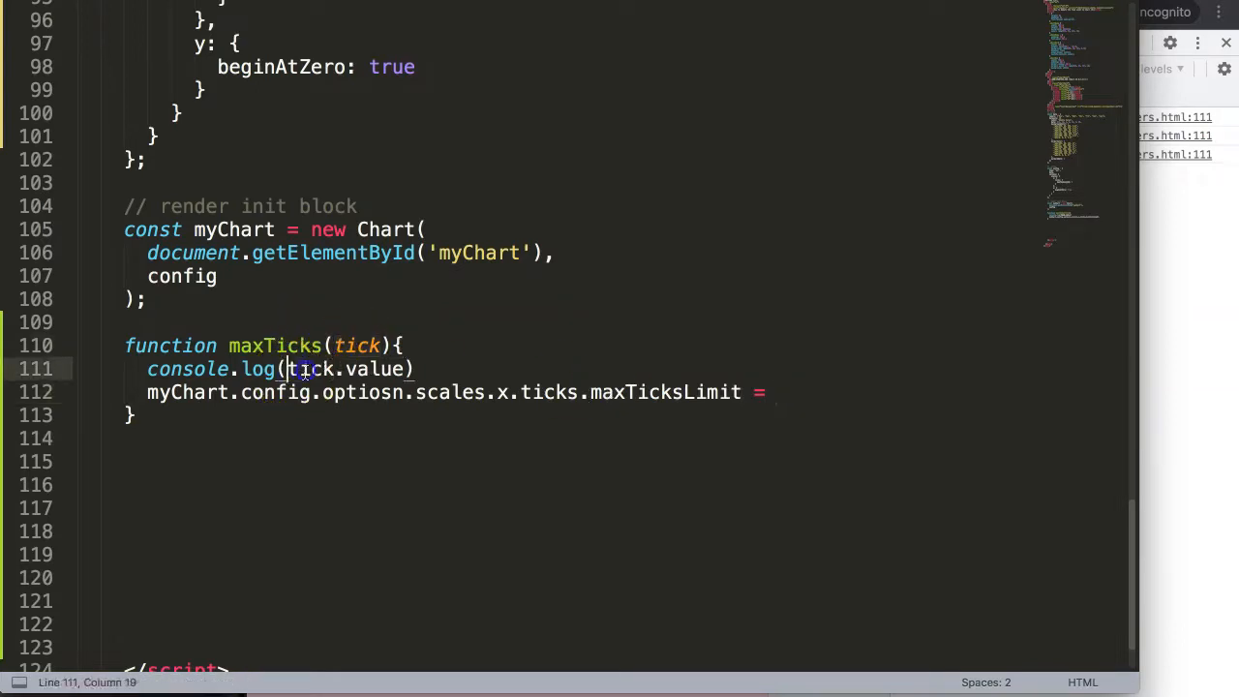
pyautogui.write('tick.value;')
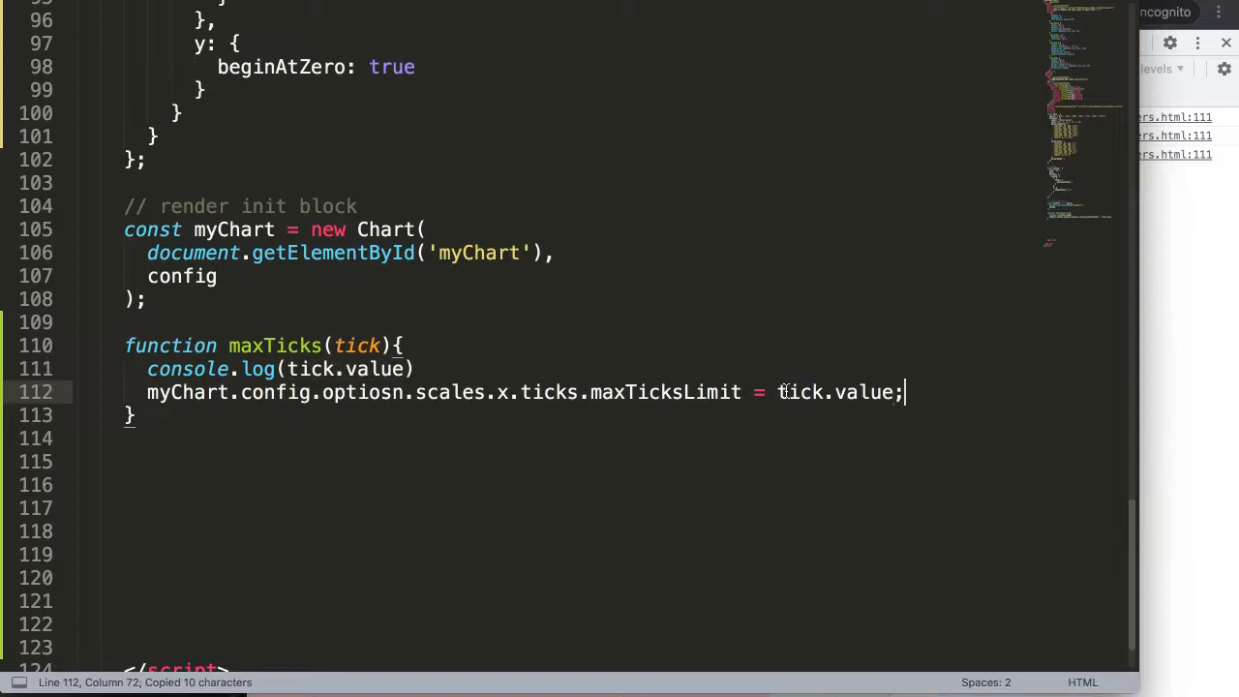
pyautogui.write('myChart')
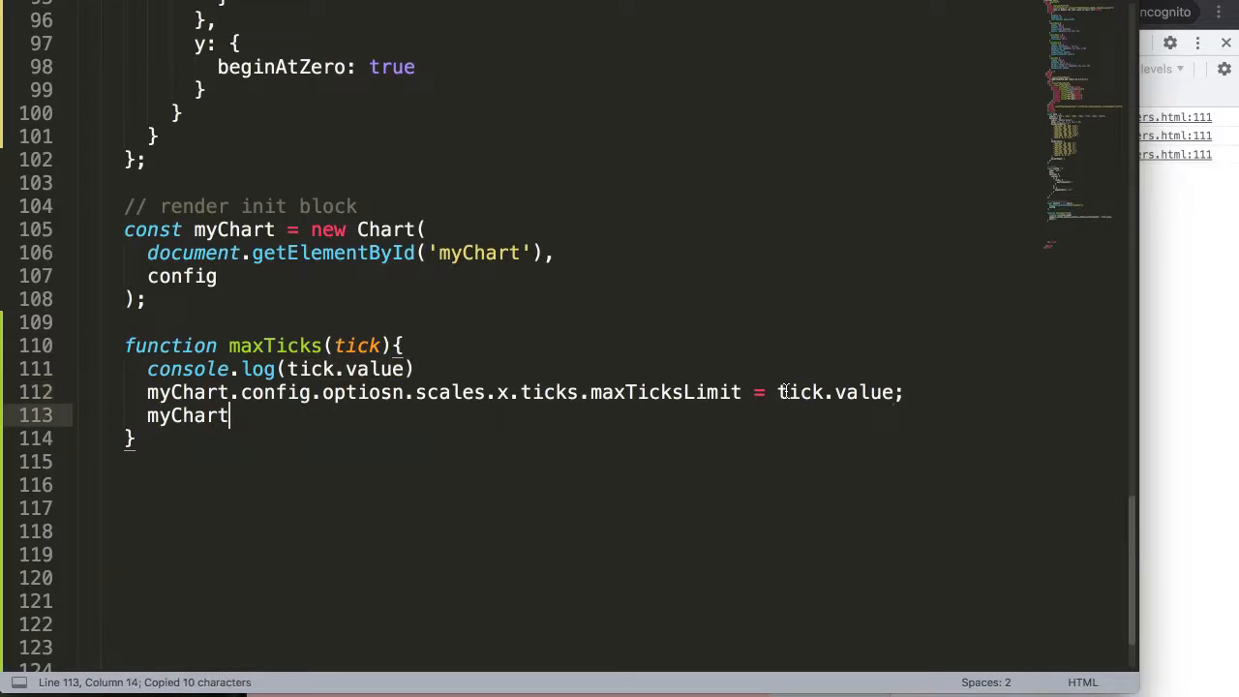
pyautogui.write('.update')
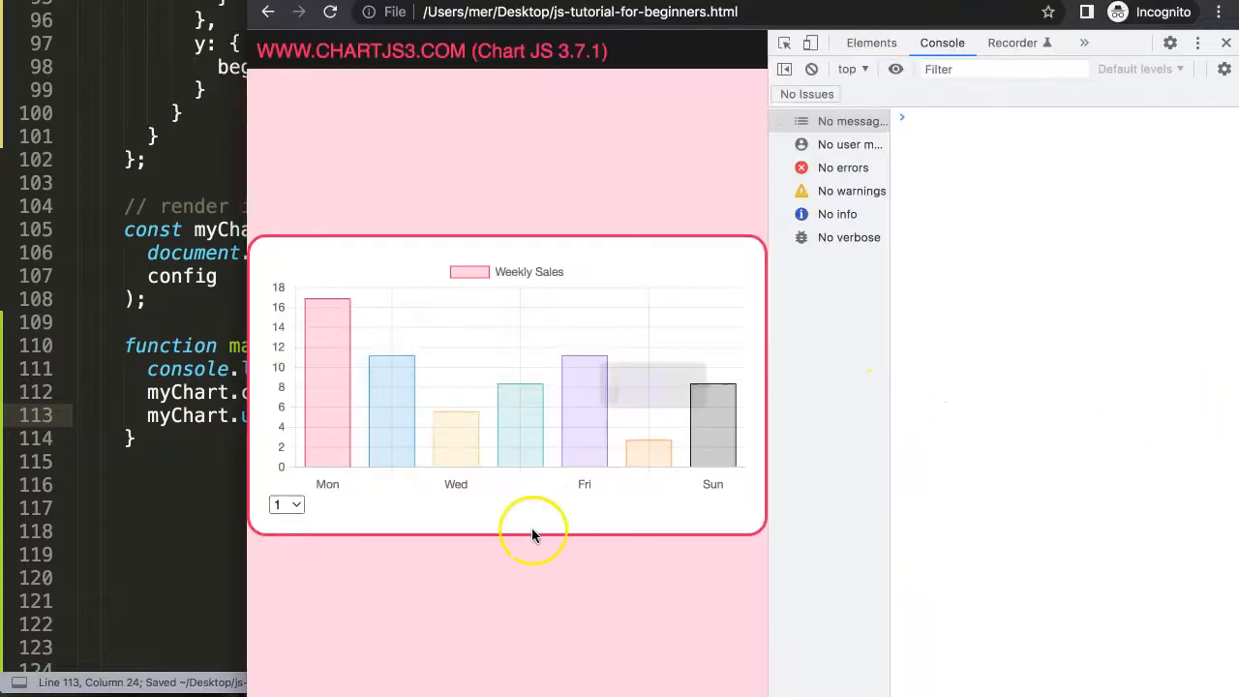
# Choose 5, then 1, then 10 from the tick-limit dropdown, confirming labels and console logs, then return to the editor.
pyautogui.click(286, 503)
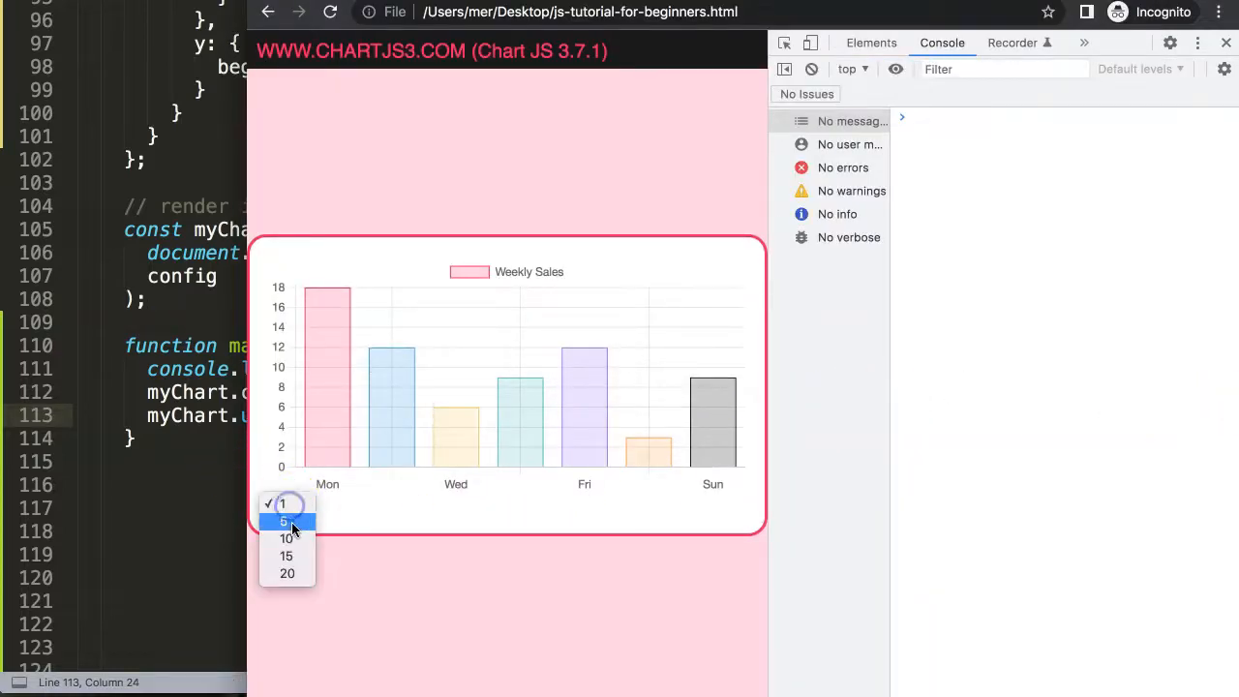
pyautogui.click(282, 521)
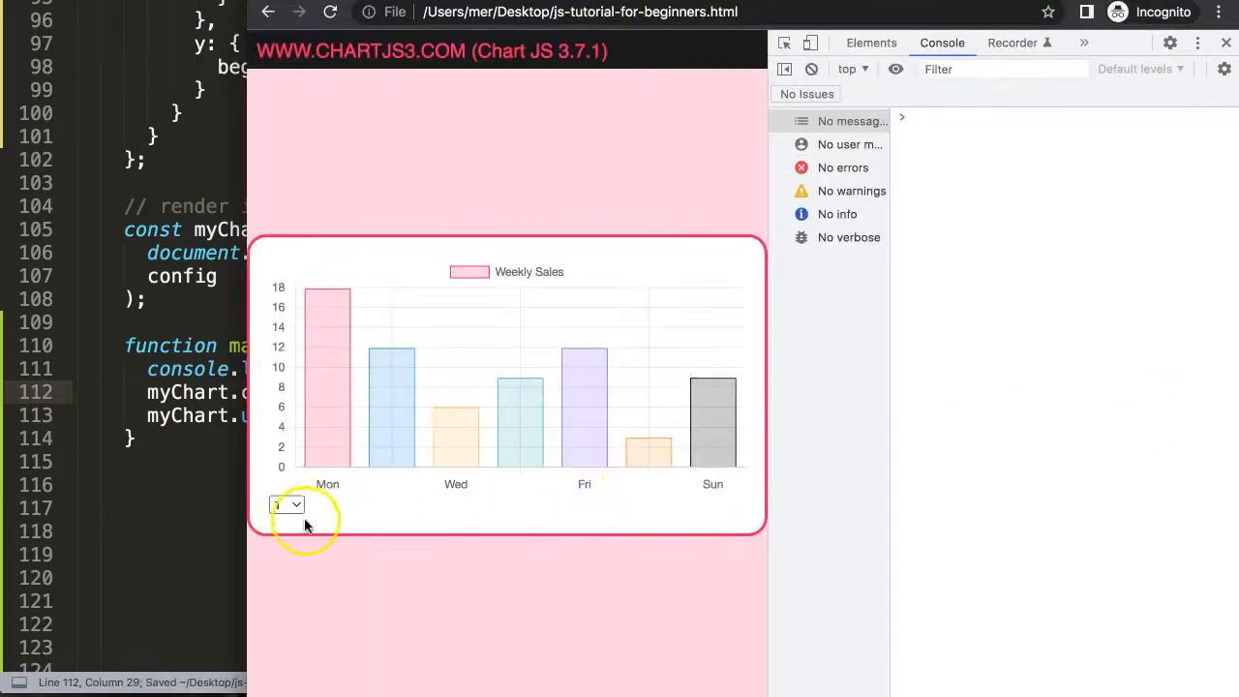
pyautogui.click(287, 504)
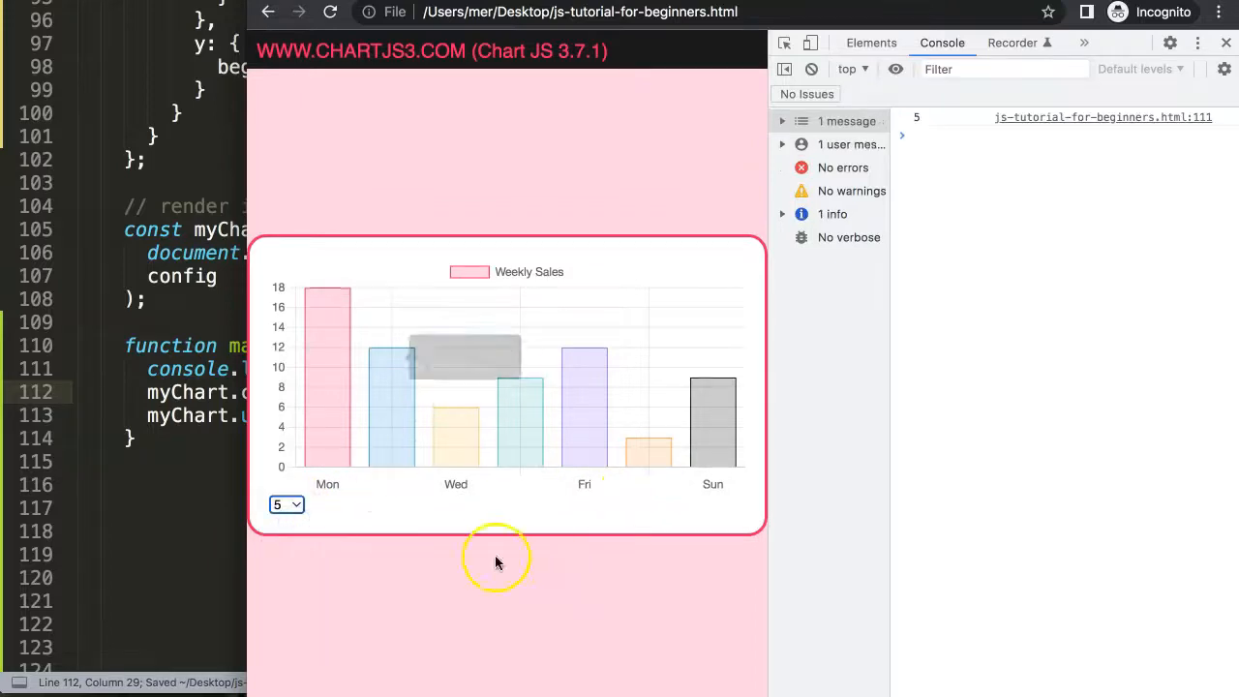
pyautogui.click(287, 504)
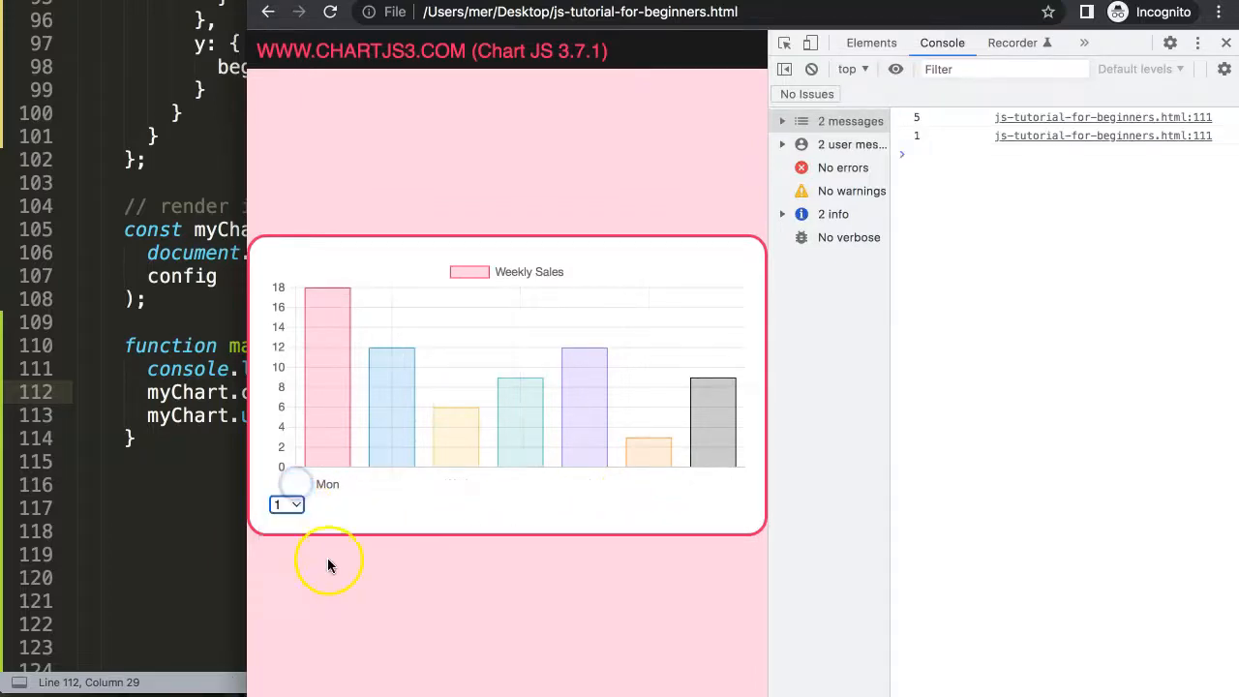
pyautogui.click(287, 504)
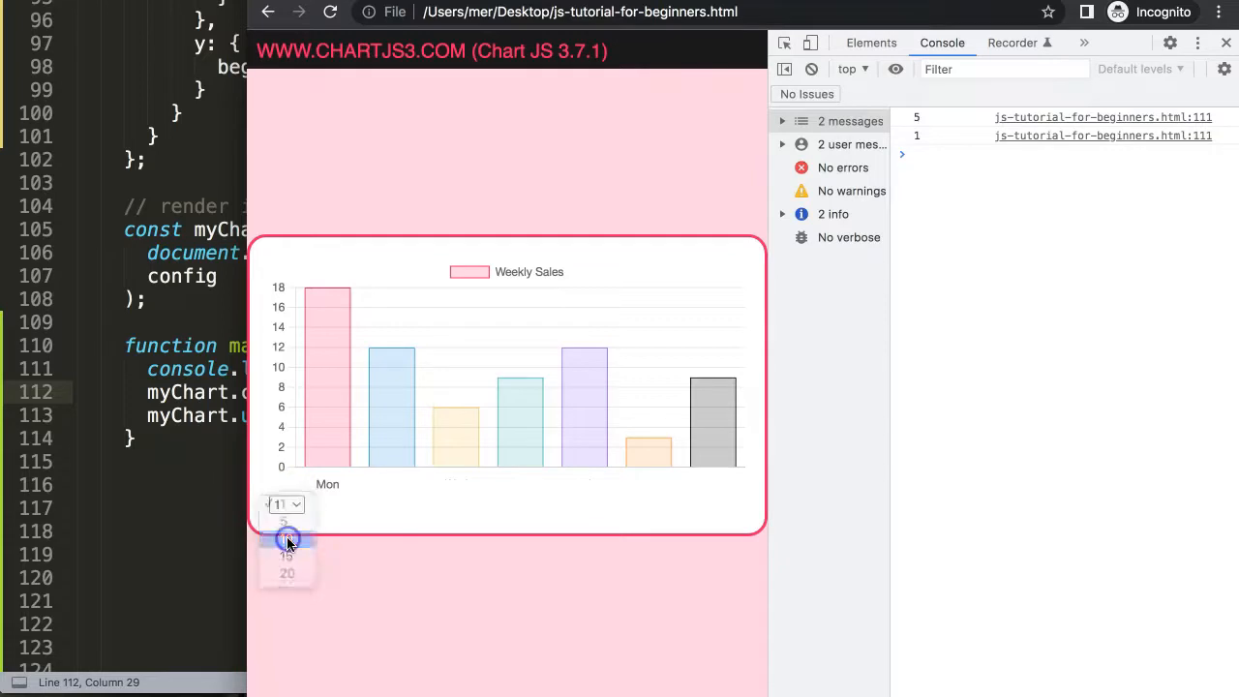
pyautogui.click(287, 538)
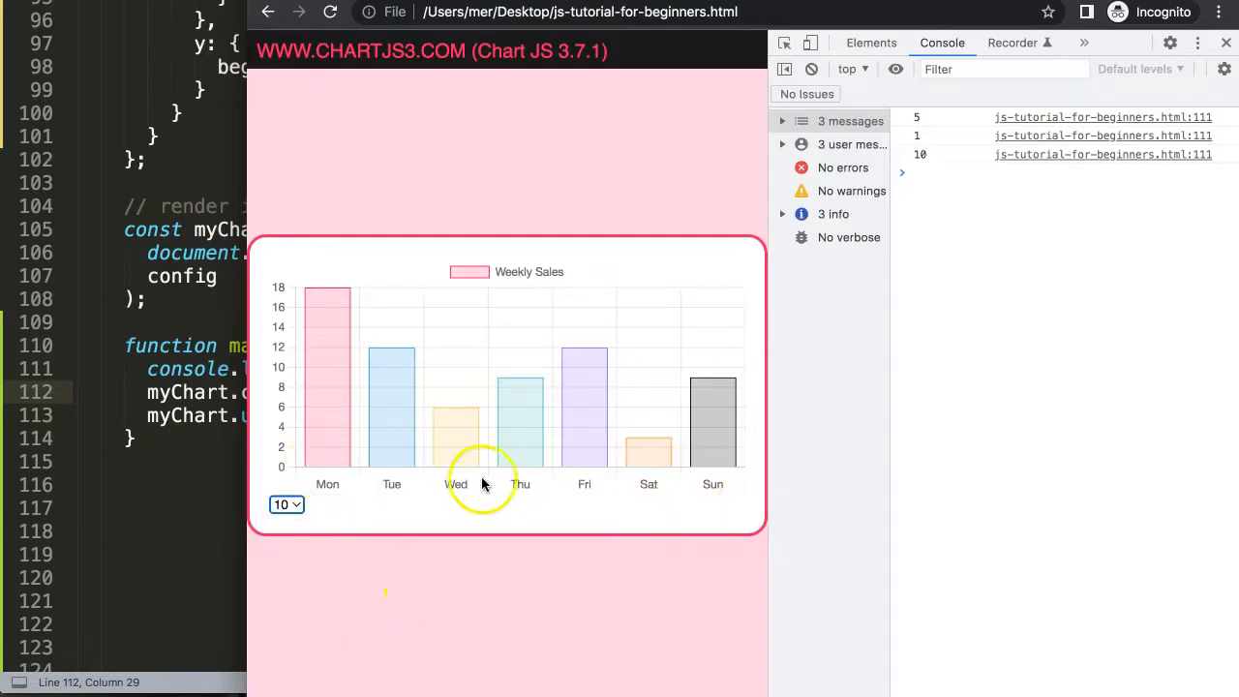
pyautogui.moveTo(469, 477)
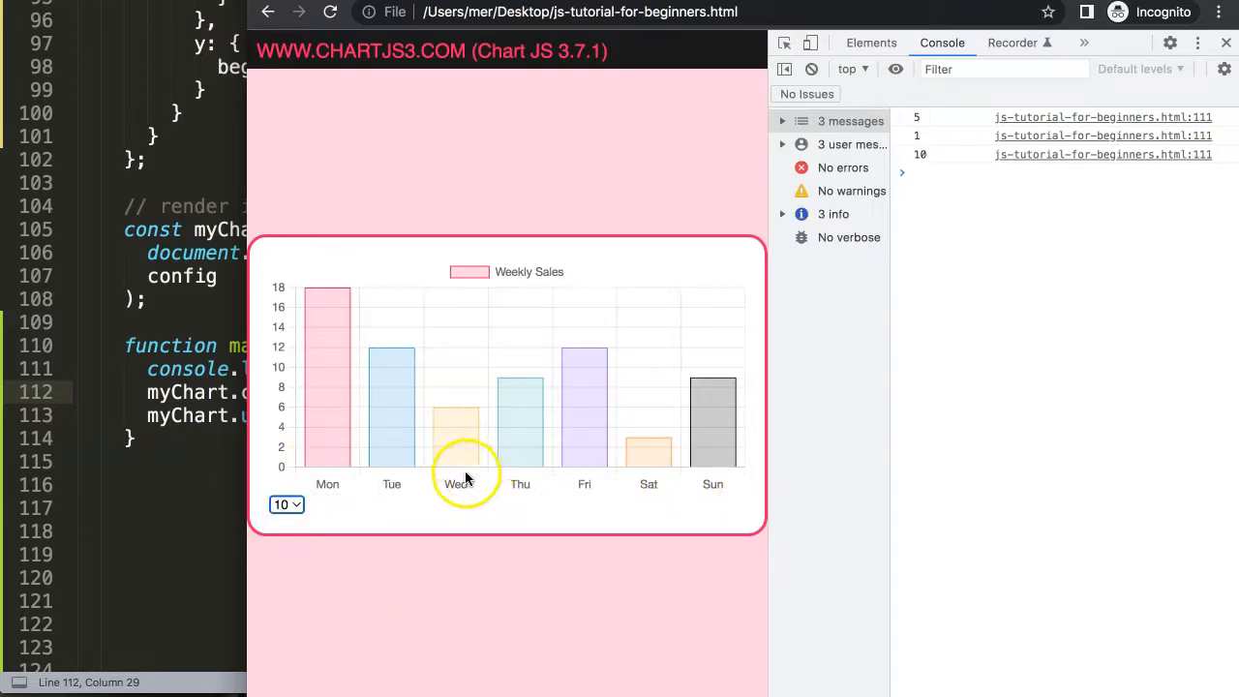
pyautogui.moveTo(493, 455)
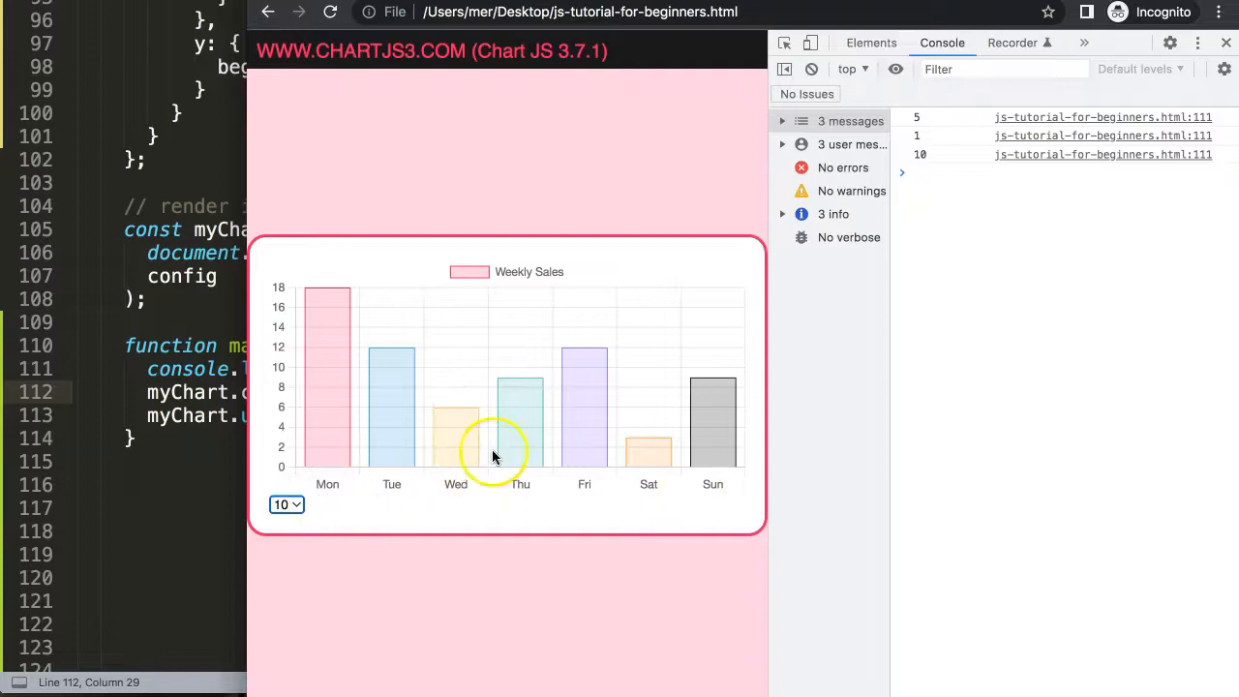
pyautogui.moveTo(648, 511)
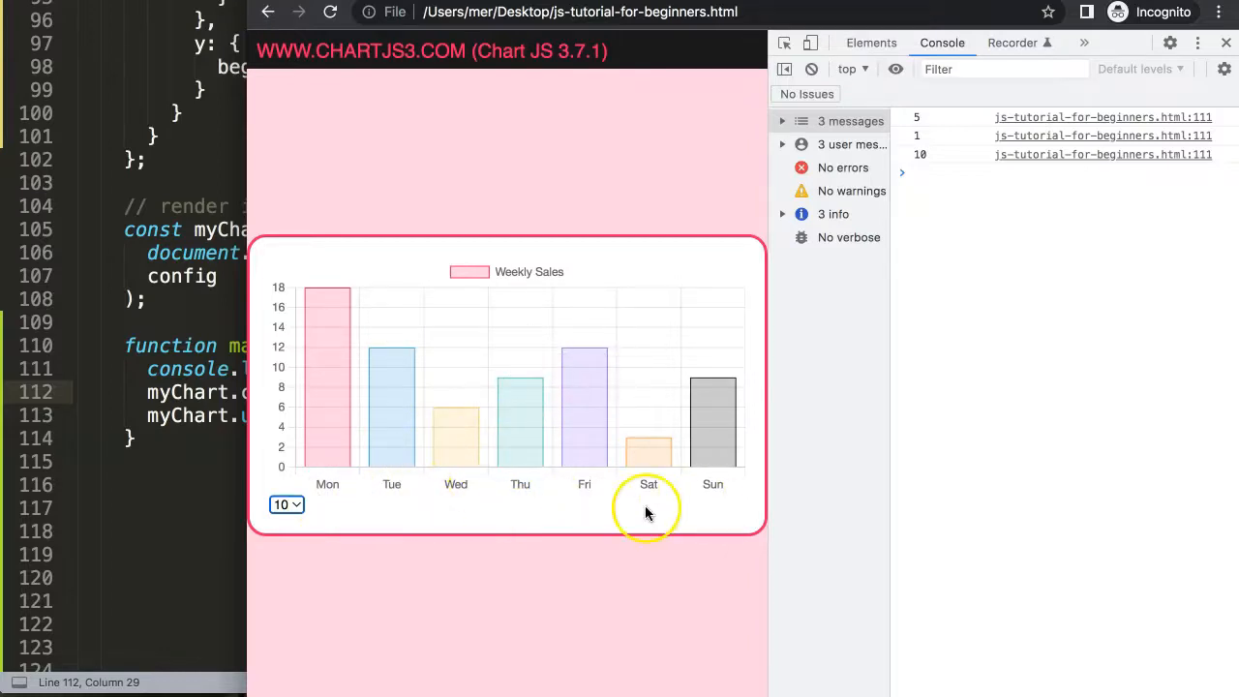
pyautogui.click(286, 503)
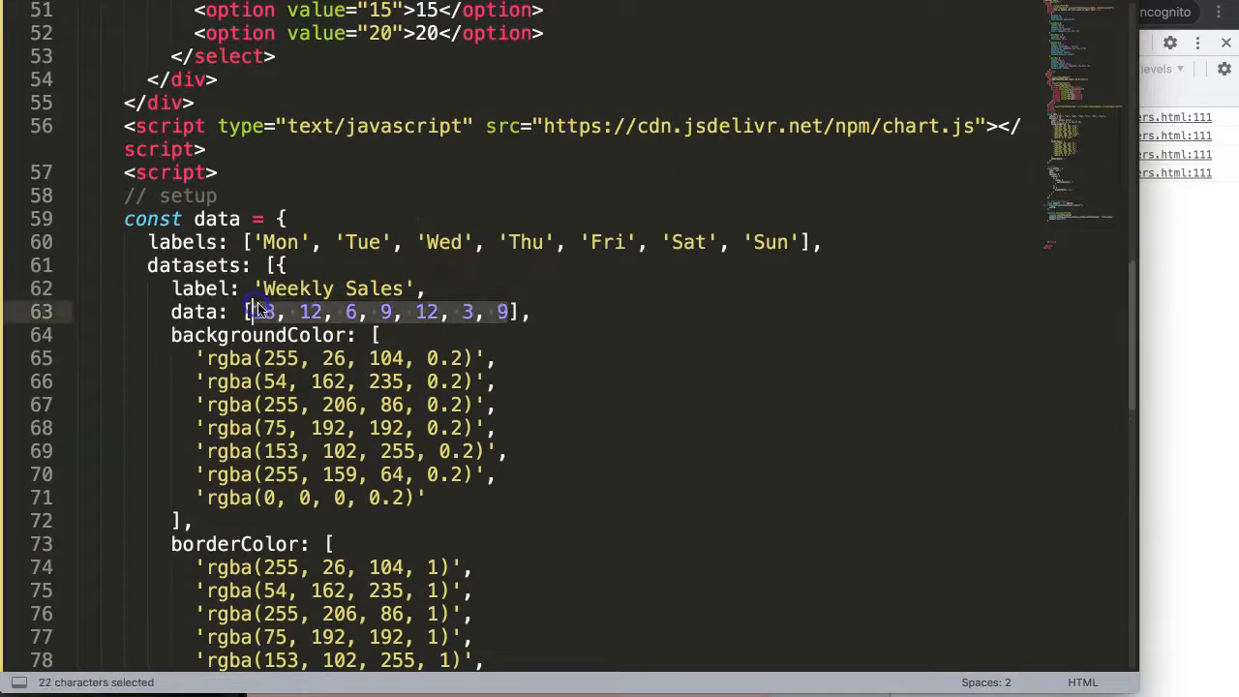
# Paste the copied sales figures and day labels repeatedly to triple the dataset, then save.
pyautogui.press('ctrl+v')
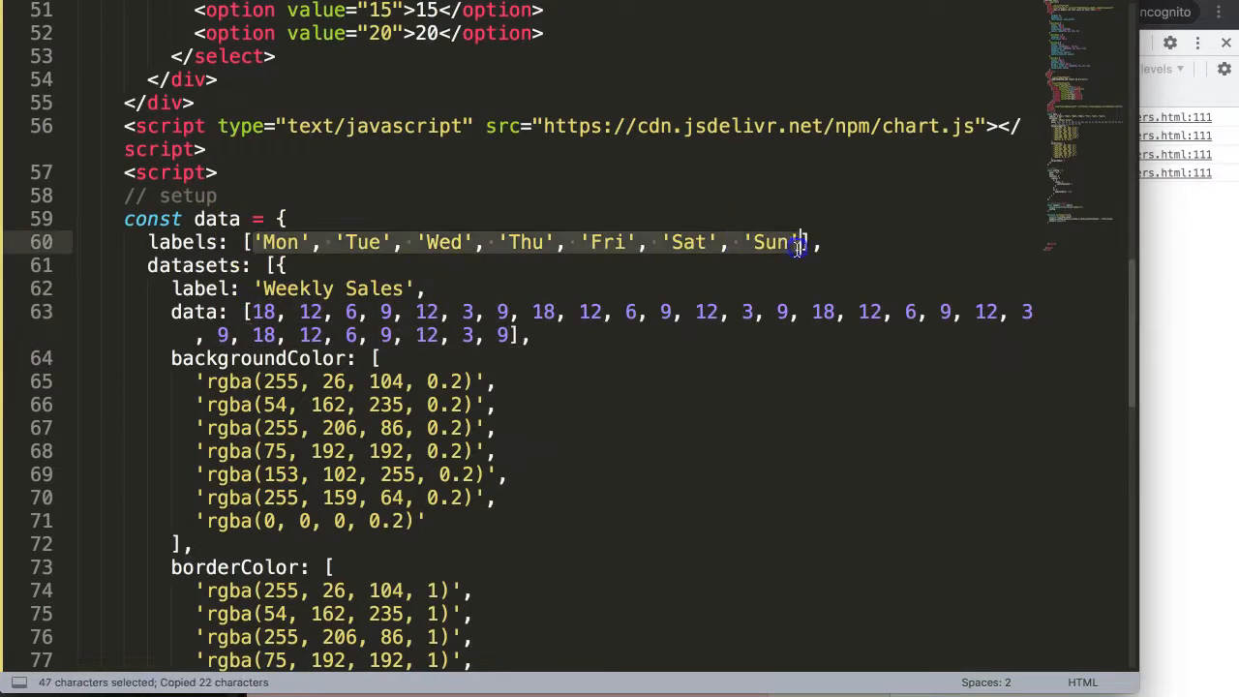
pyautogui.press('ctrl+v')
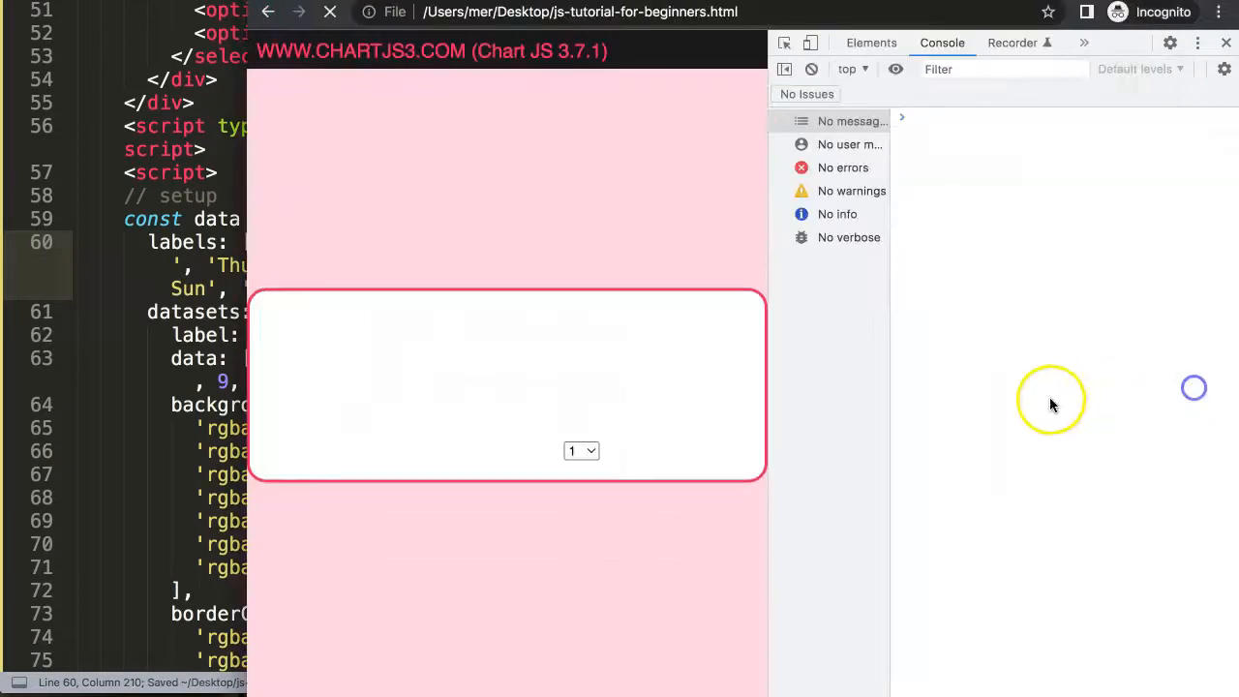
# On the reloaded longer chart, choose 20, 10 and 1 from the dropdown, leaving only the Mon label at 1.
pyautogui.click(581, 449)
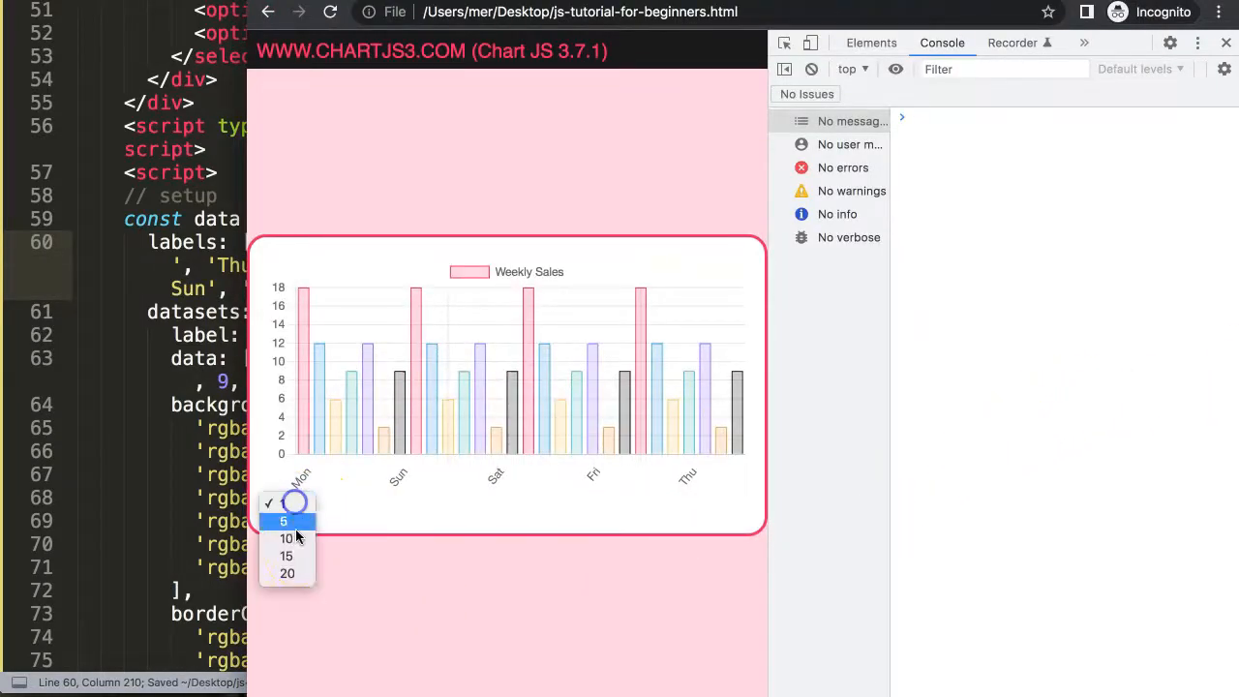
pyautogui.click(287, 573)
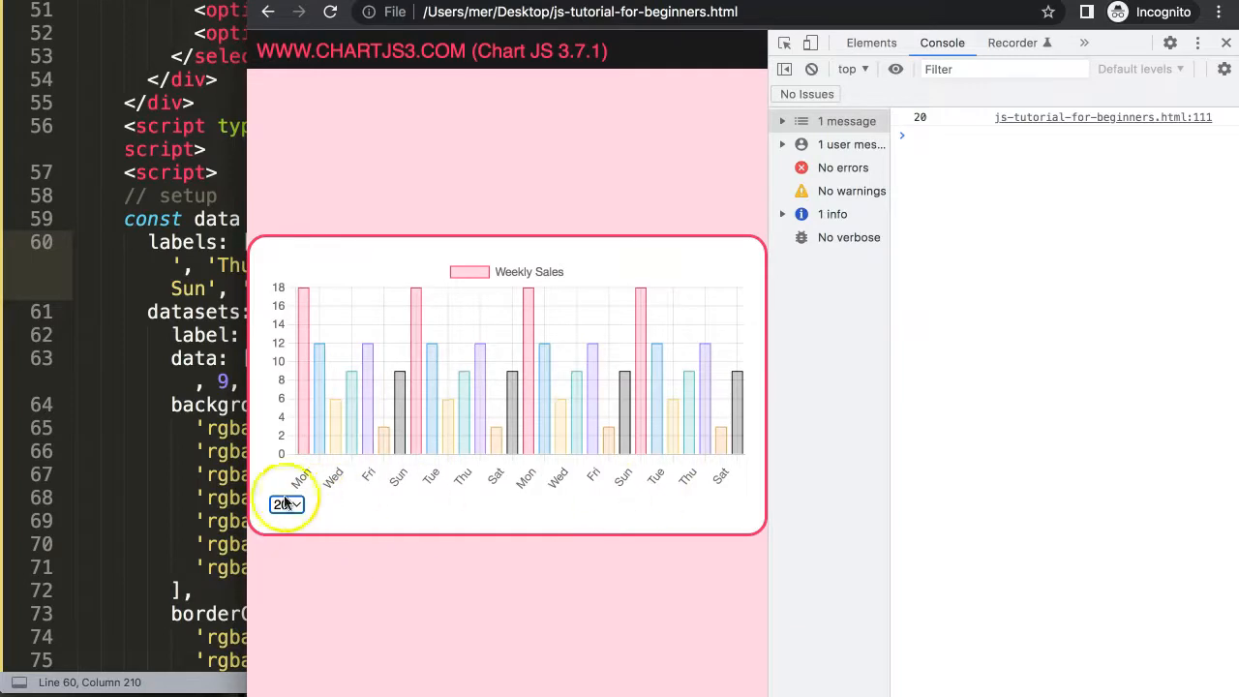
pyautogui.click(286, 503)
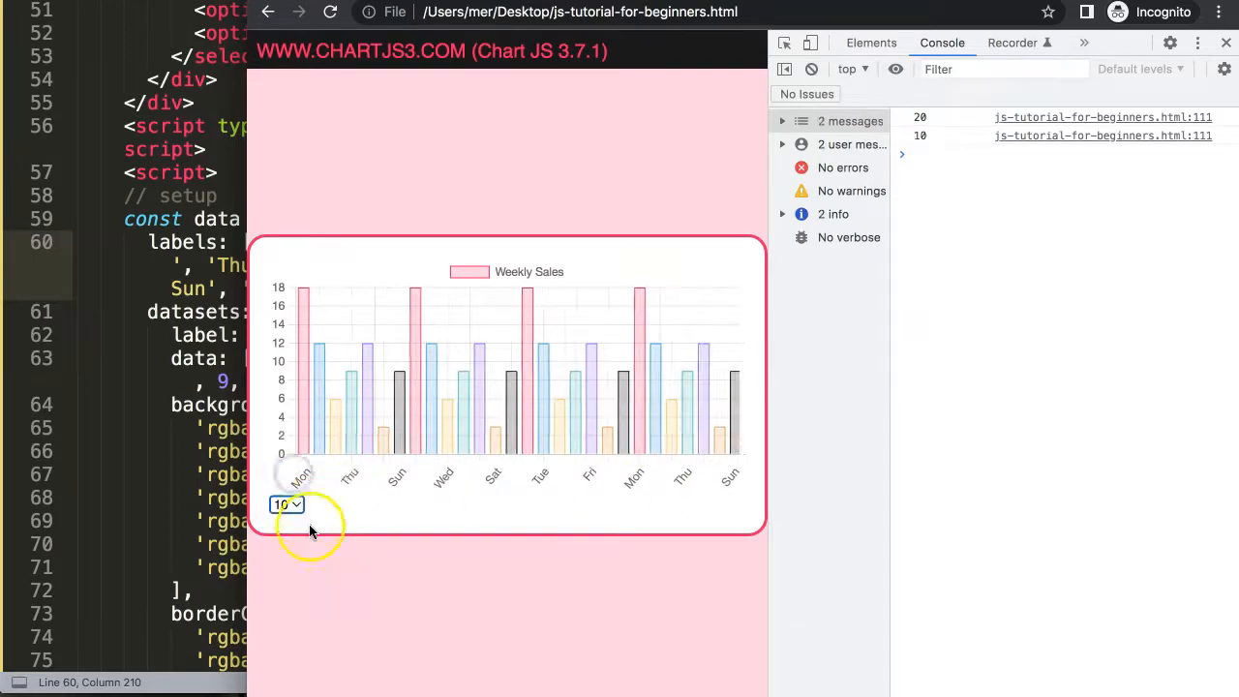
pyautogui.click(286, 504)
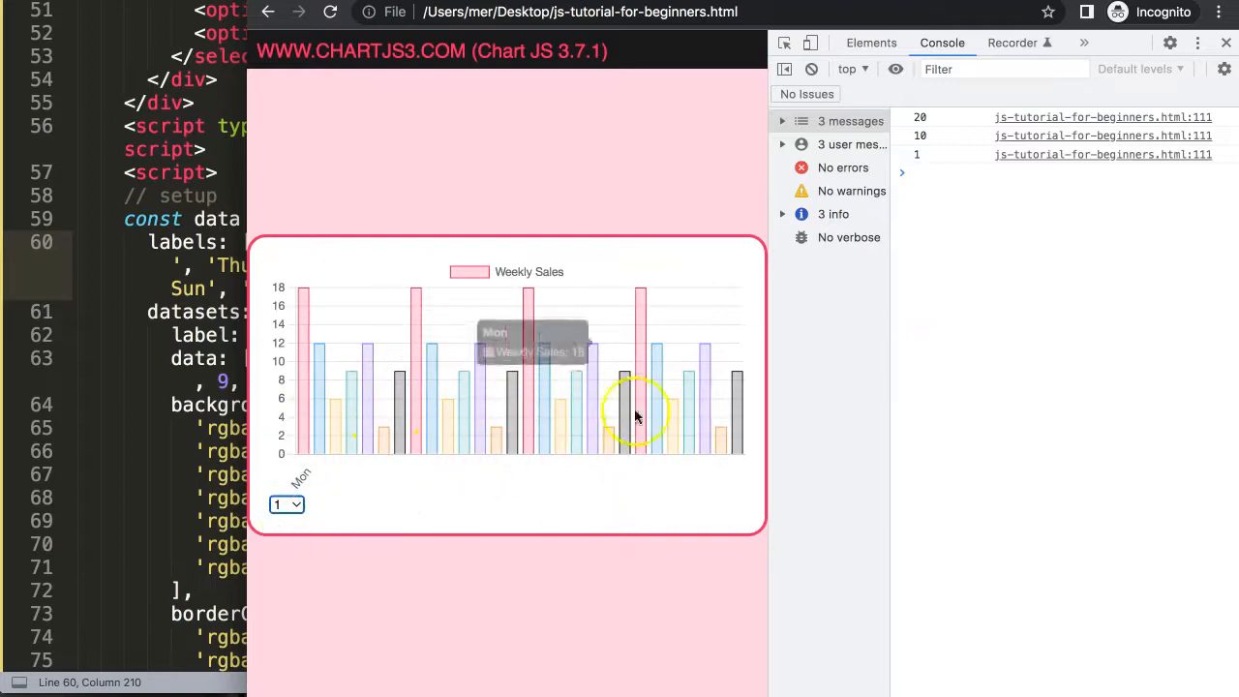
pyautogui.moveTo(294, 488)
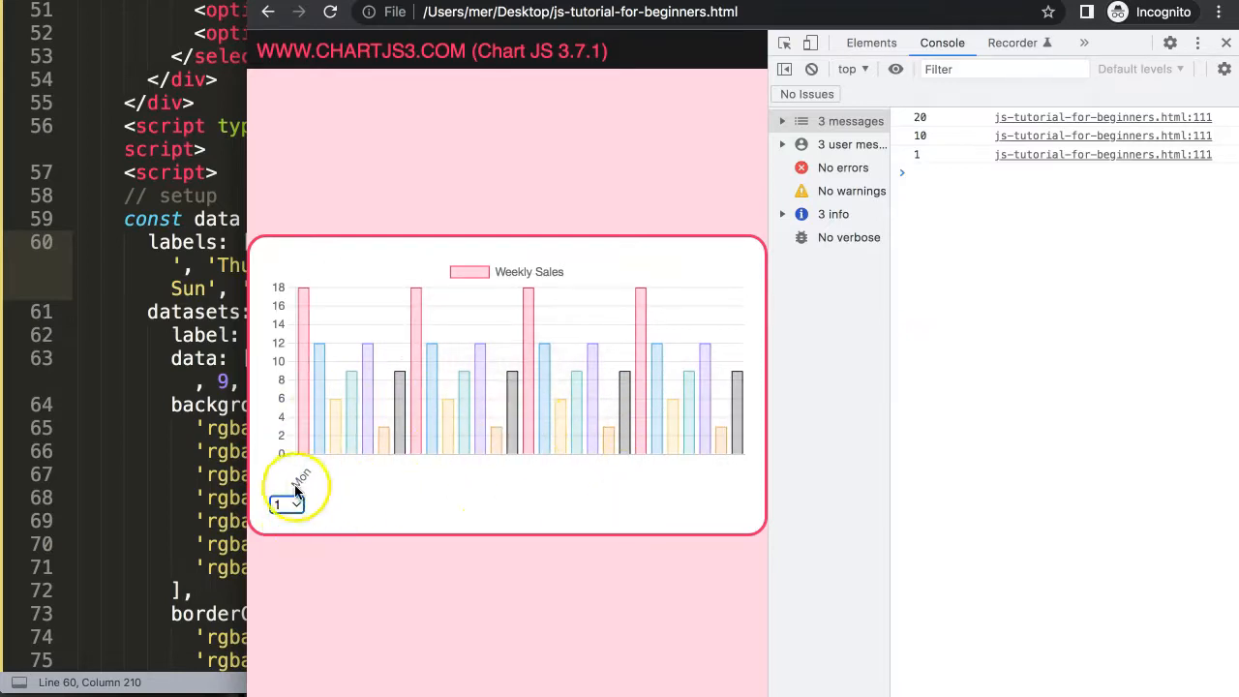
pyautogui.moveTo(623, 422)
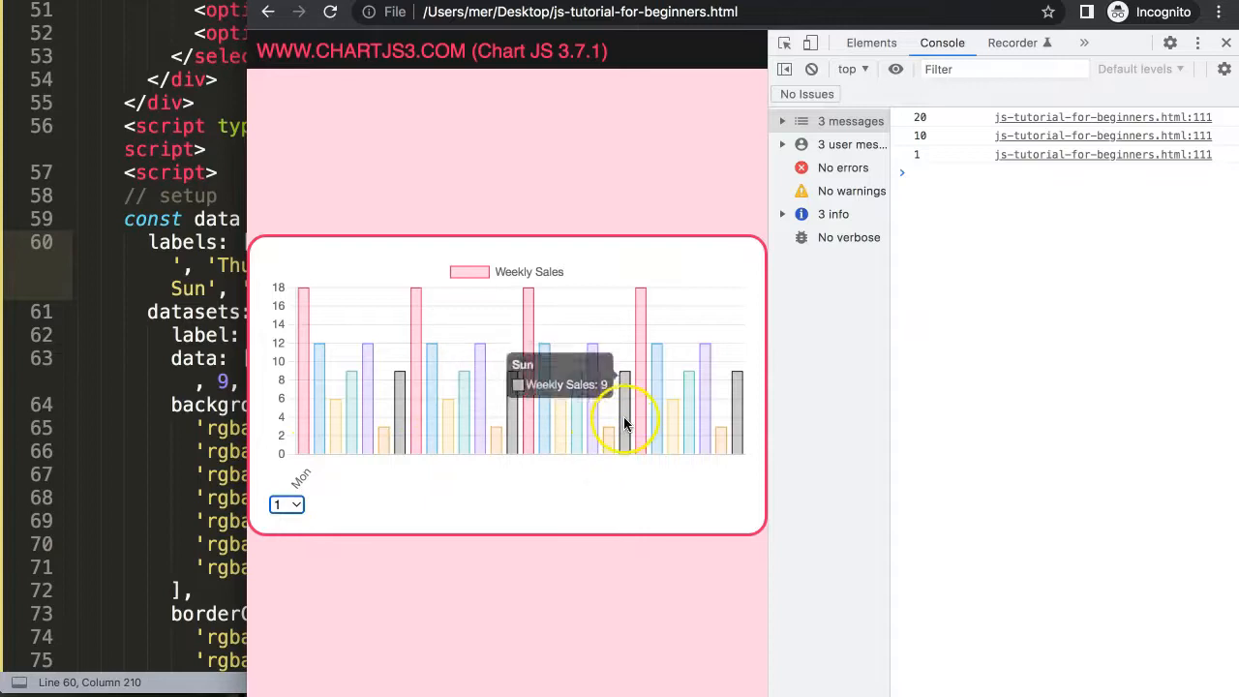
pyautogui.moveTo(446, 207)
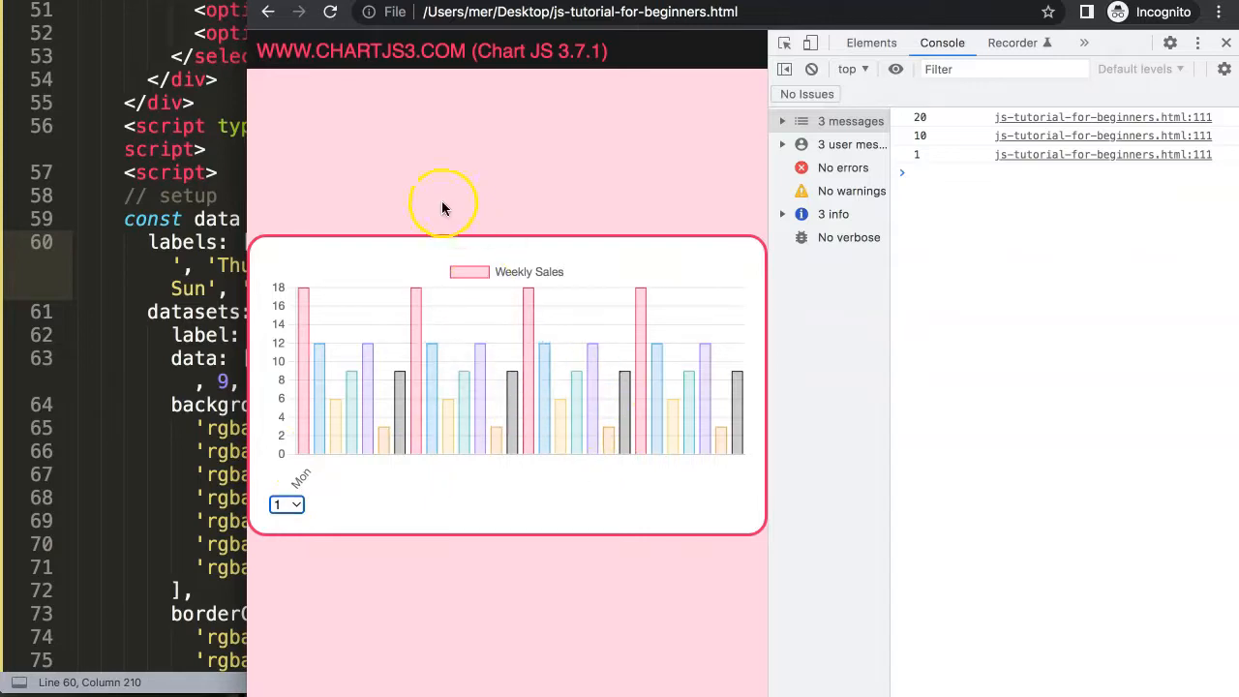
pyautogui.moveTo(321, 259)
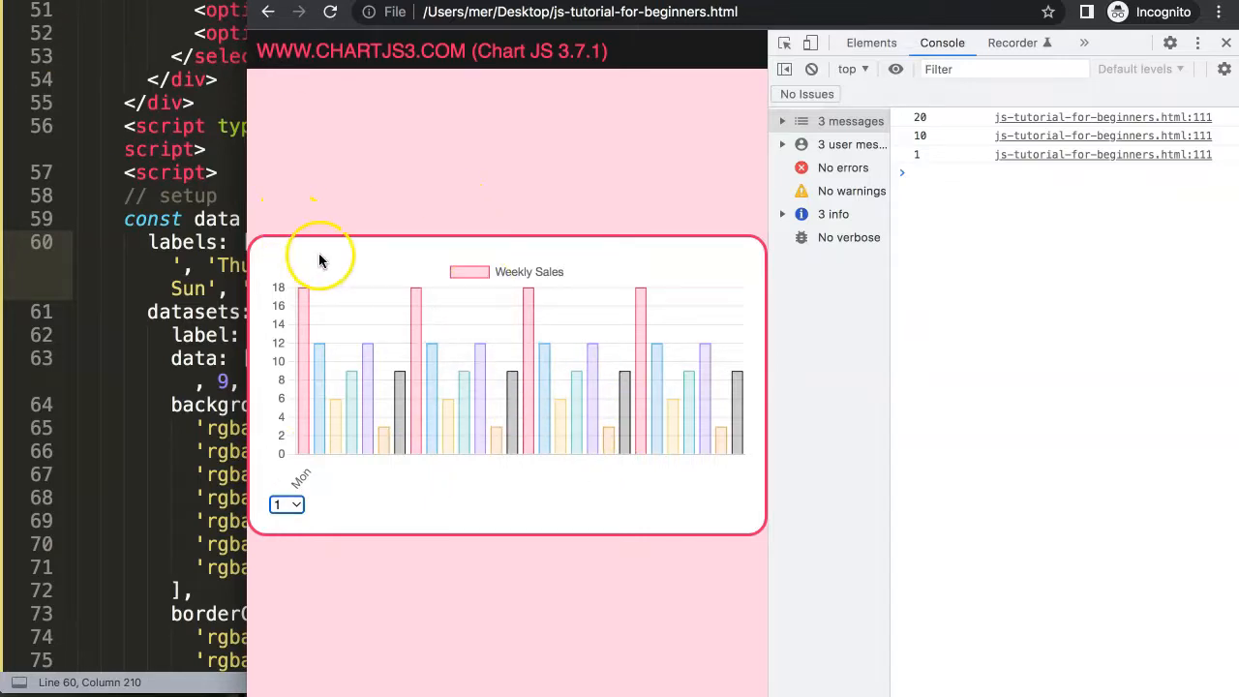
pyautogui.moveTo(410, 465)
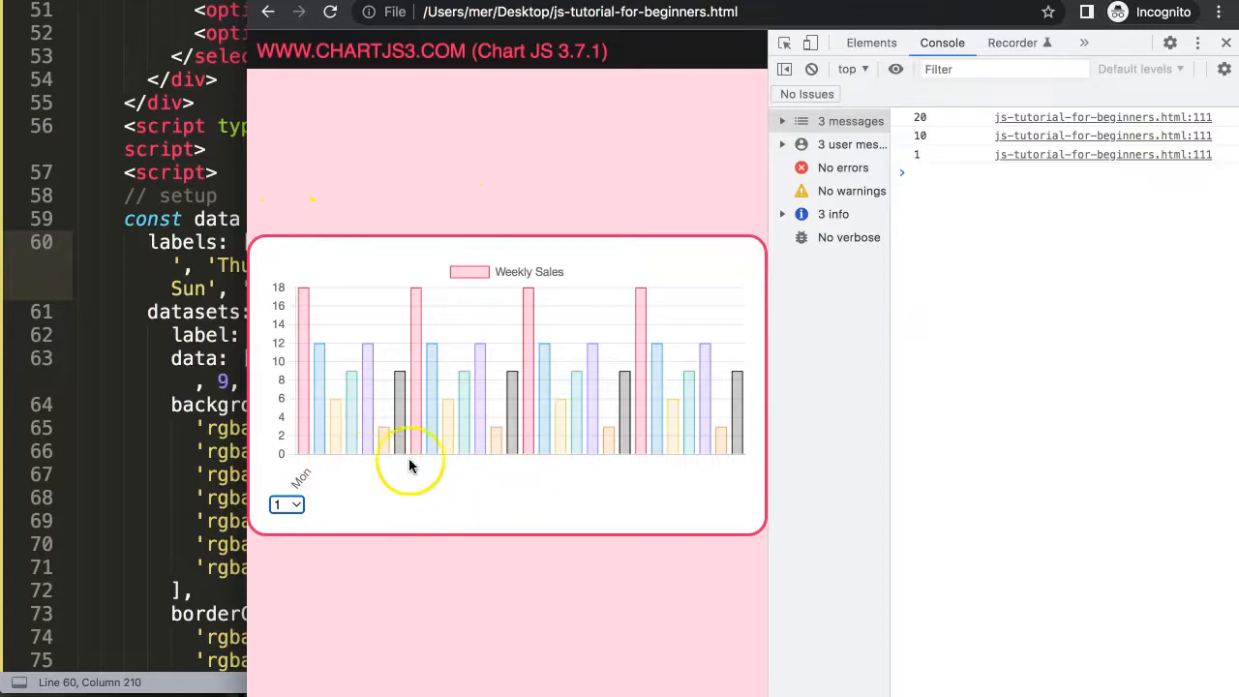
pyautogui.moveTo(313, 474)
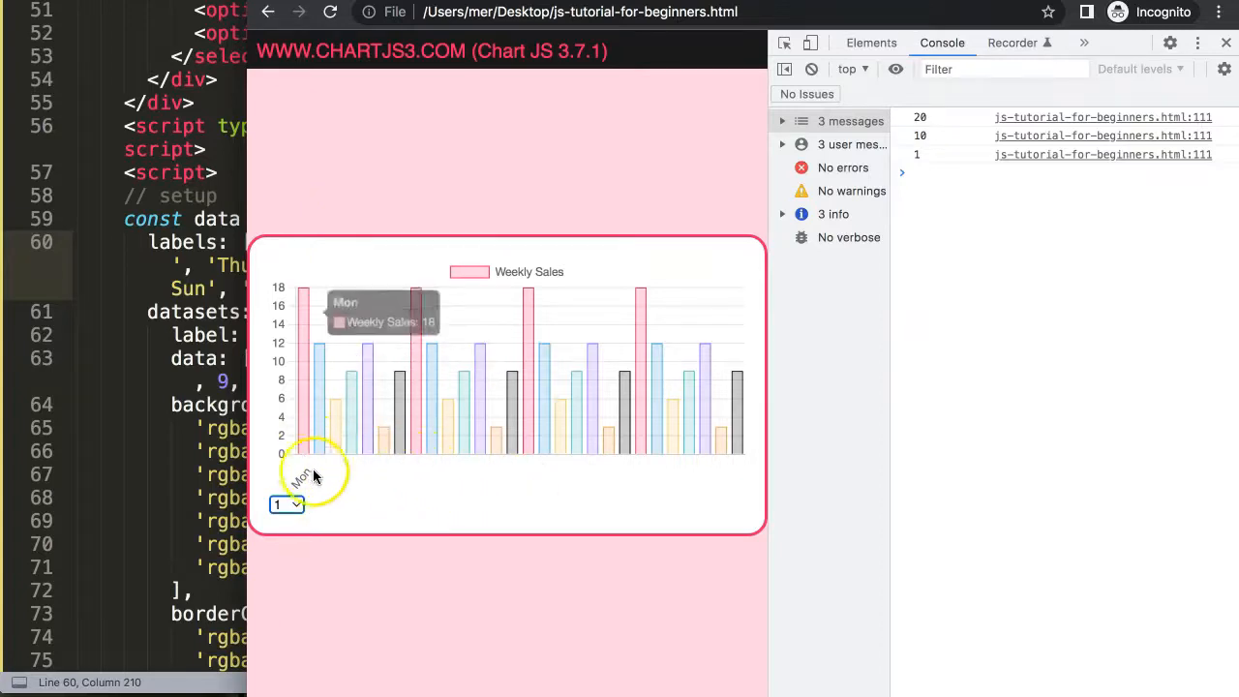
pyautogui.moveTo(441, 472)
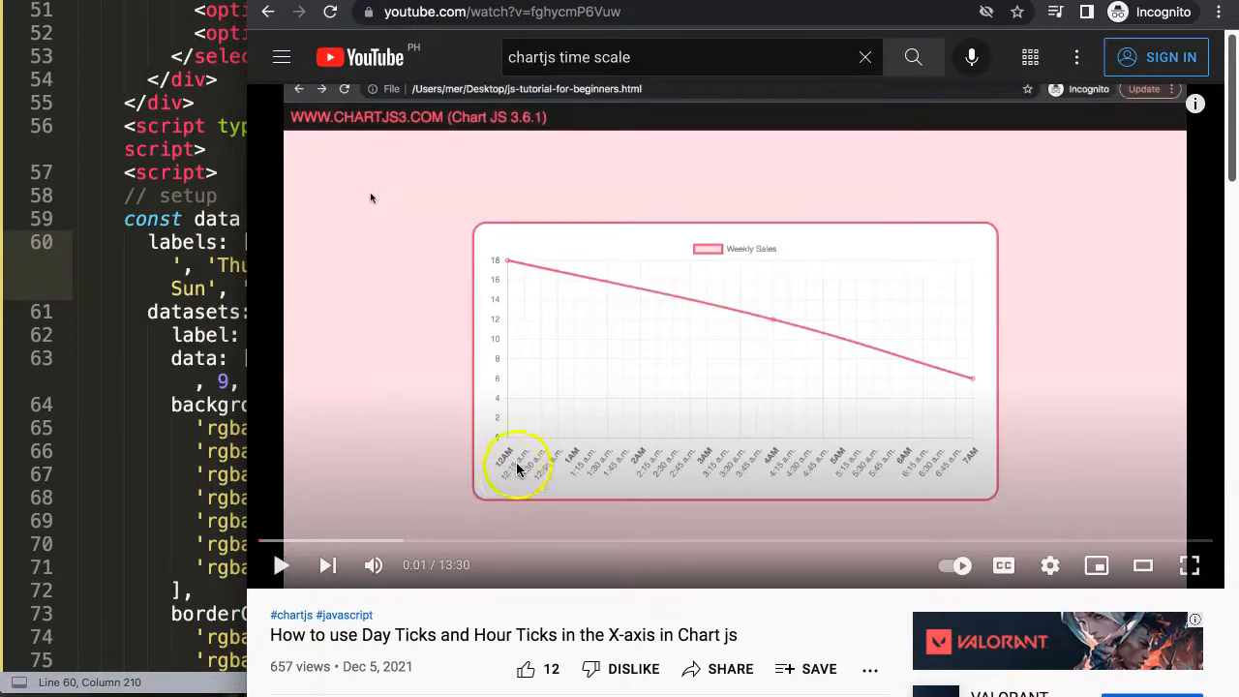
pyautogui.moveTo(563, 488)
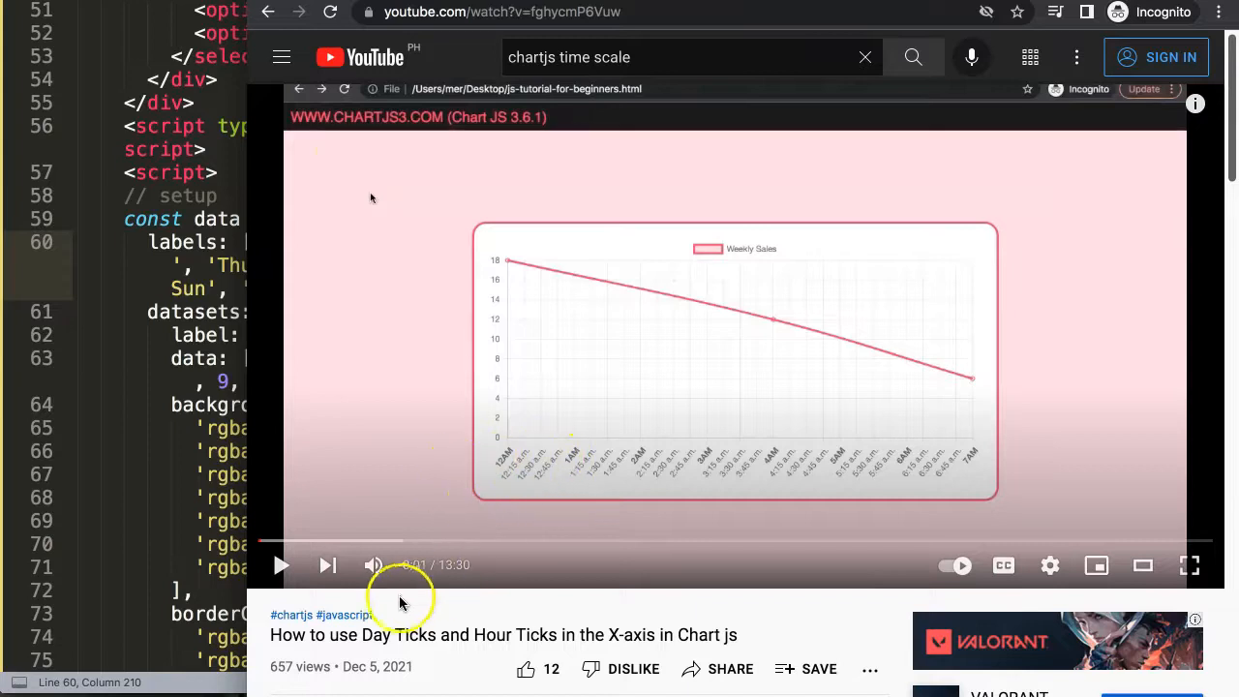
pyautogui.moveTo(718, 481)
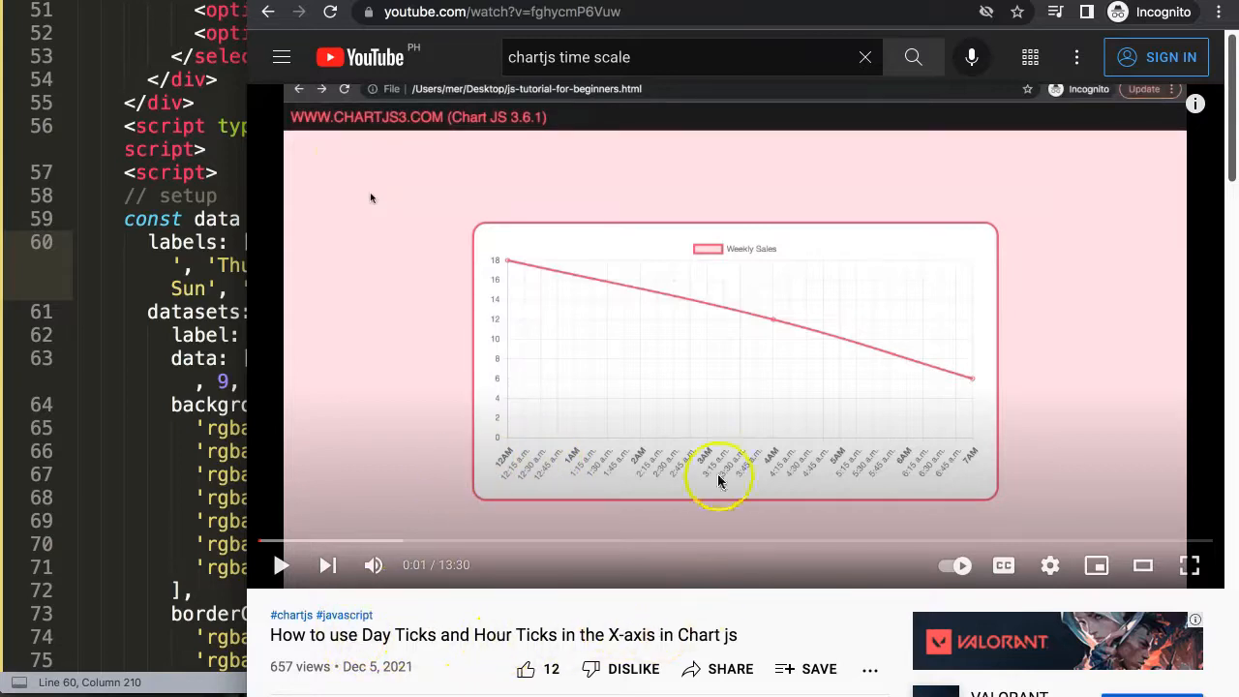
pyautogui.moveTo(782, 480)
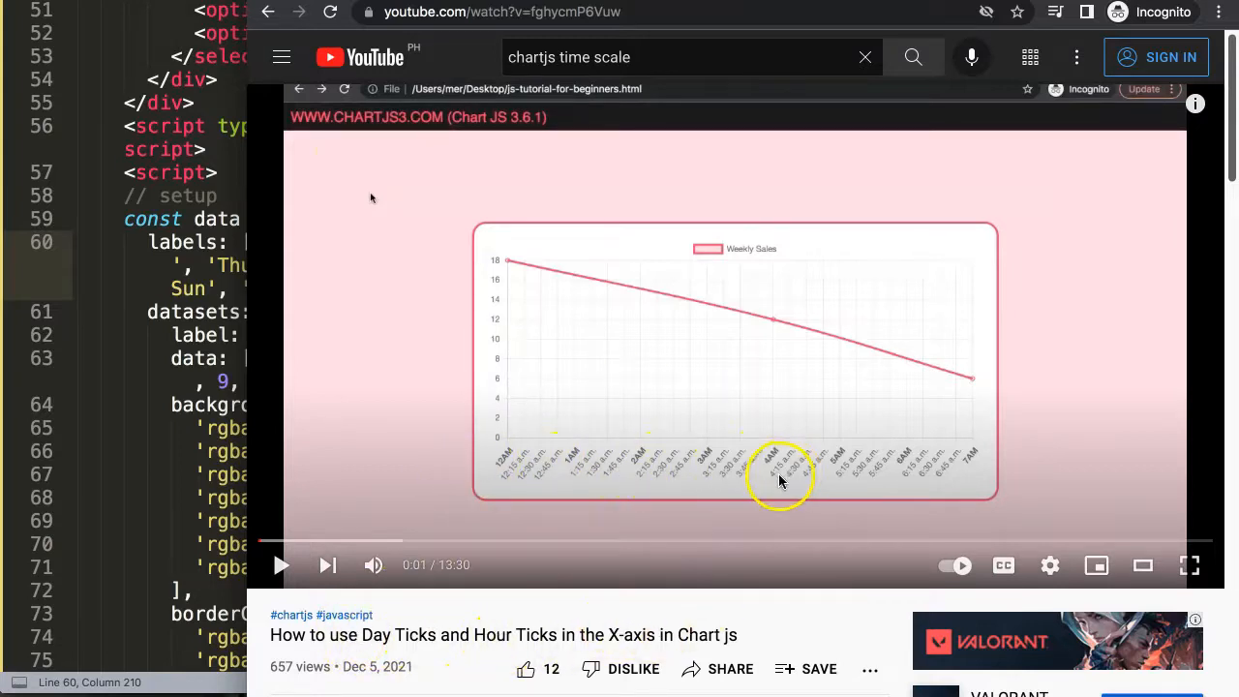
pyautogui.moveTo(773, 480)
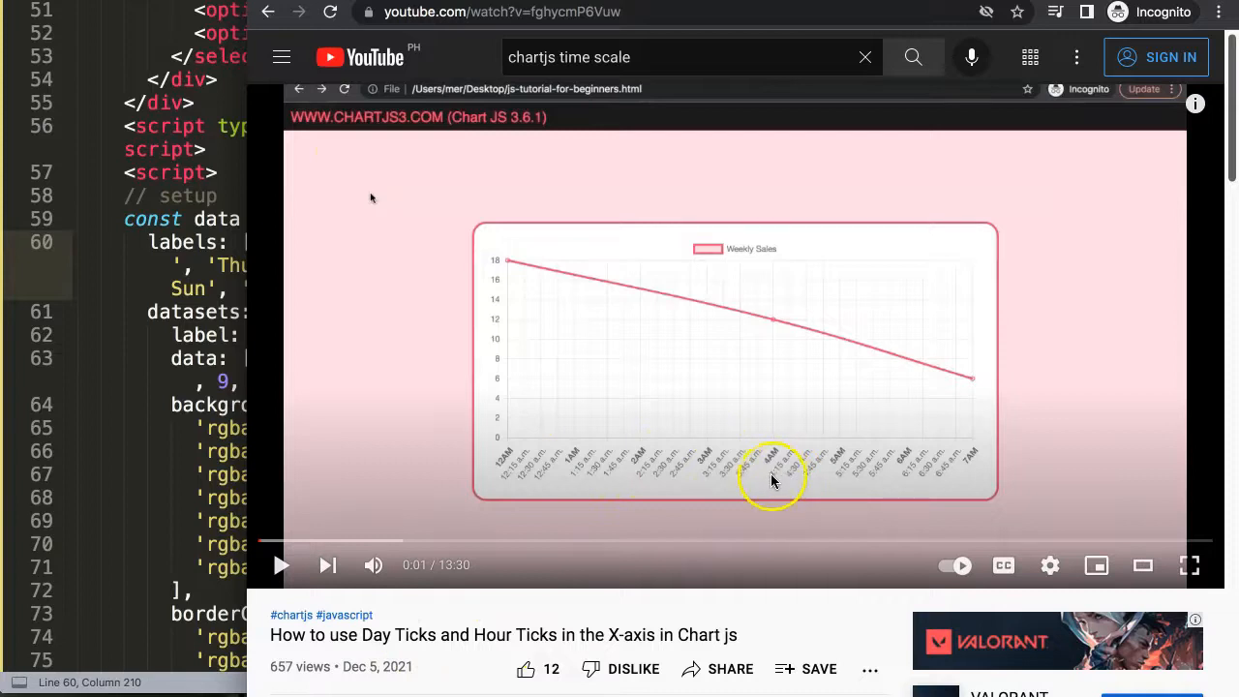
pyautogui.moveTo(426, 240)
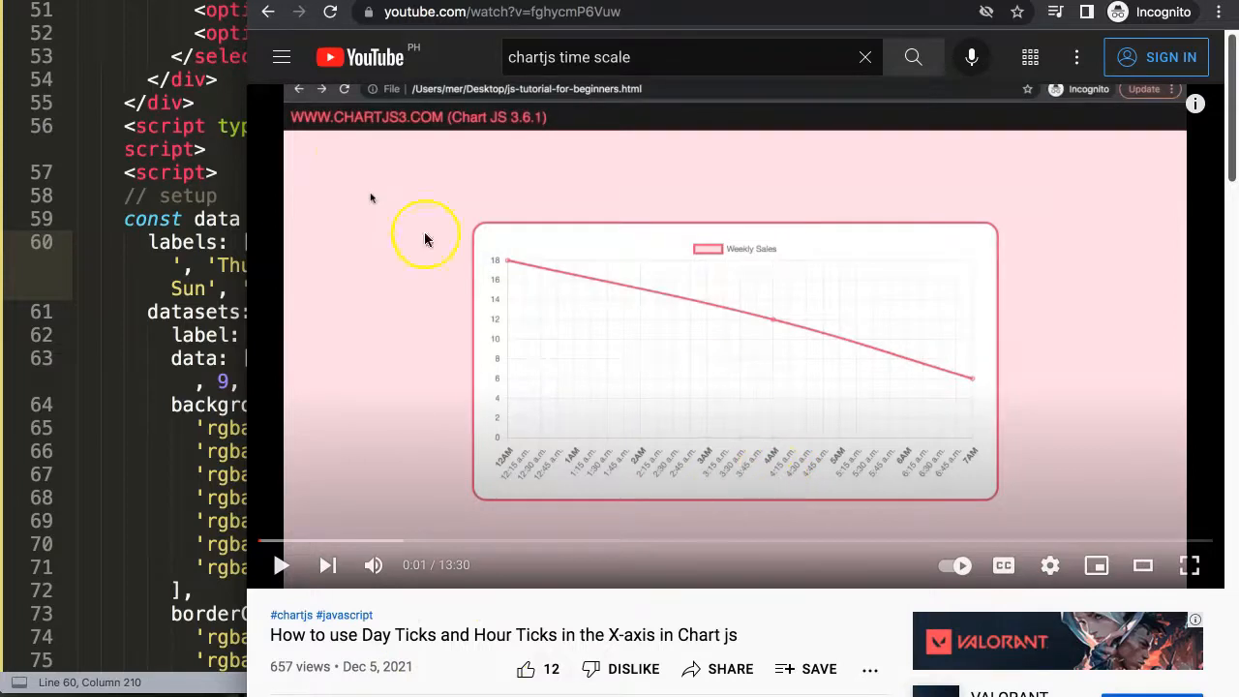
pyautogui.moveTo(474, 330)
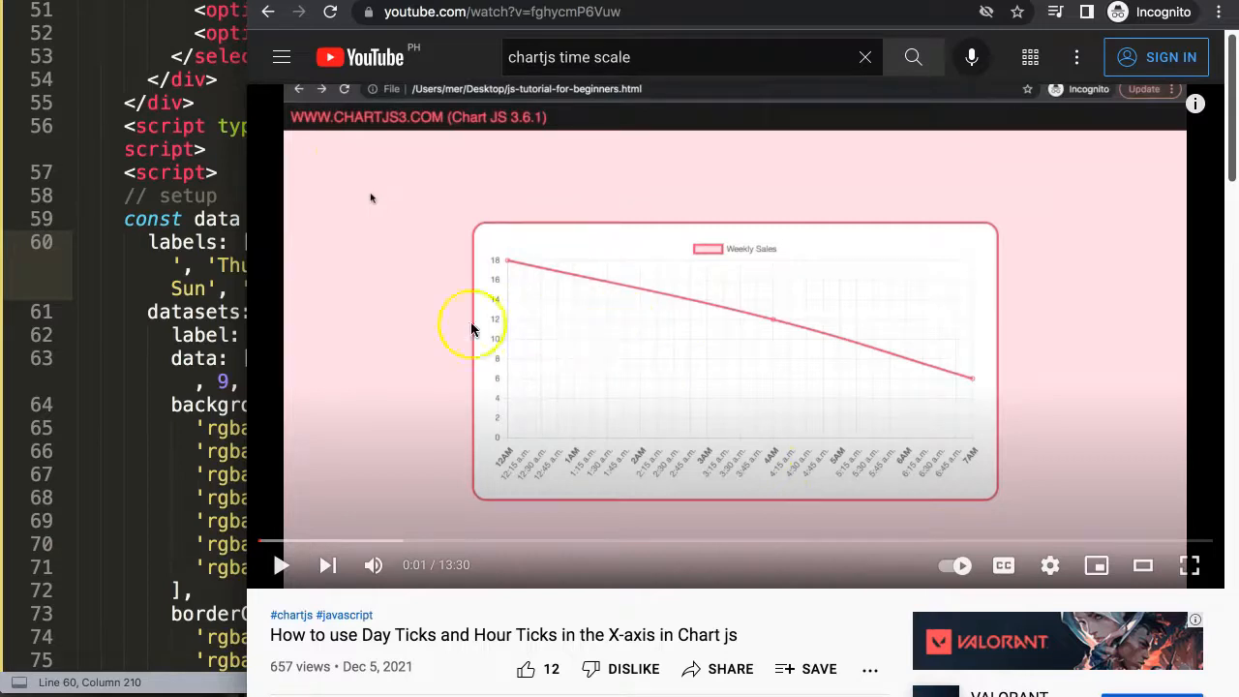